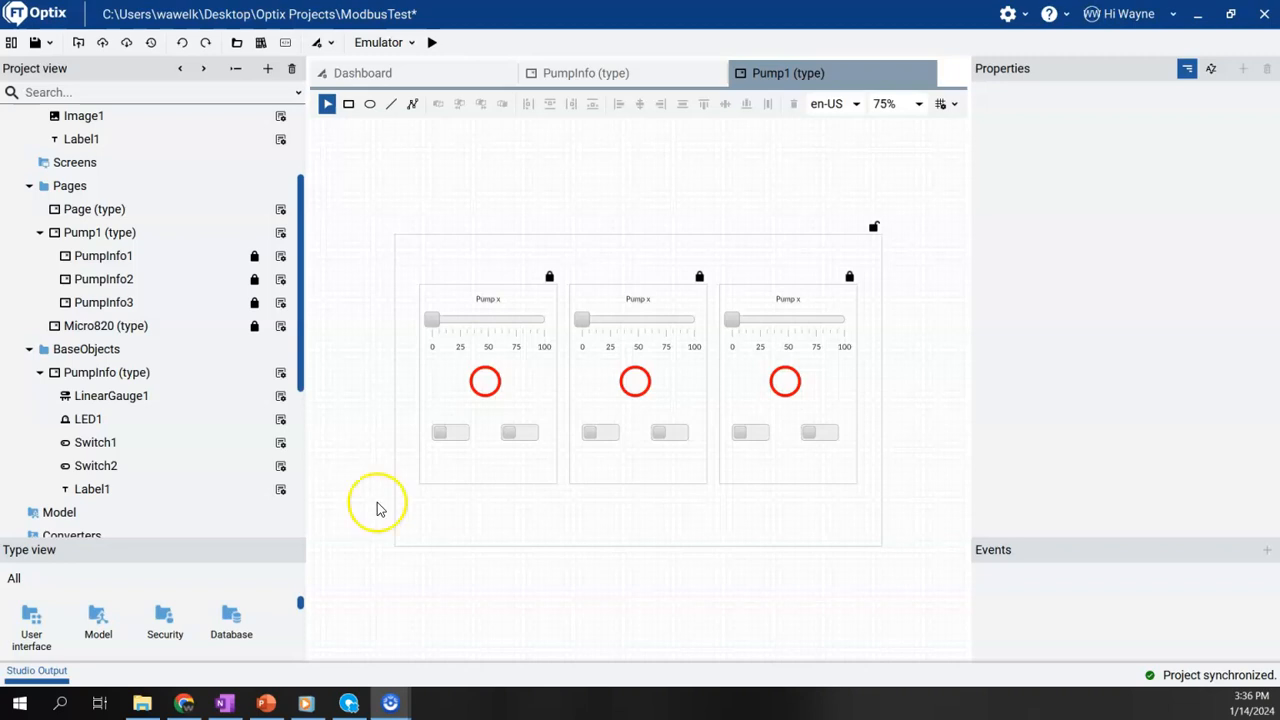
Delete the PumpInfo1, PumpInfo2 and PumpInfo3 widgets from the Pump1 page
left_click(86, 348)
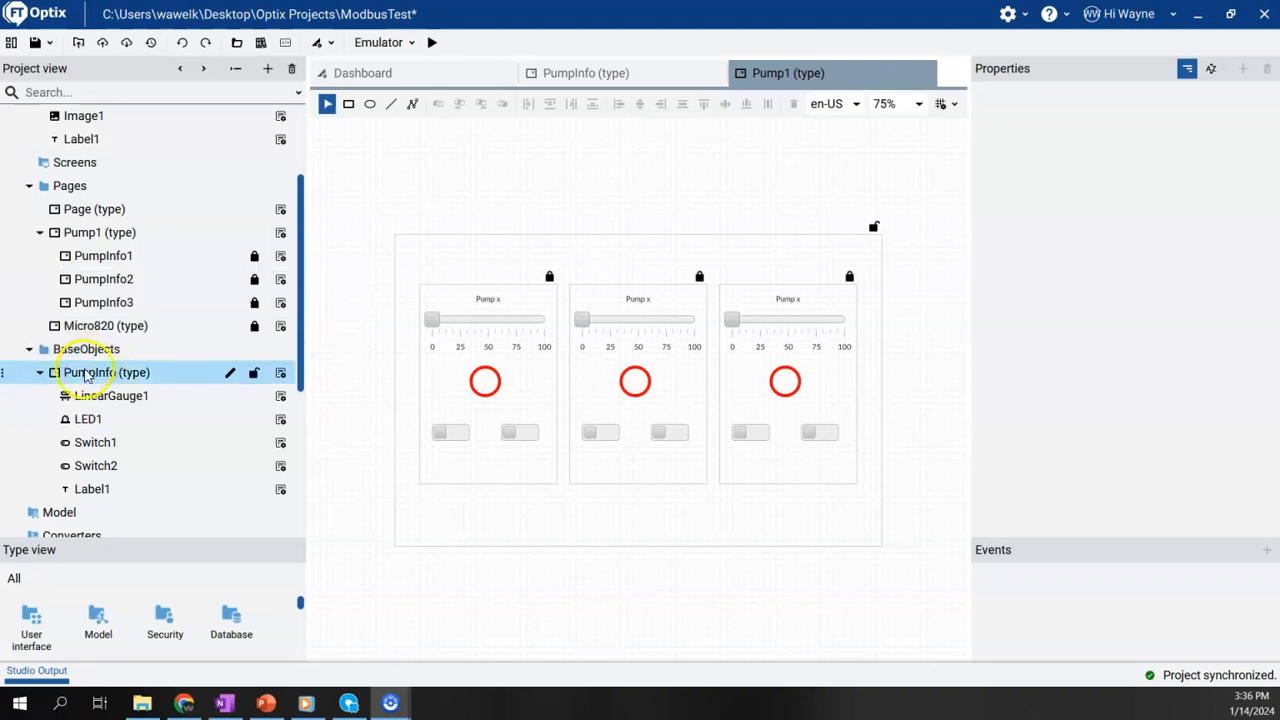
mouse_move(88, 372)
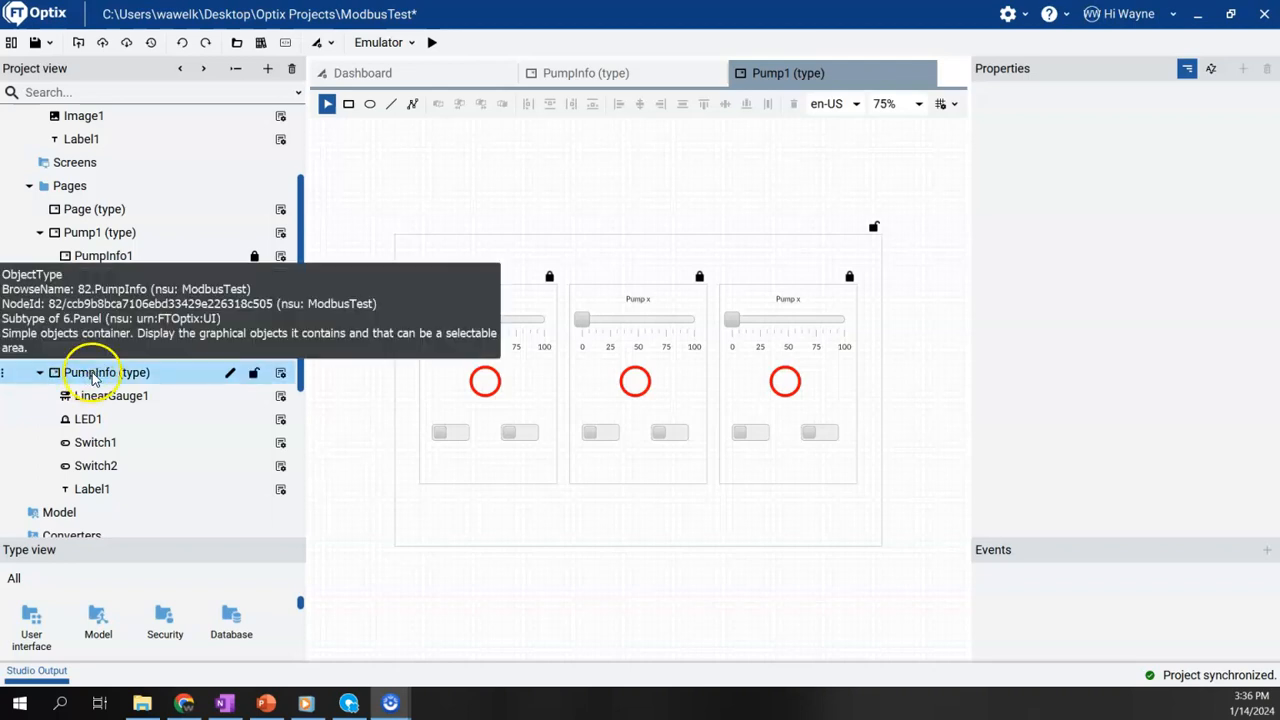
mouse_move(108, 372)
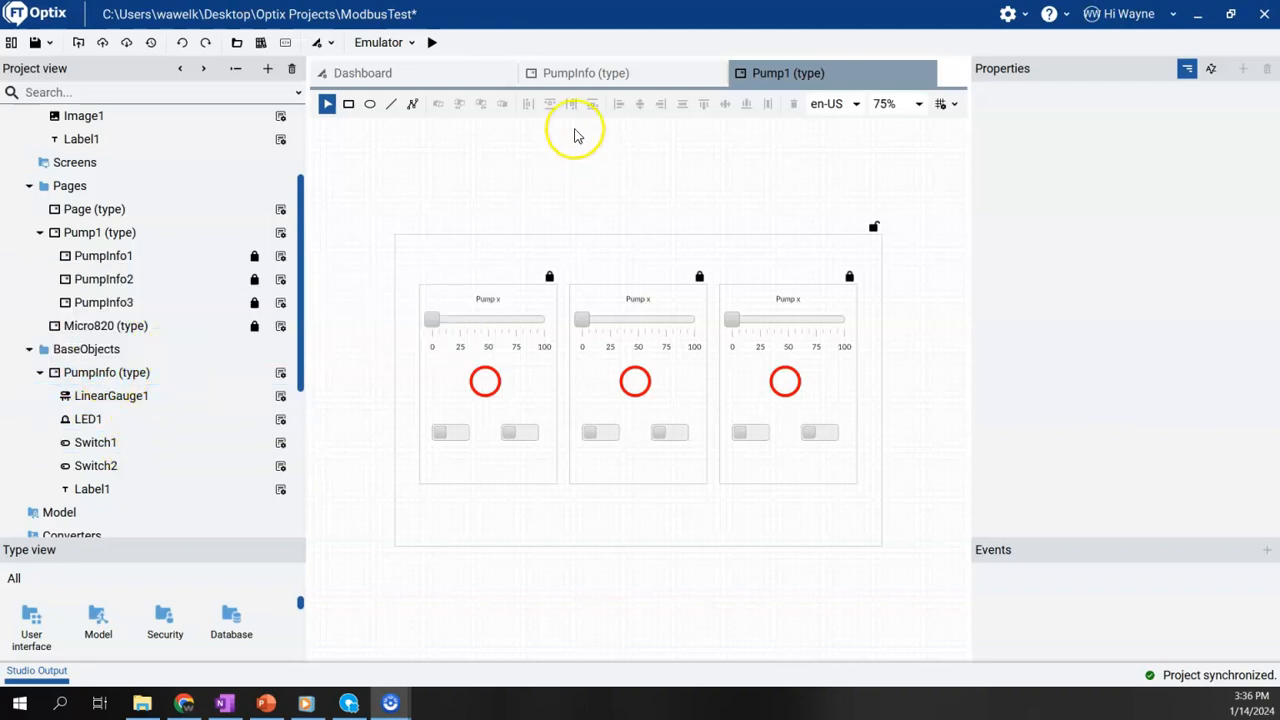
left_click(595, 73)
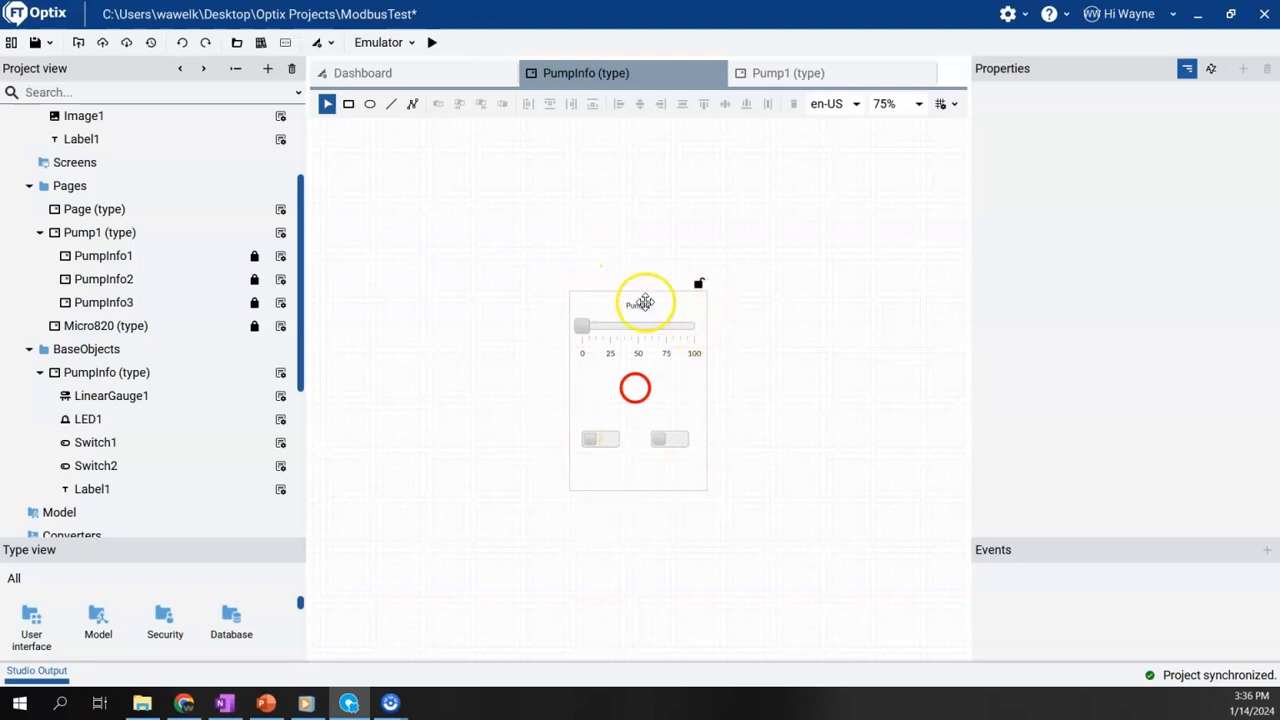
left_click(107, 372)
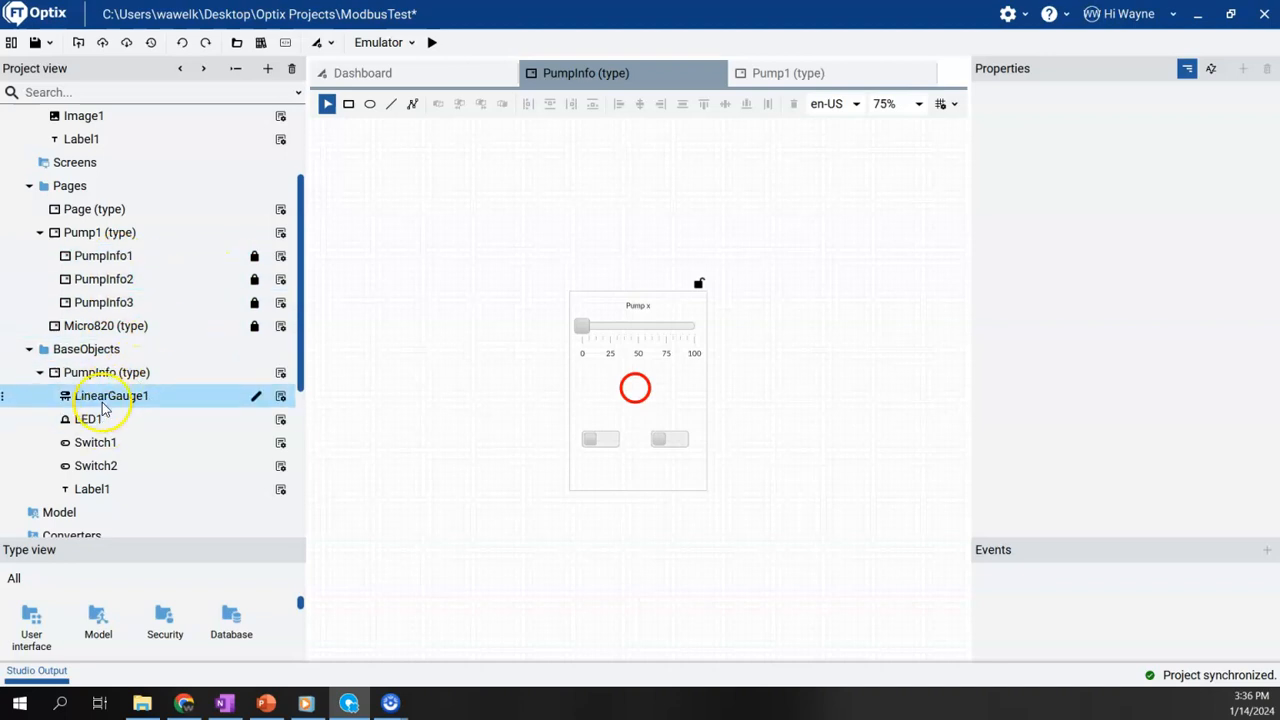
left_click(103, 279)
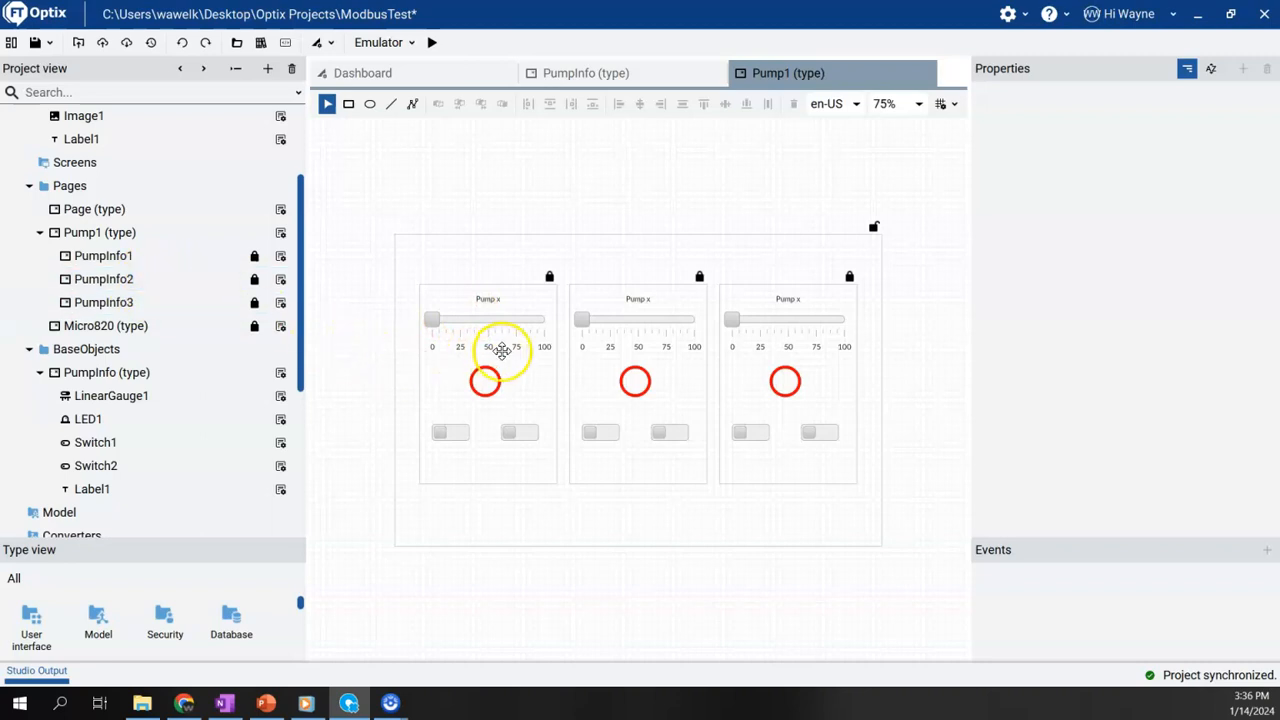
mouse_move(672, 347)
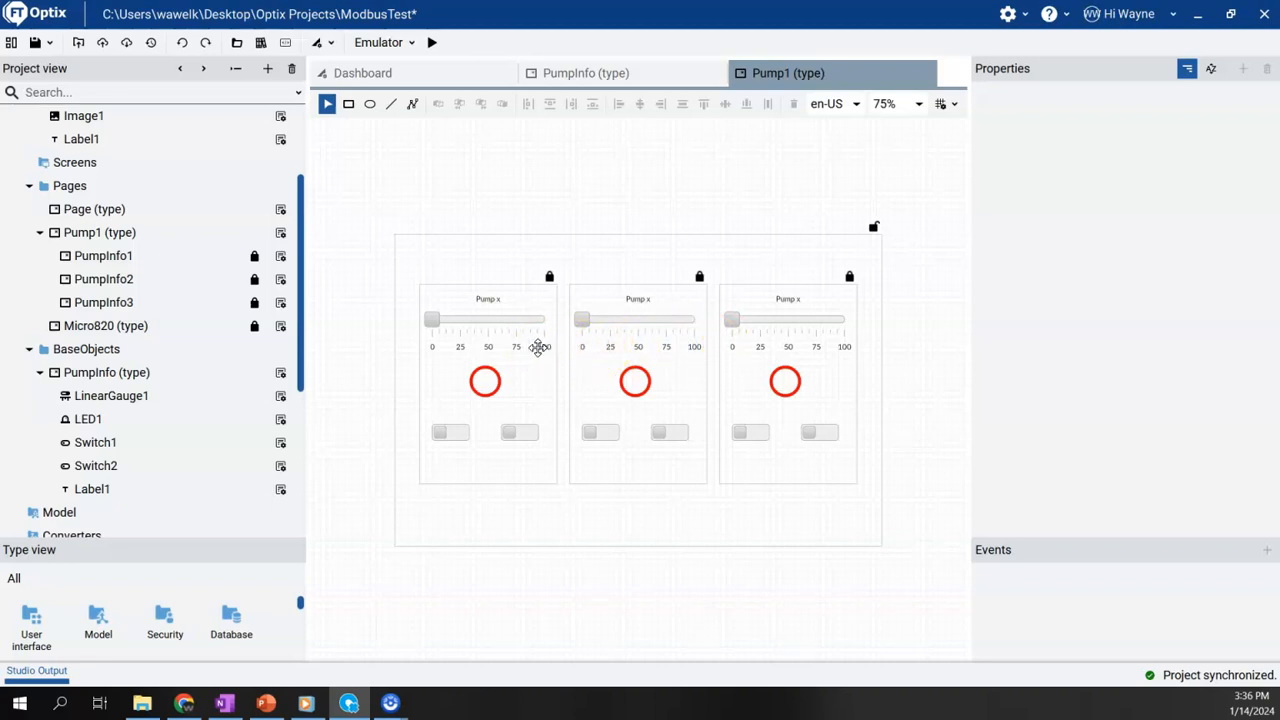
mouse_move(543, 387)
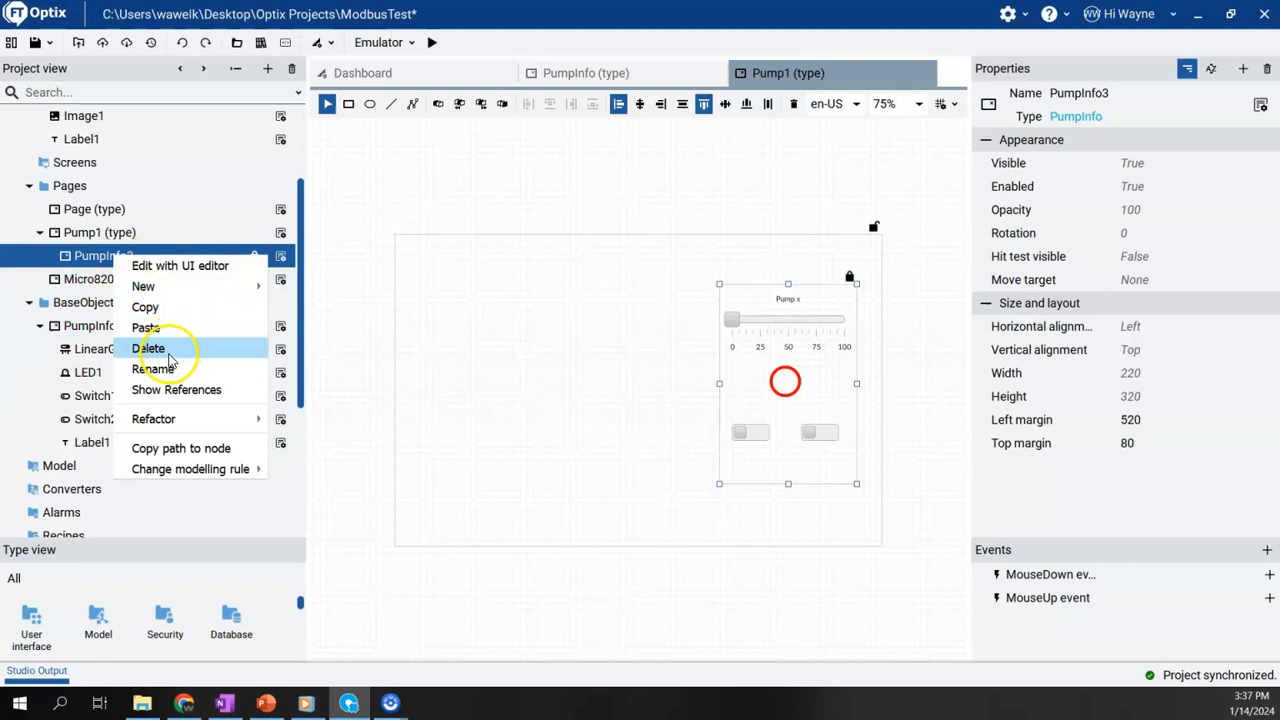
mouse_move(168, 351)
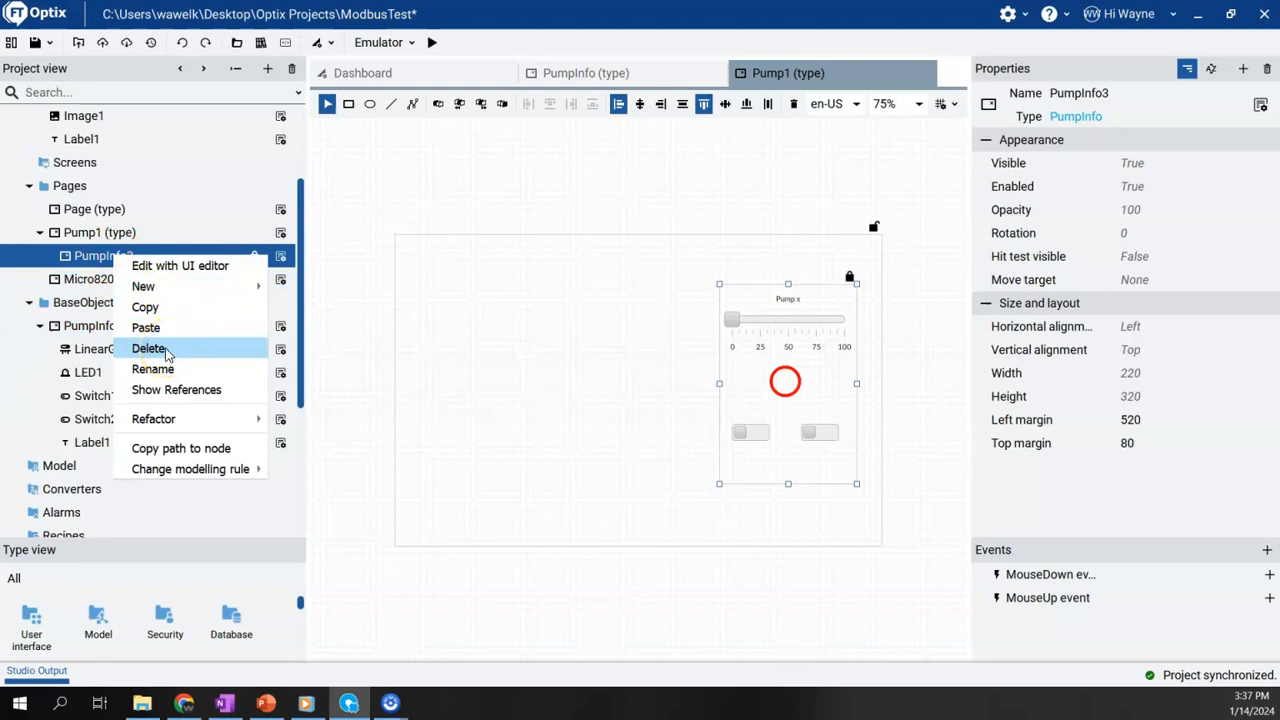
left_click(148, 348)
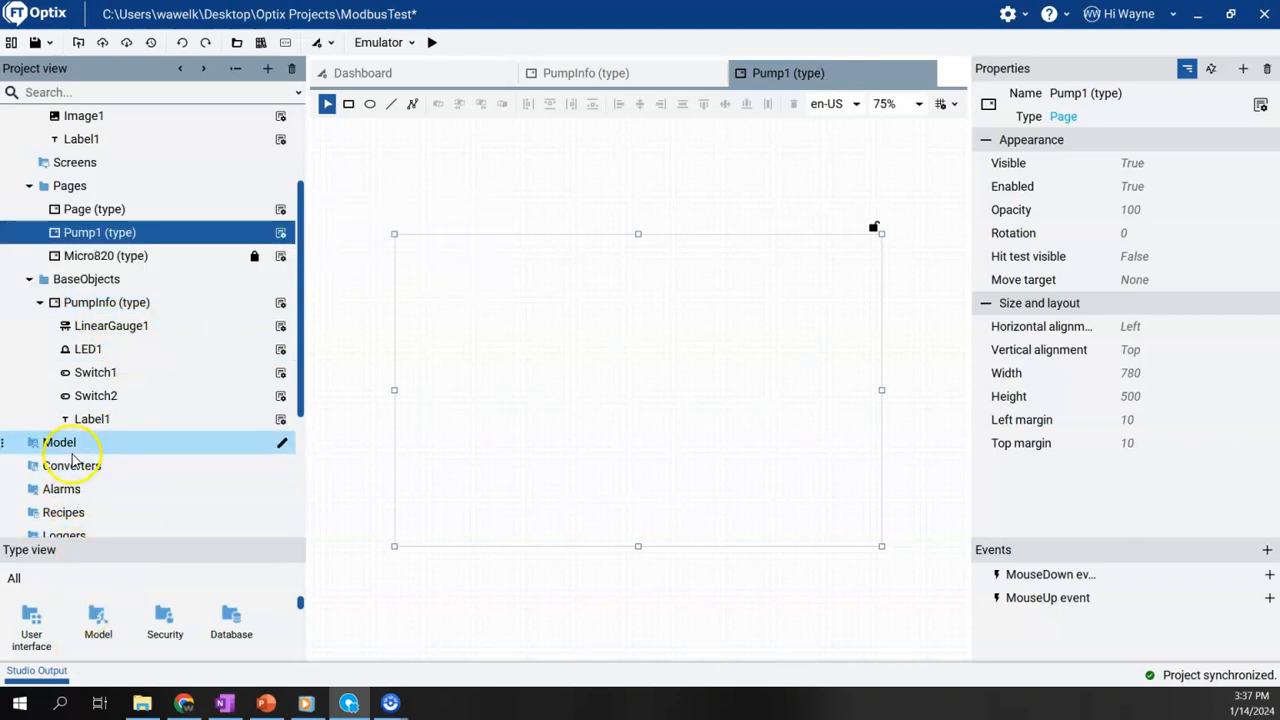
mouse_move(70, 454)
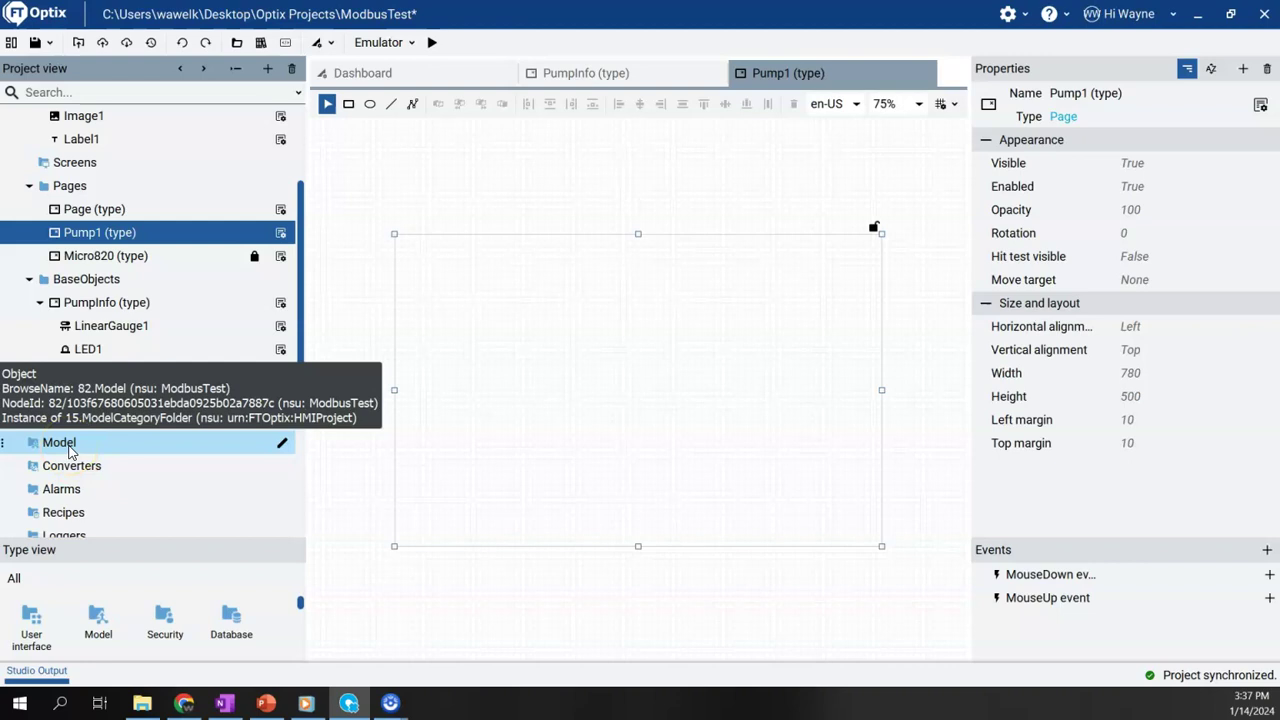
Create a new object under the Model folder and rename it MyPump
right_click(58, 442)
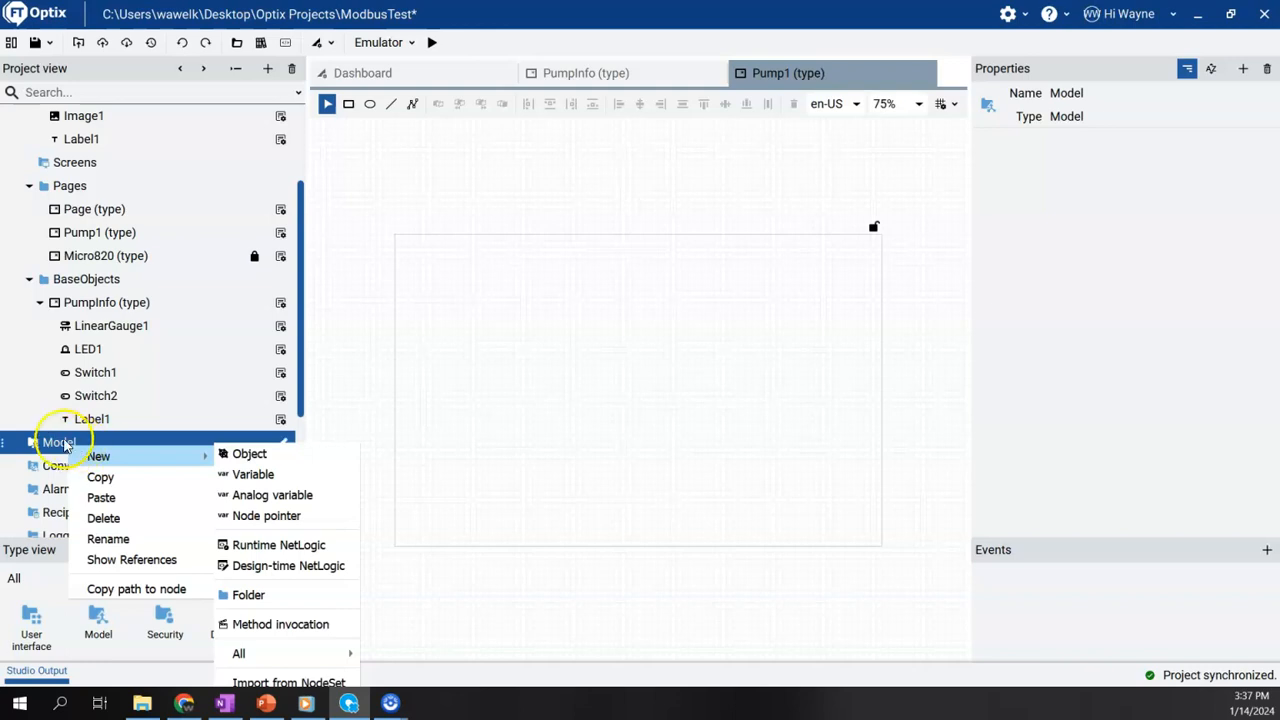
mouse_move(105, 456)
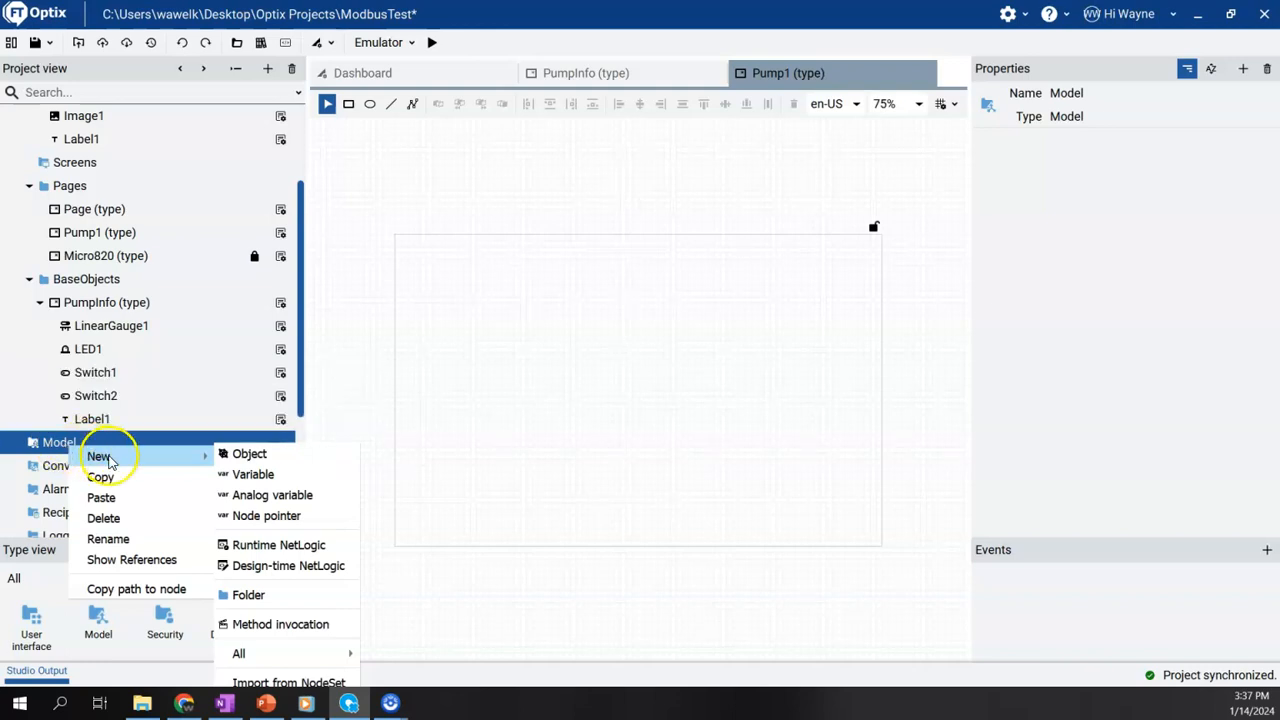
left_click(249, 454)
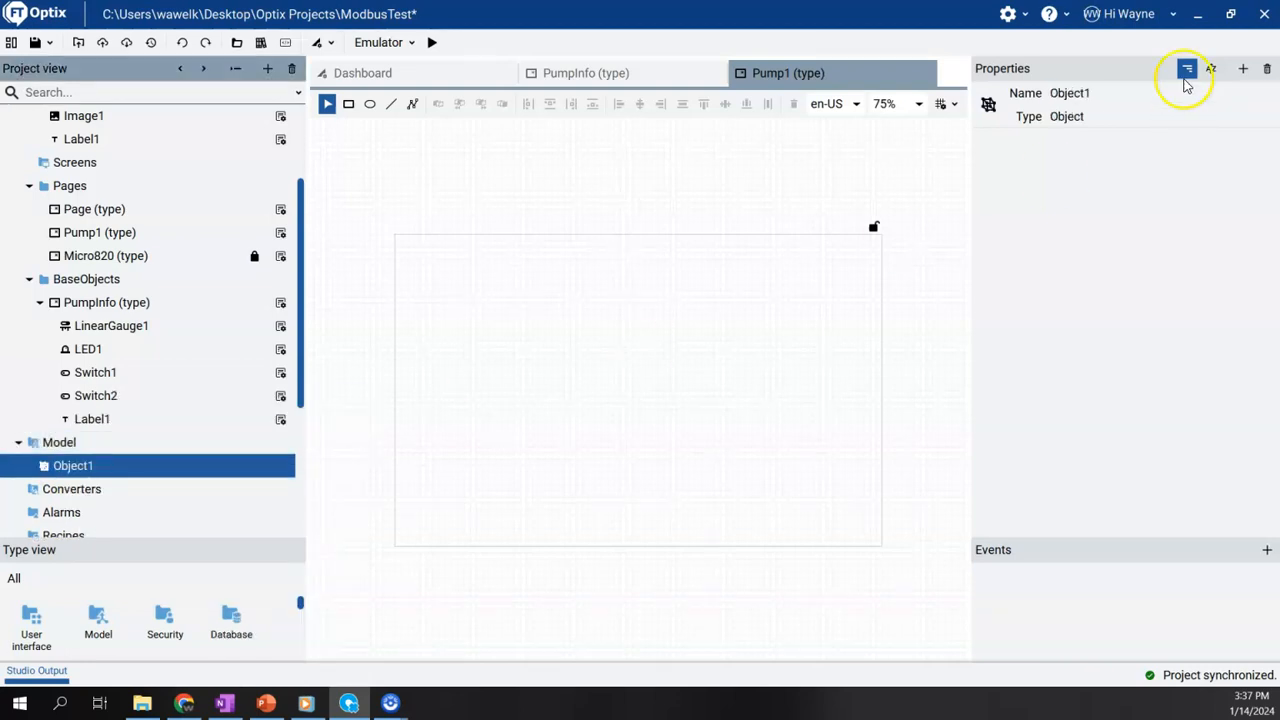
left_click(1074, 93)
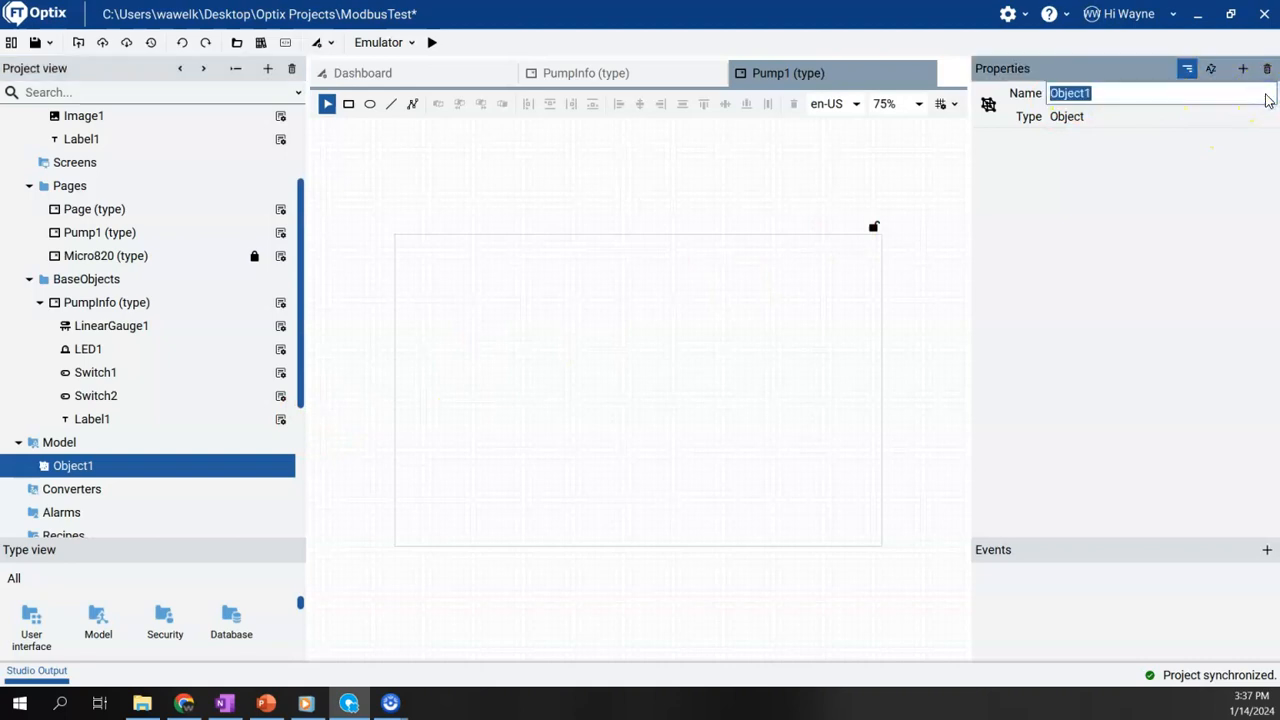
type("My")
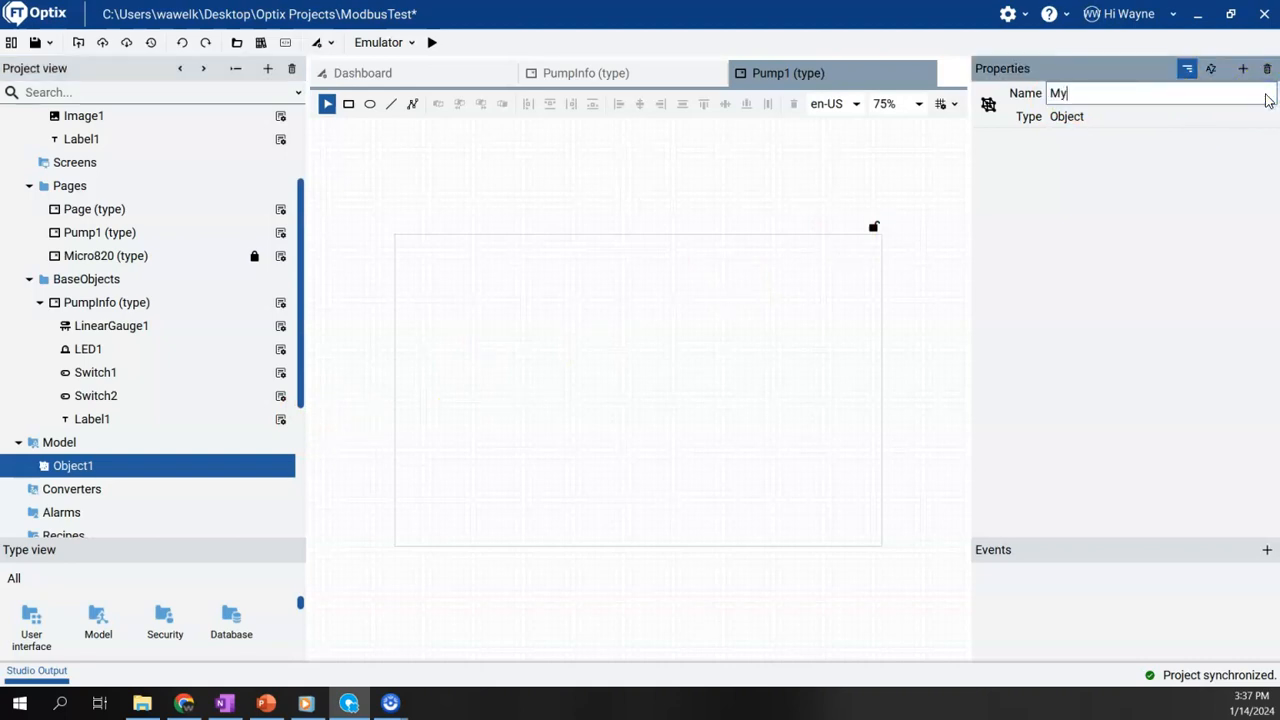
type("Pump")
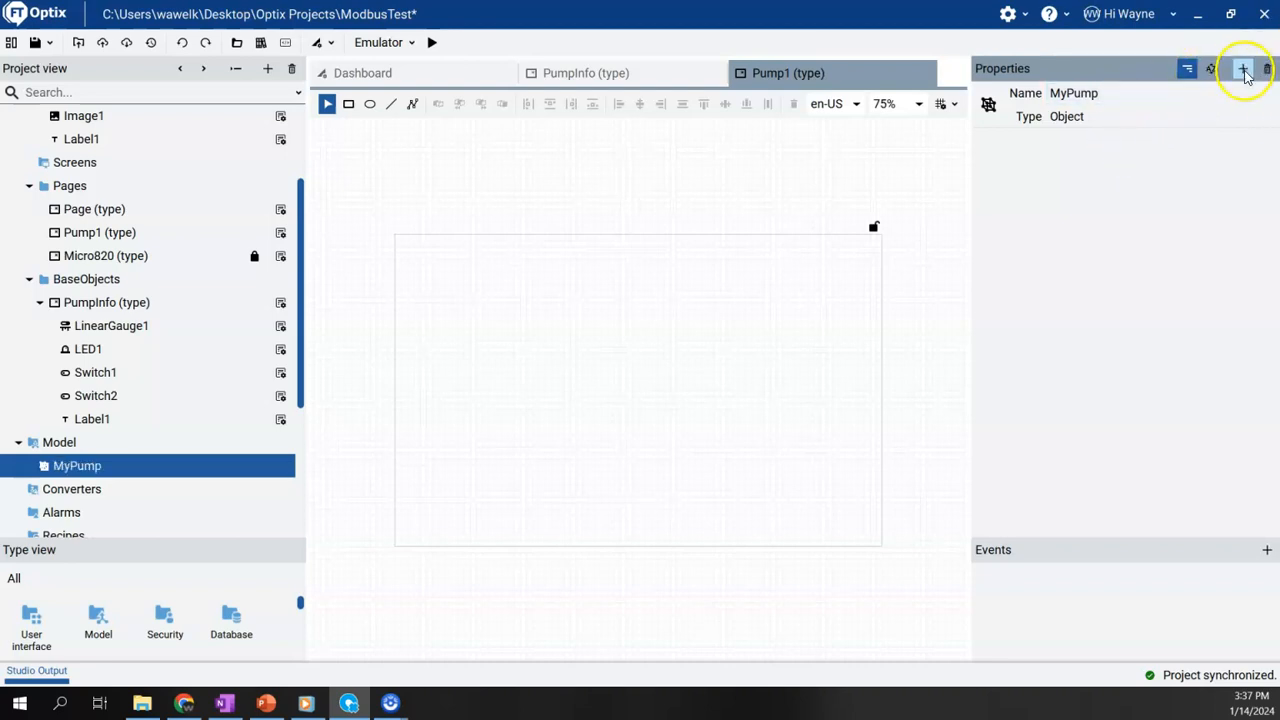
mouse_move(1240, 68)
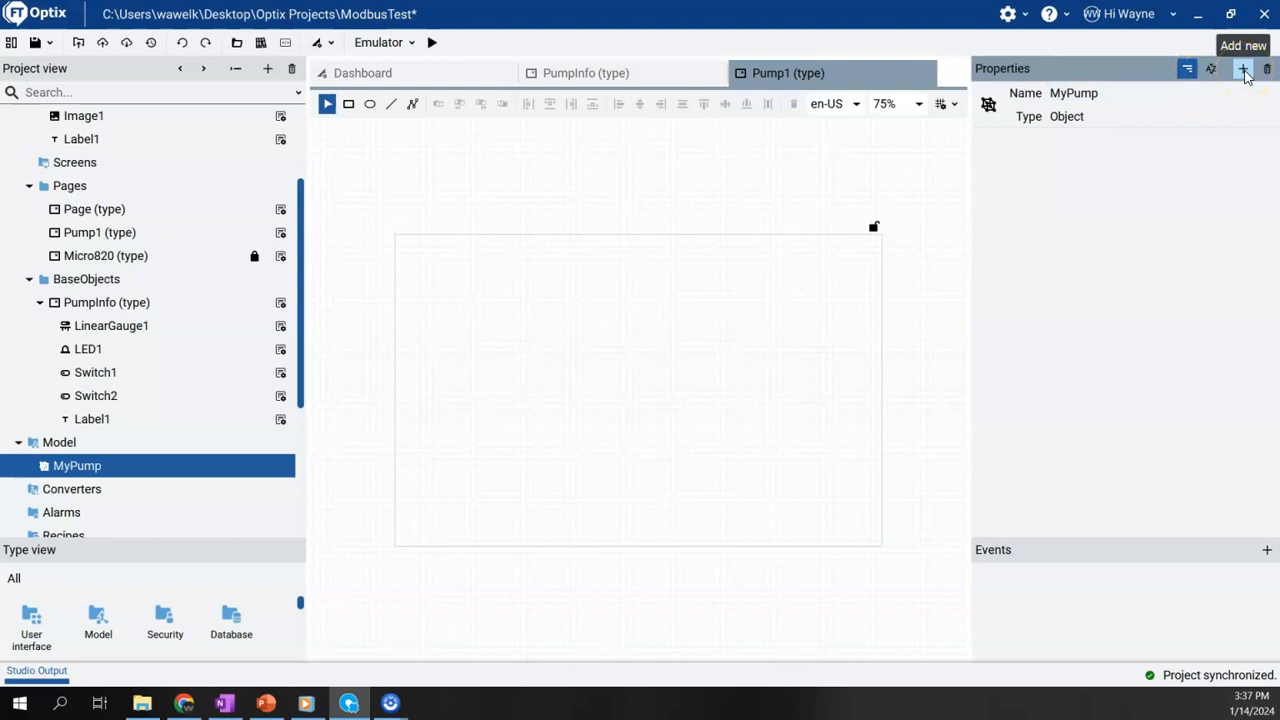
Add a Label variable of type String to MyPump
left_click(1242, 68)
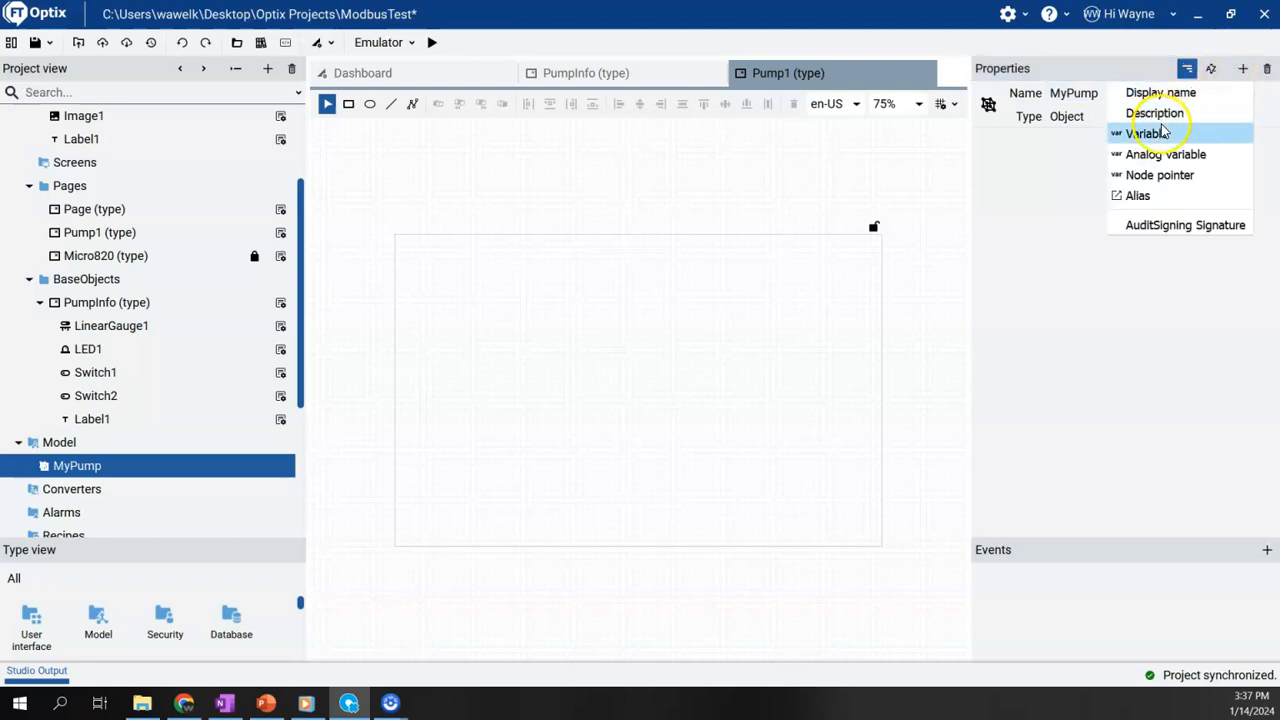
left_click(1145, 133)
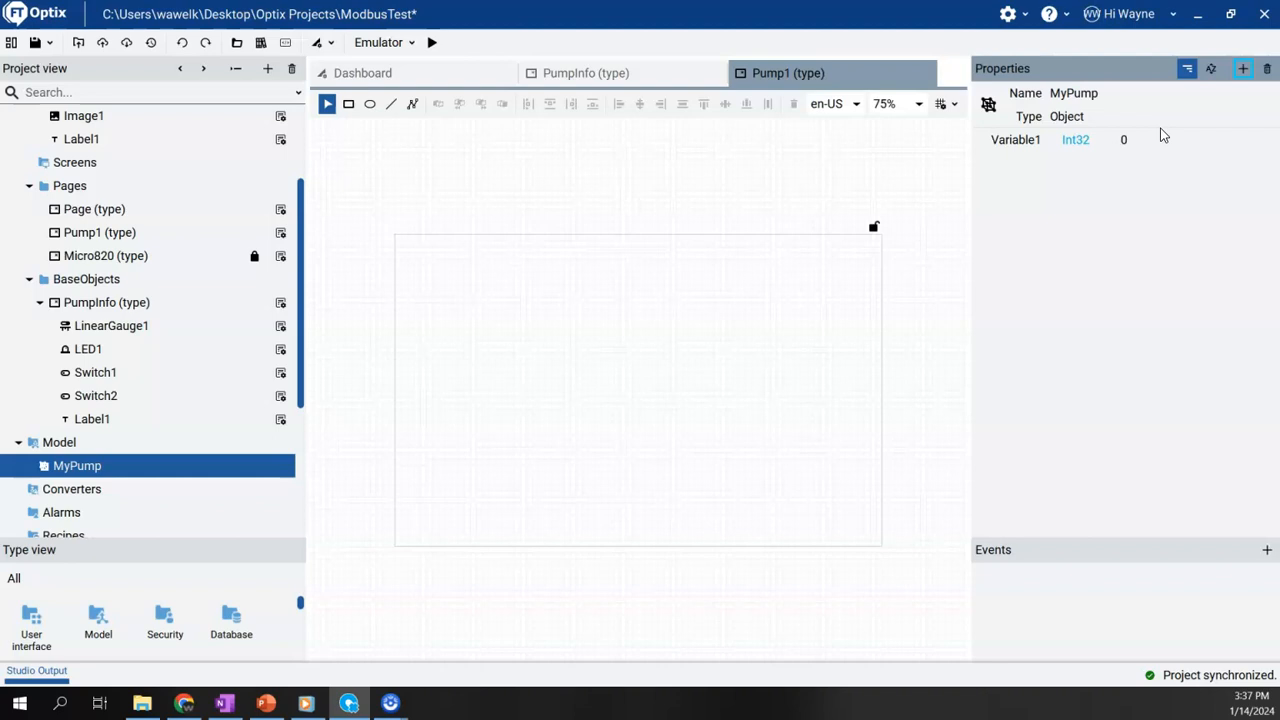
double_click(1015, 139)
type("Label")
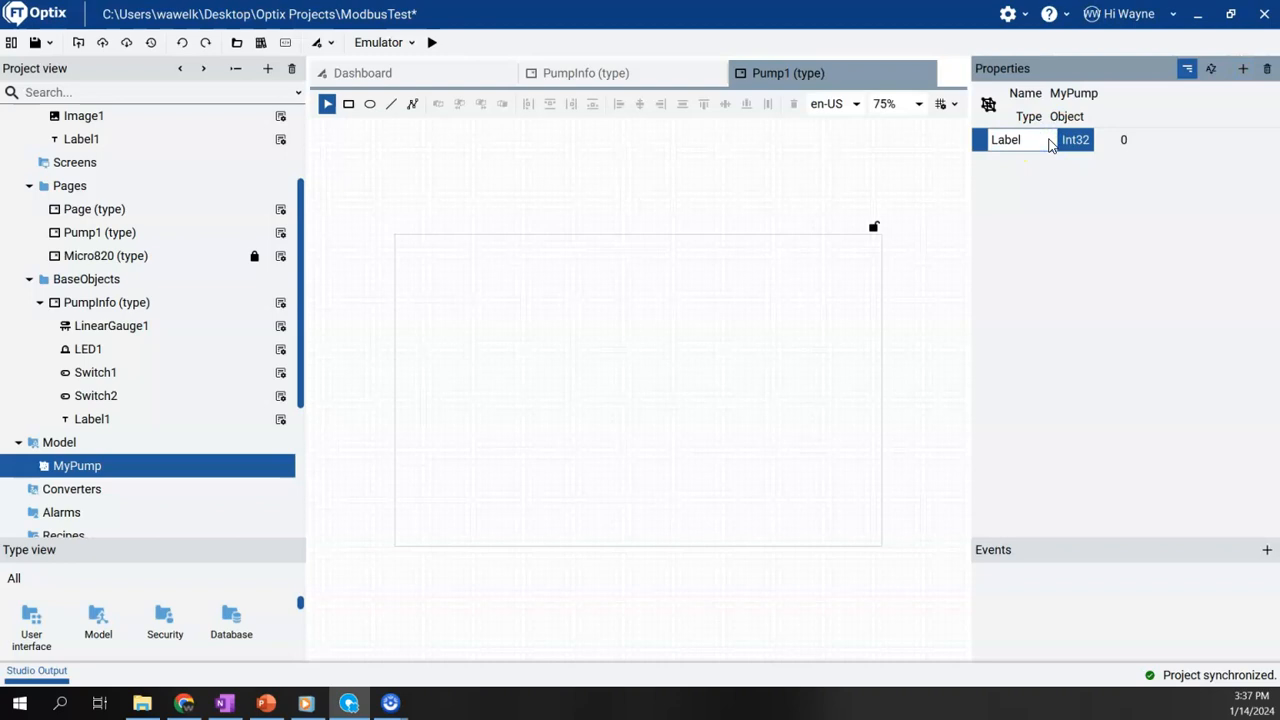
left_click(1076, 139)
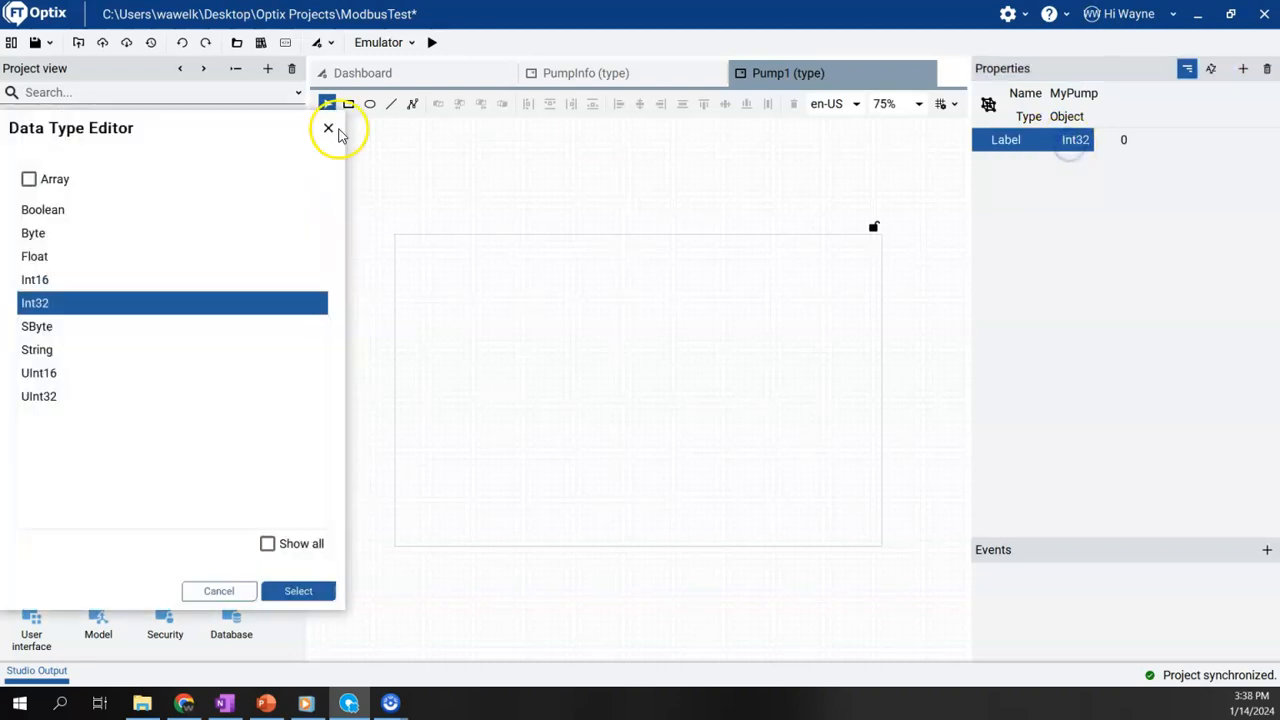
left_click(37, 349)
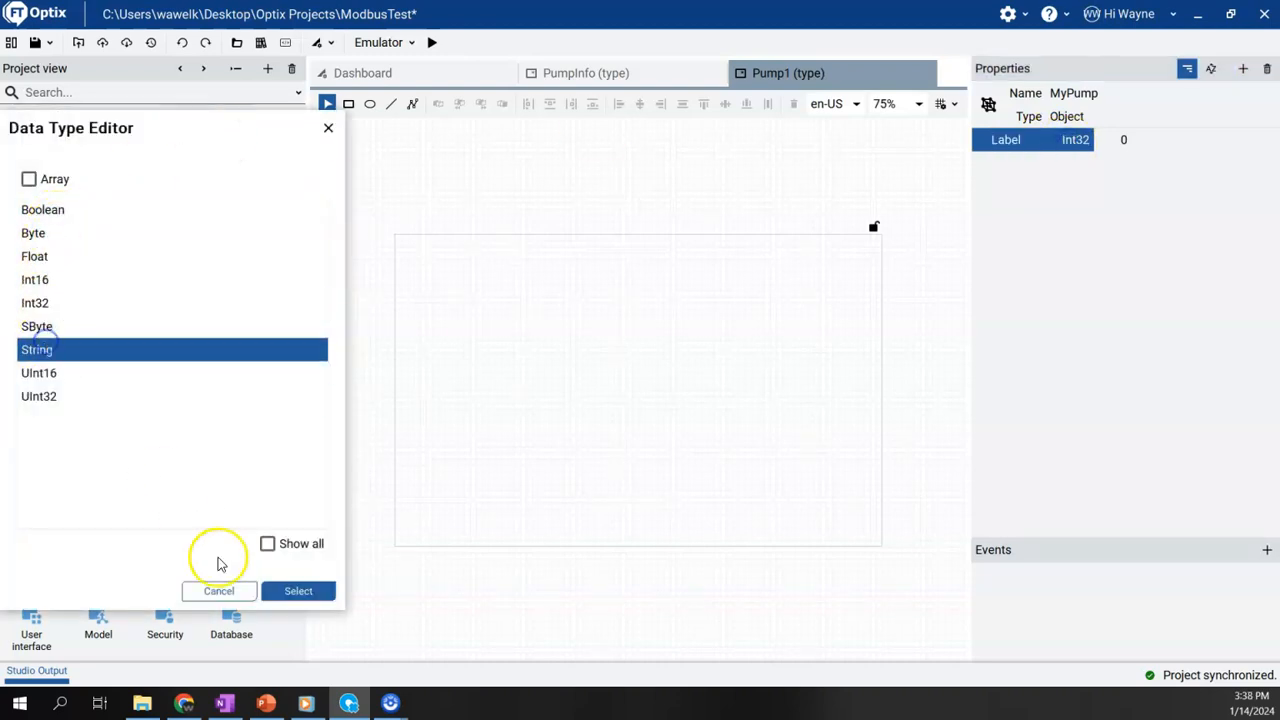
left_click(298, 590)
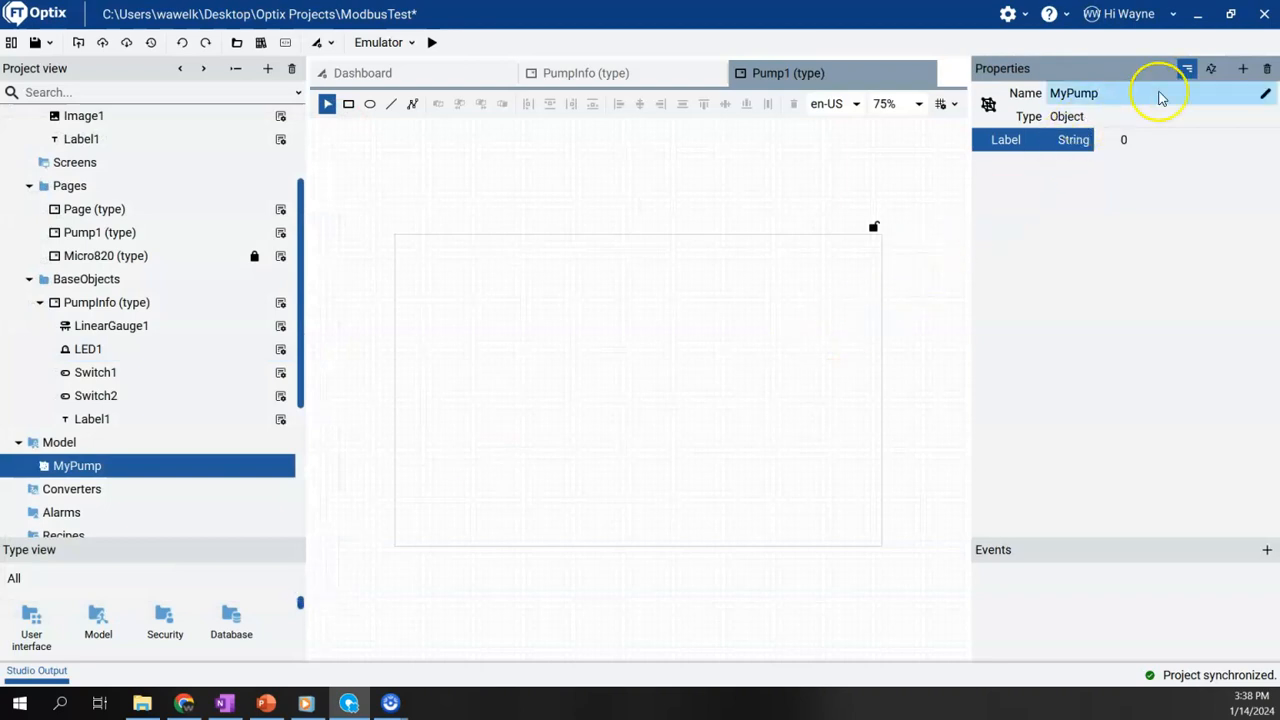
Add a Boolean Running variable and an Int32 Speed variable to MyPump
left_click(1243, 67)
type("R")
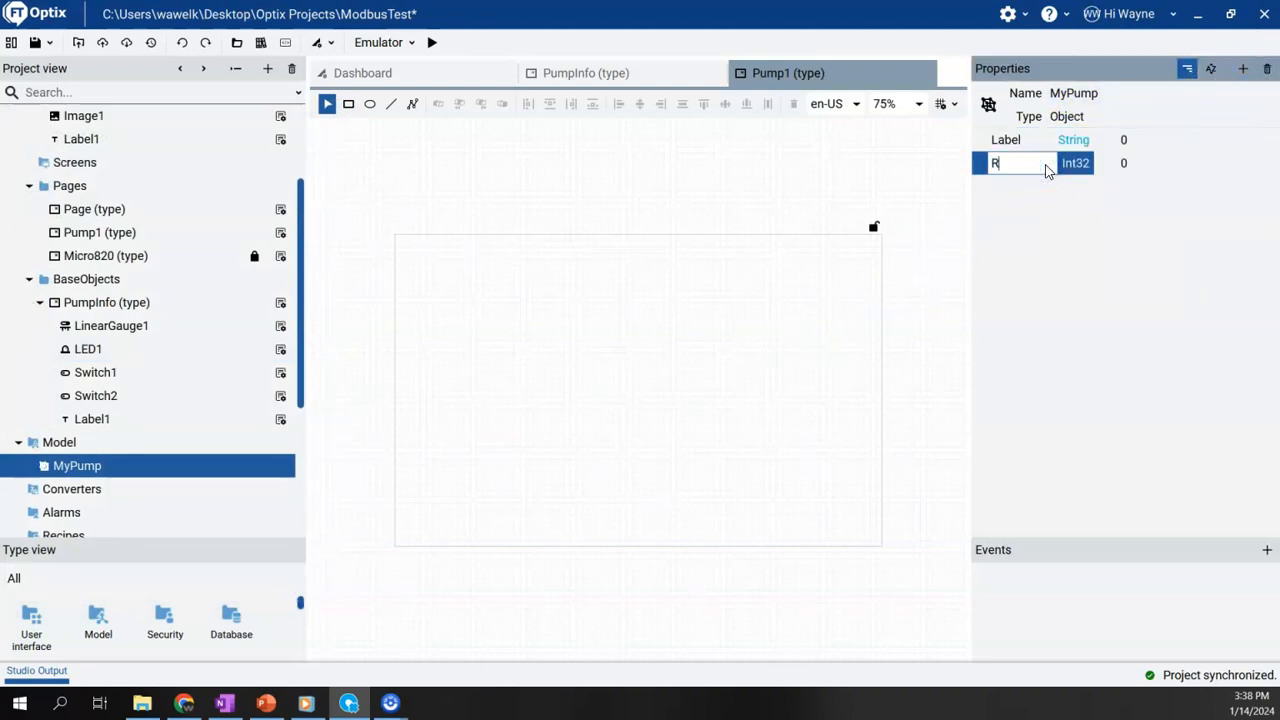
type("unn")
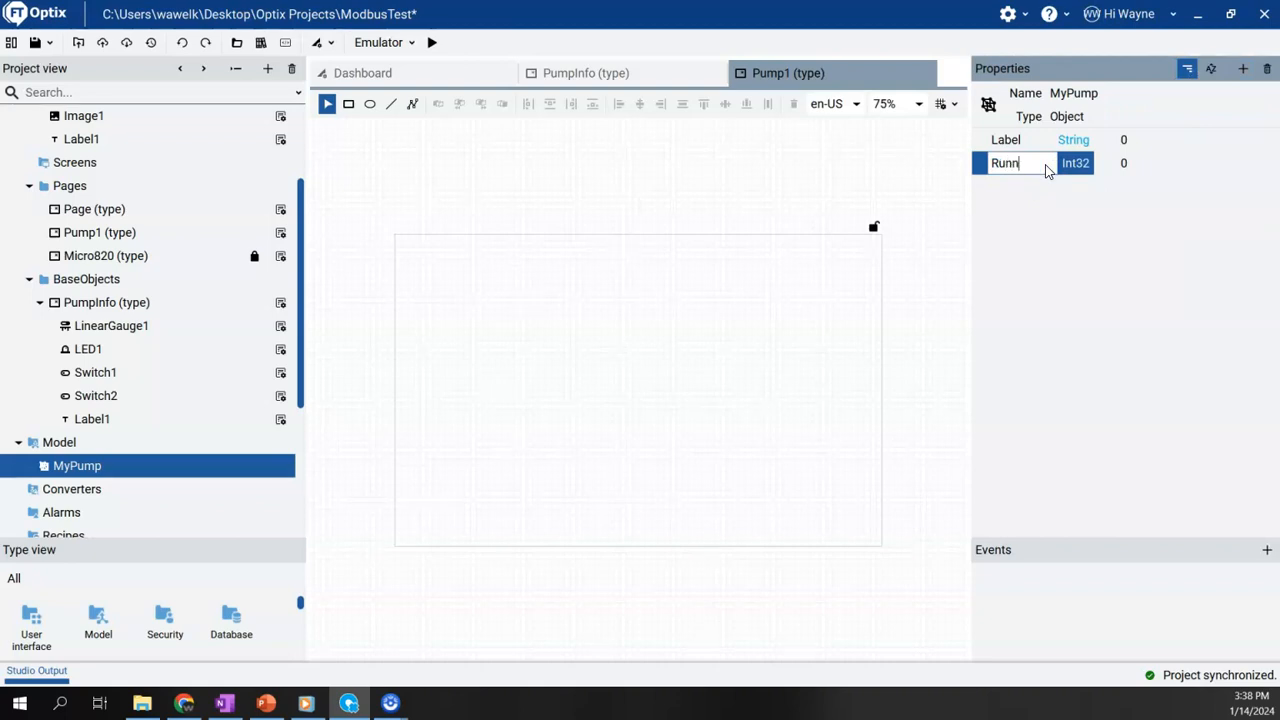
left_click(1075, 163)
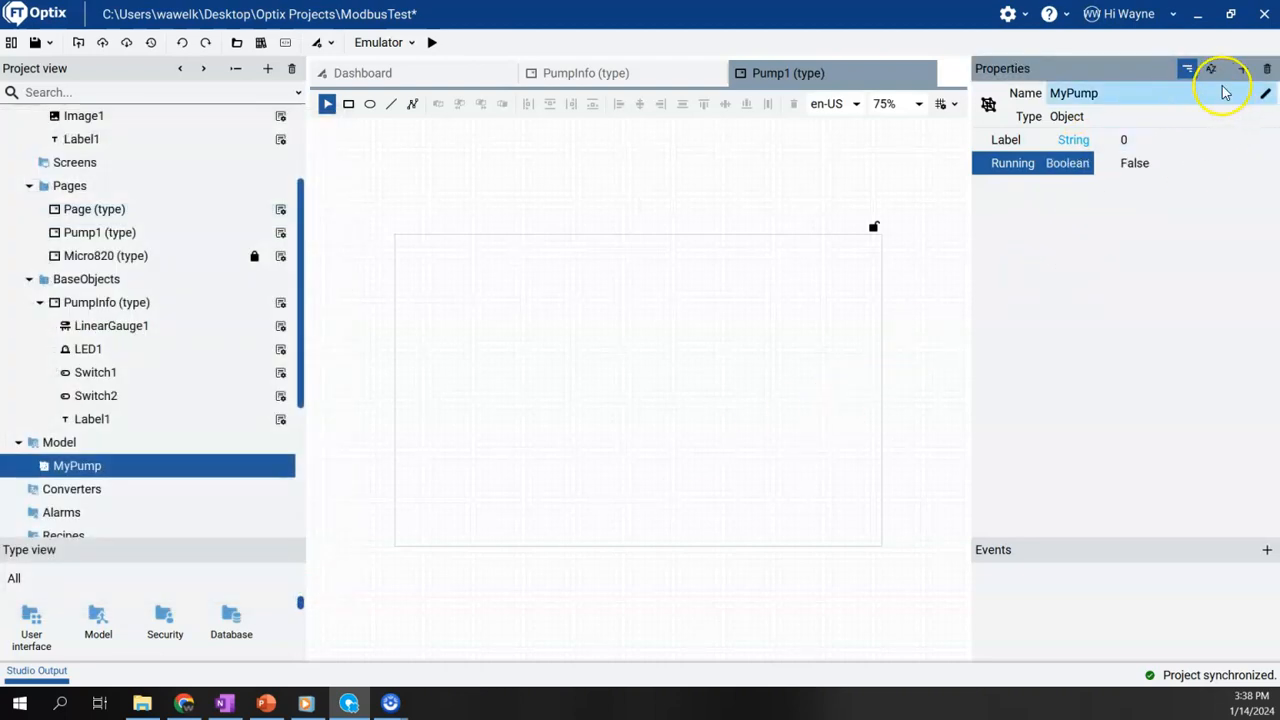
left_click(1187, 67)
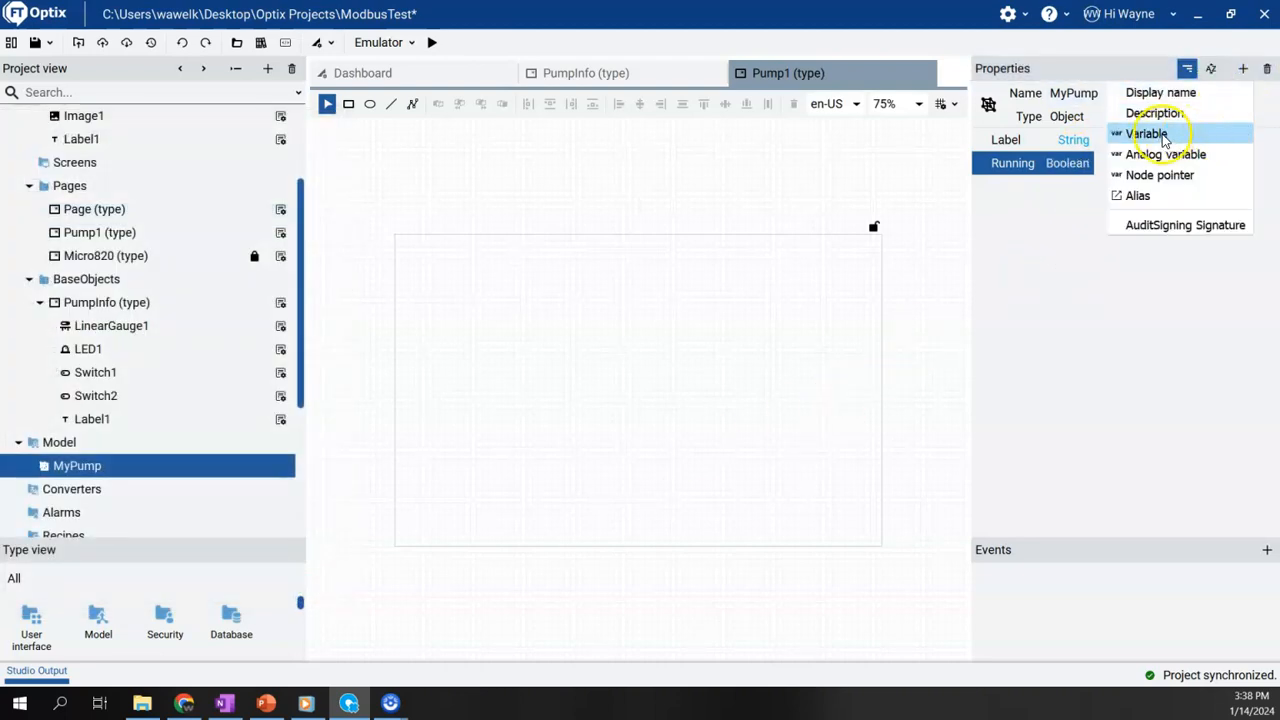
left_click(1143, 133)
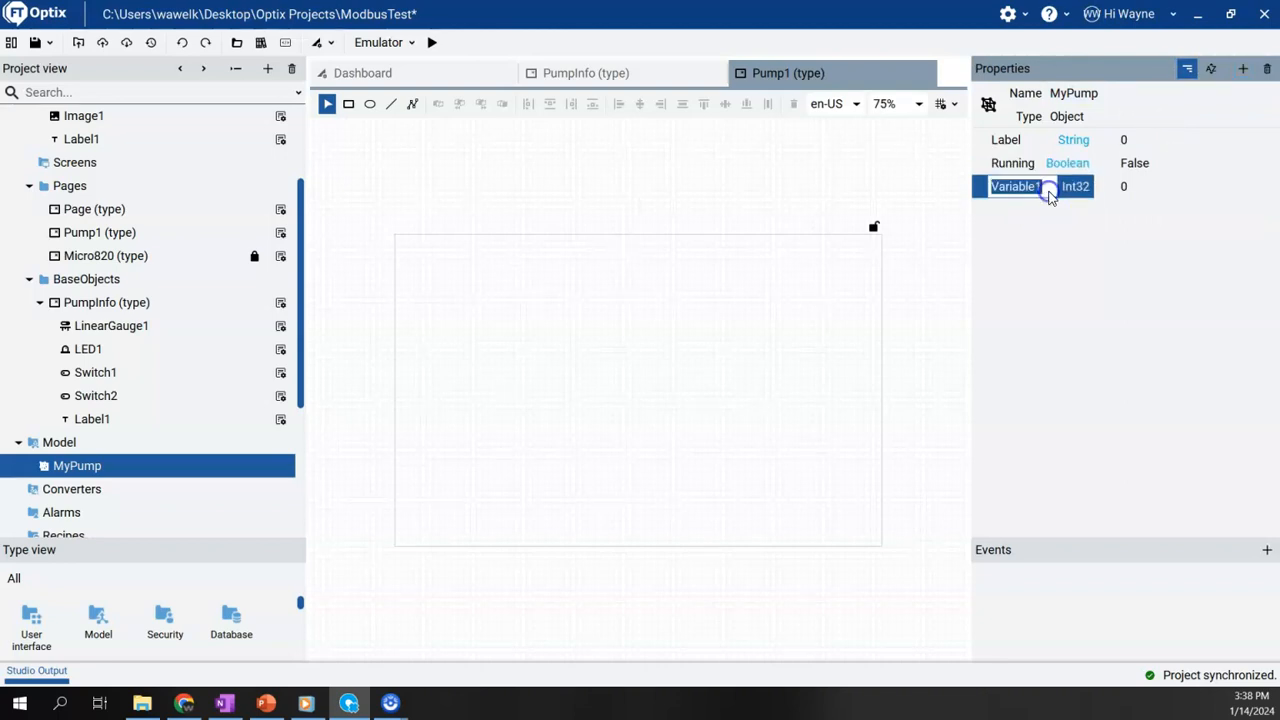
type("Speed")
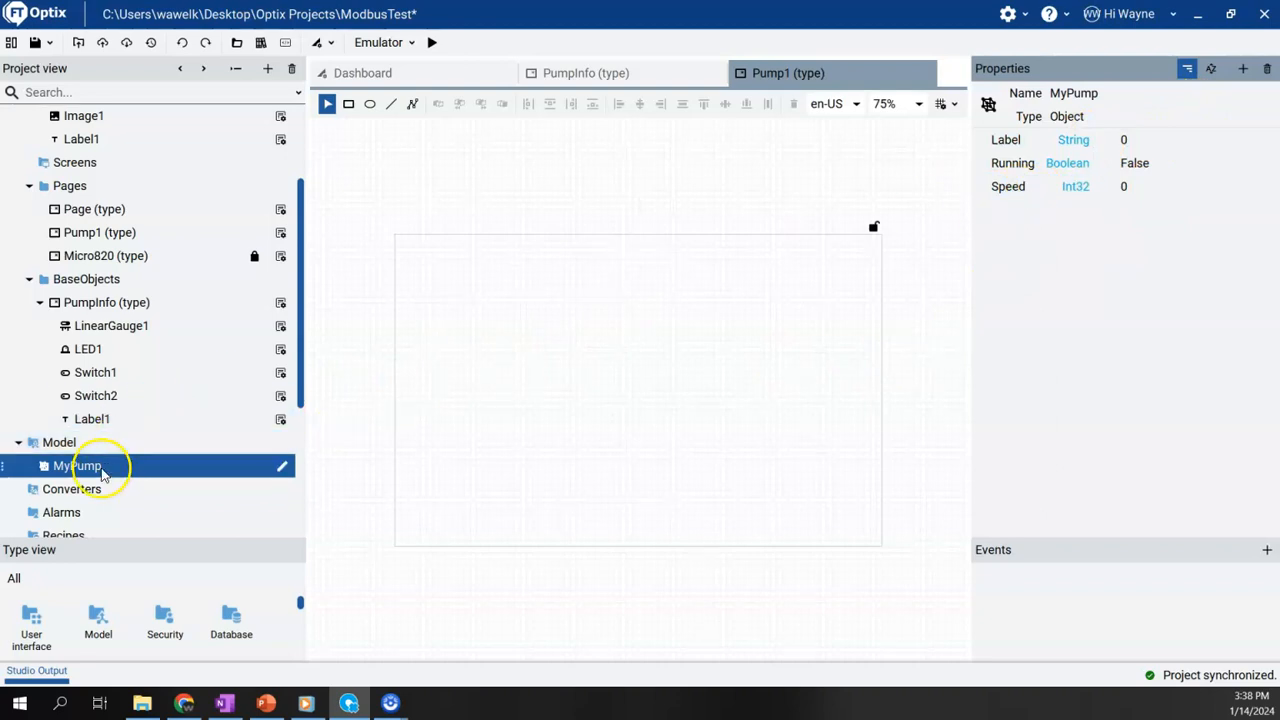
mouse_move(440, 462)
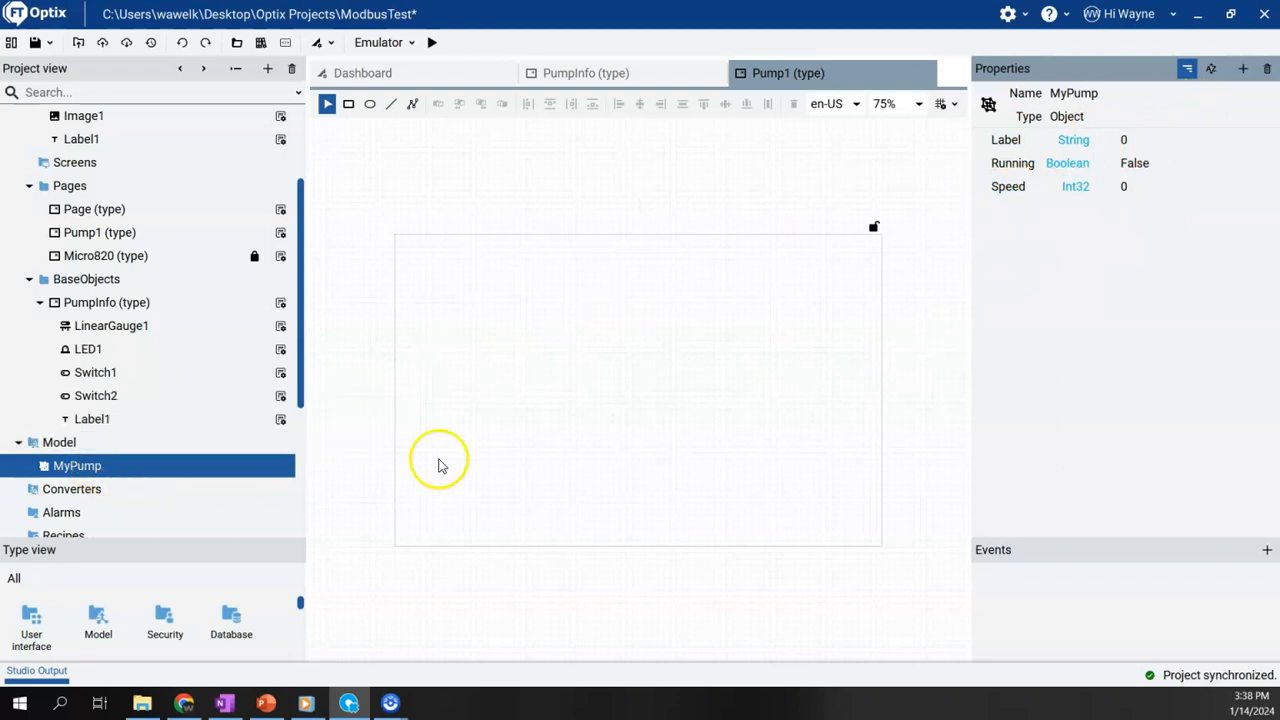
mouse_move(77, 465)
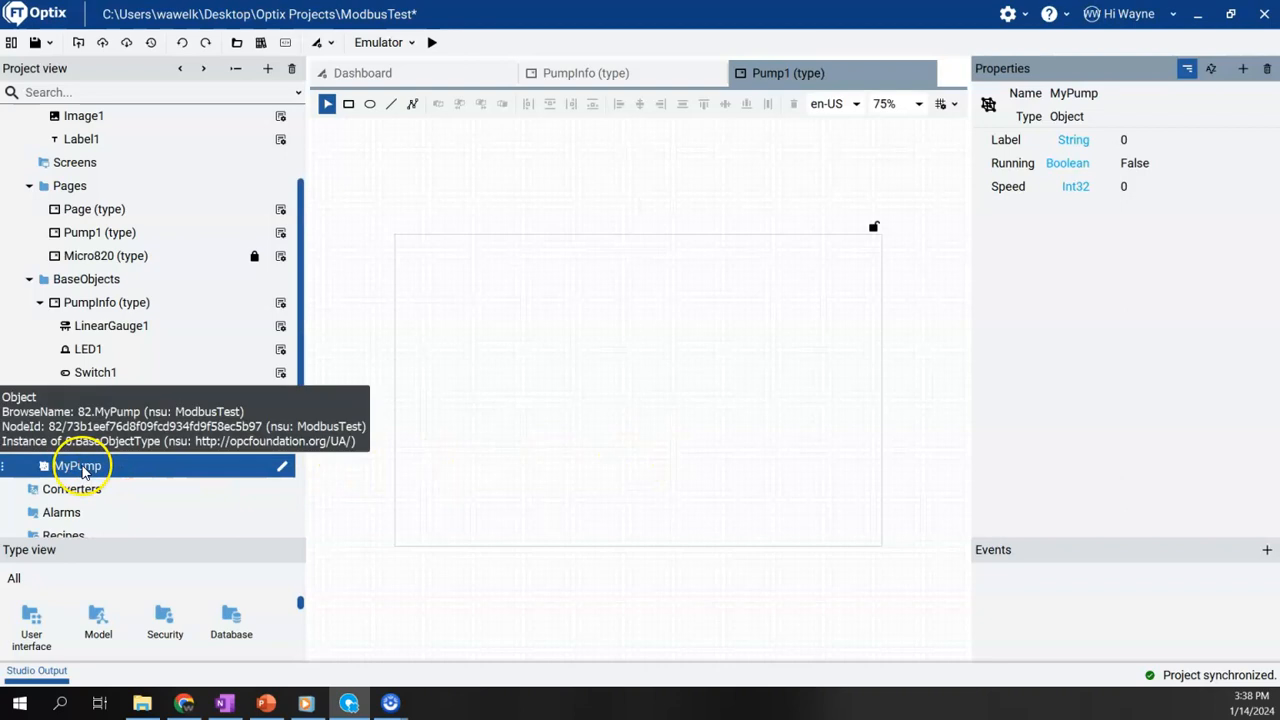
Bring up the context menu for MyPump in the Project view
right_click(70, 465)
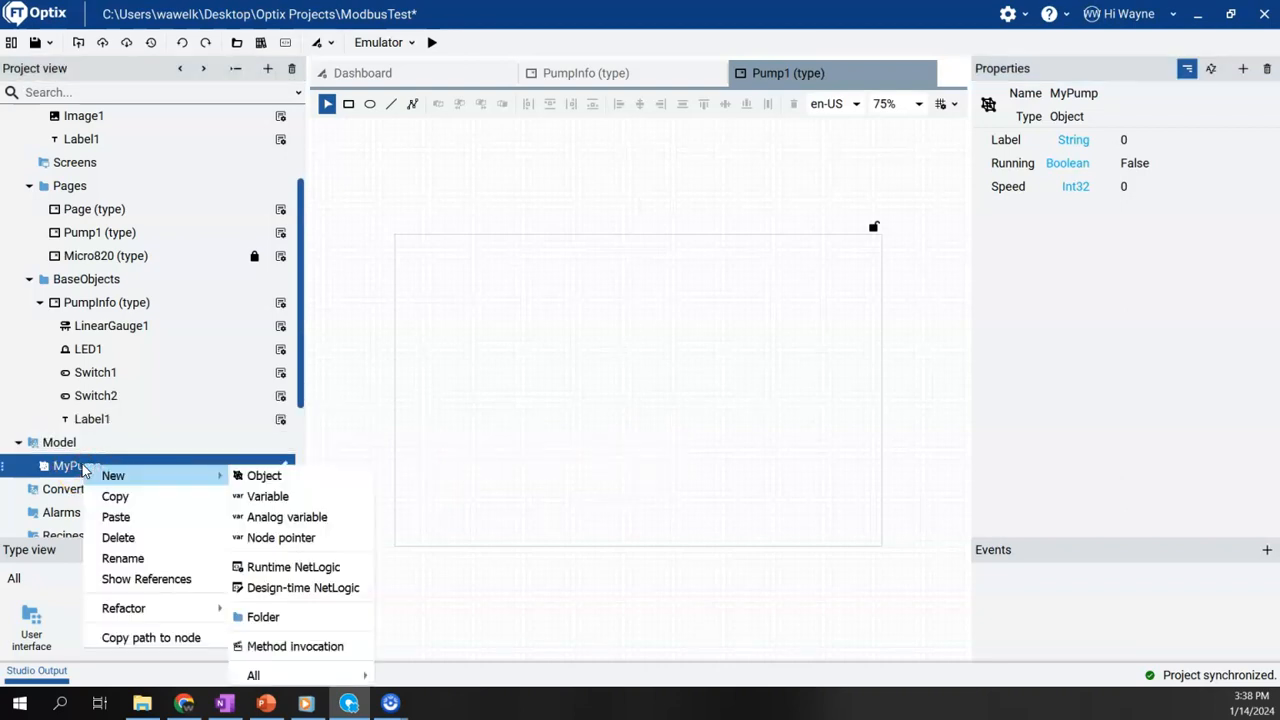
mouse_move(70, 464)
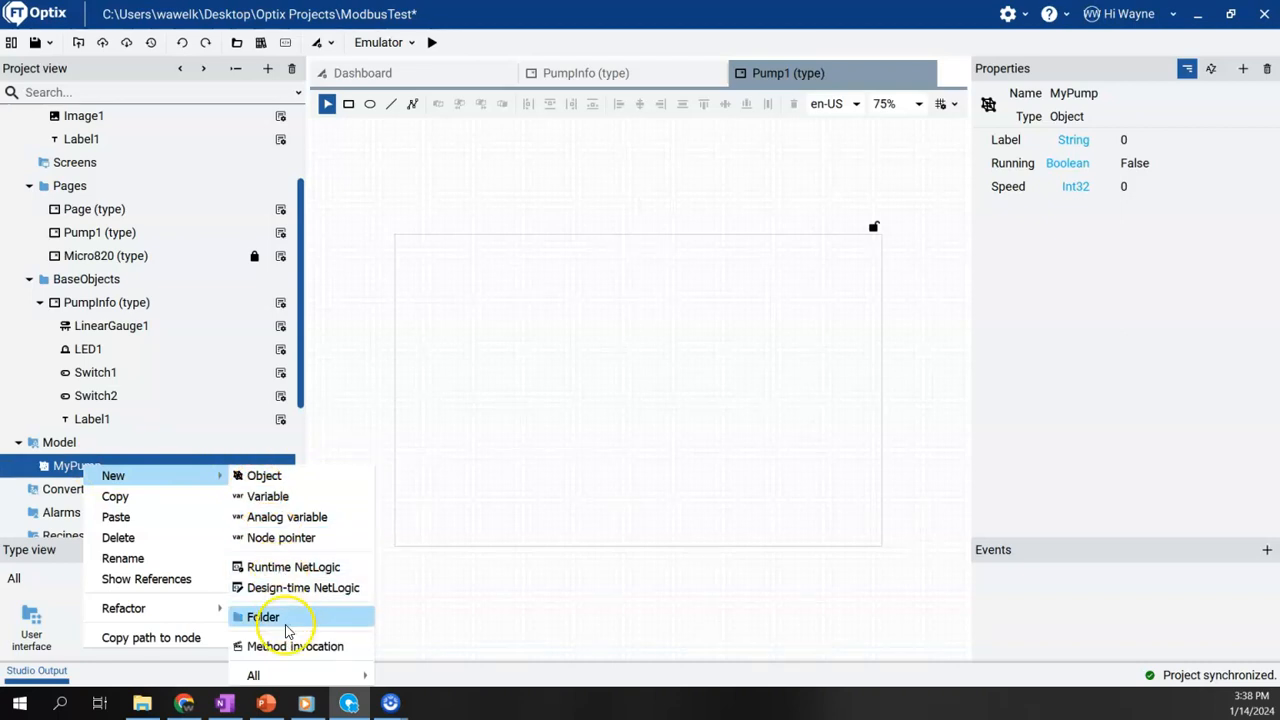
mouse_move(282, 647)
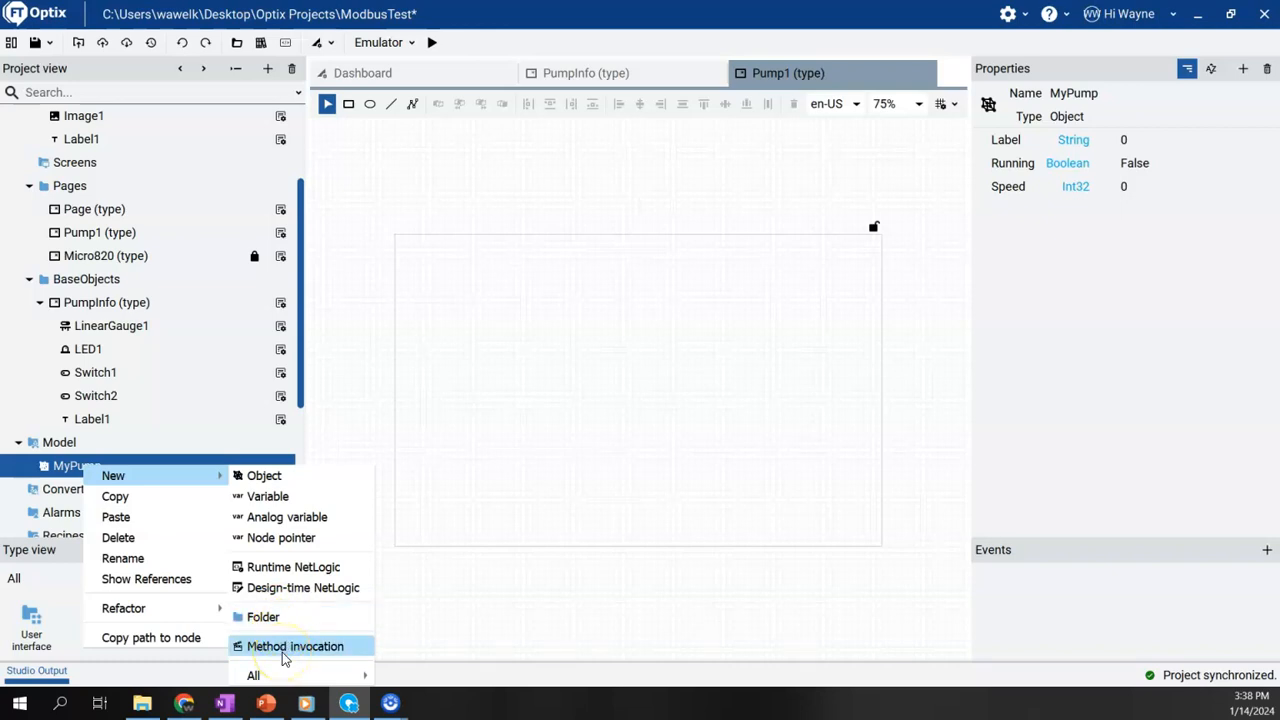
mouse_move(123, 608)
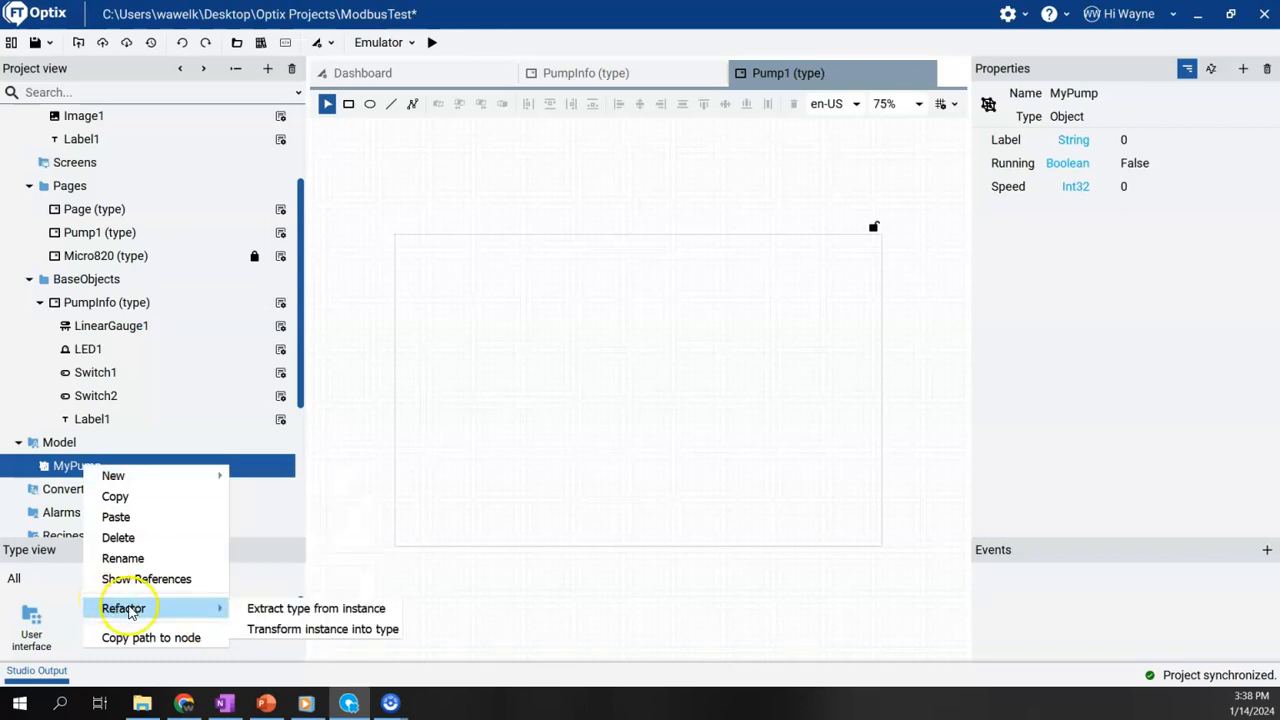
mouse_move(148, 613)
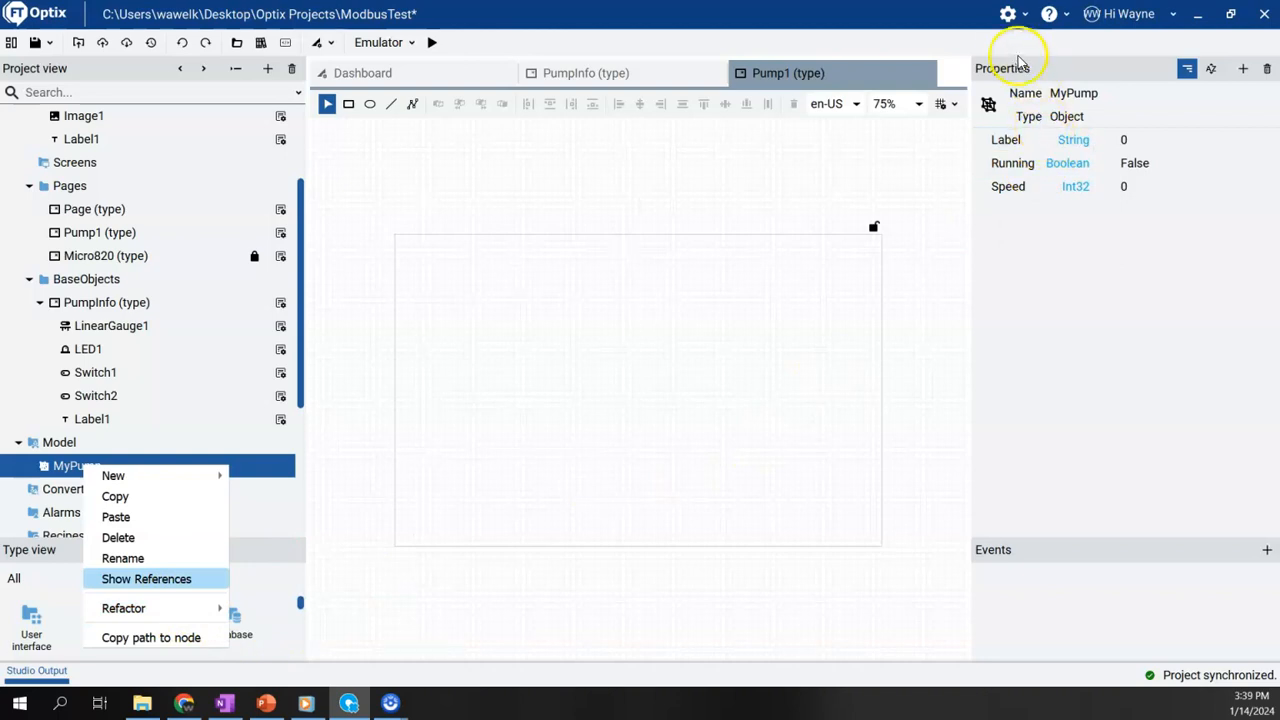
mouse_move(1008, 14)
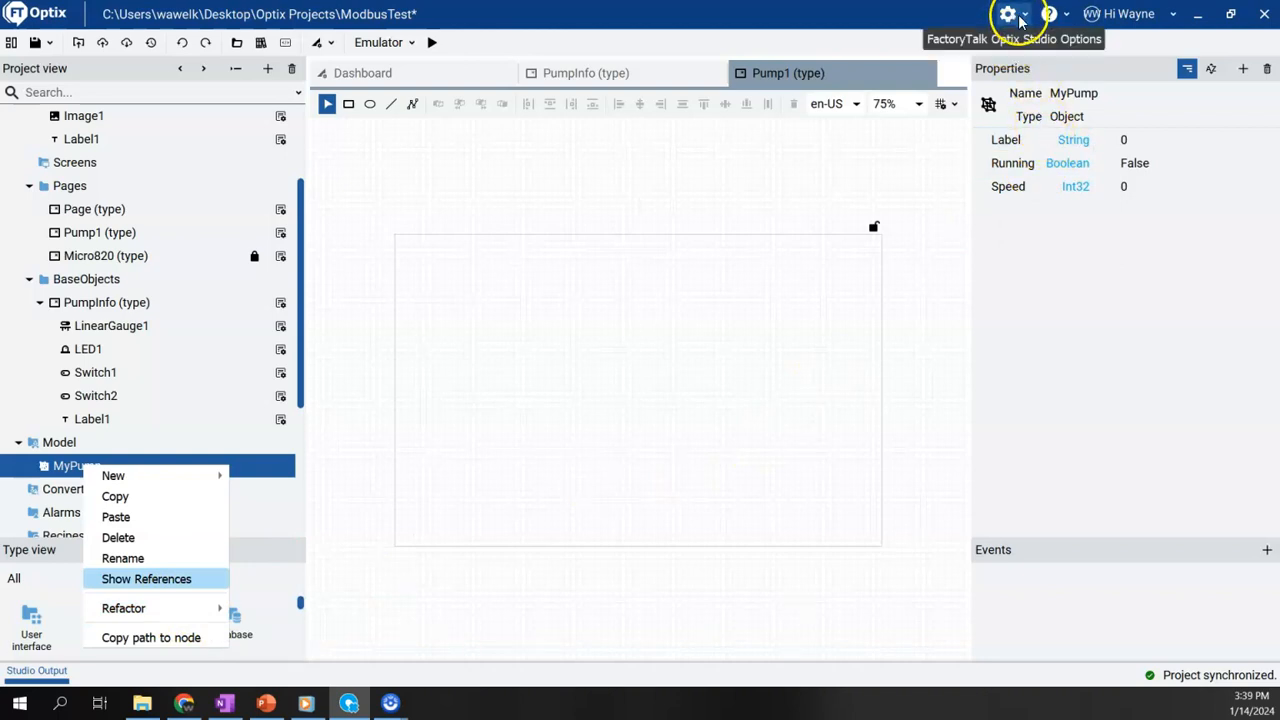
mouse_move(1019, 20)
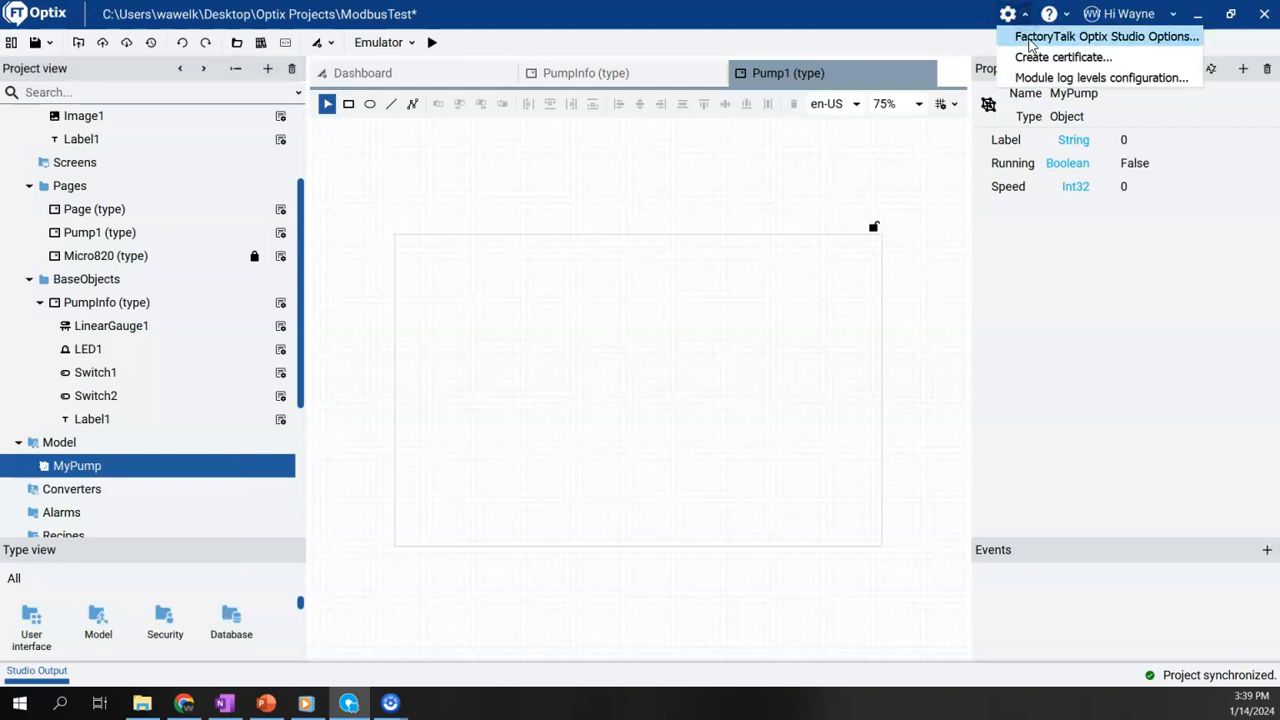
left_click(1106, 38)
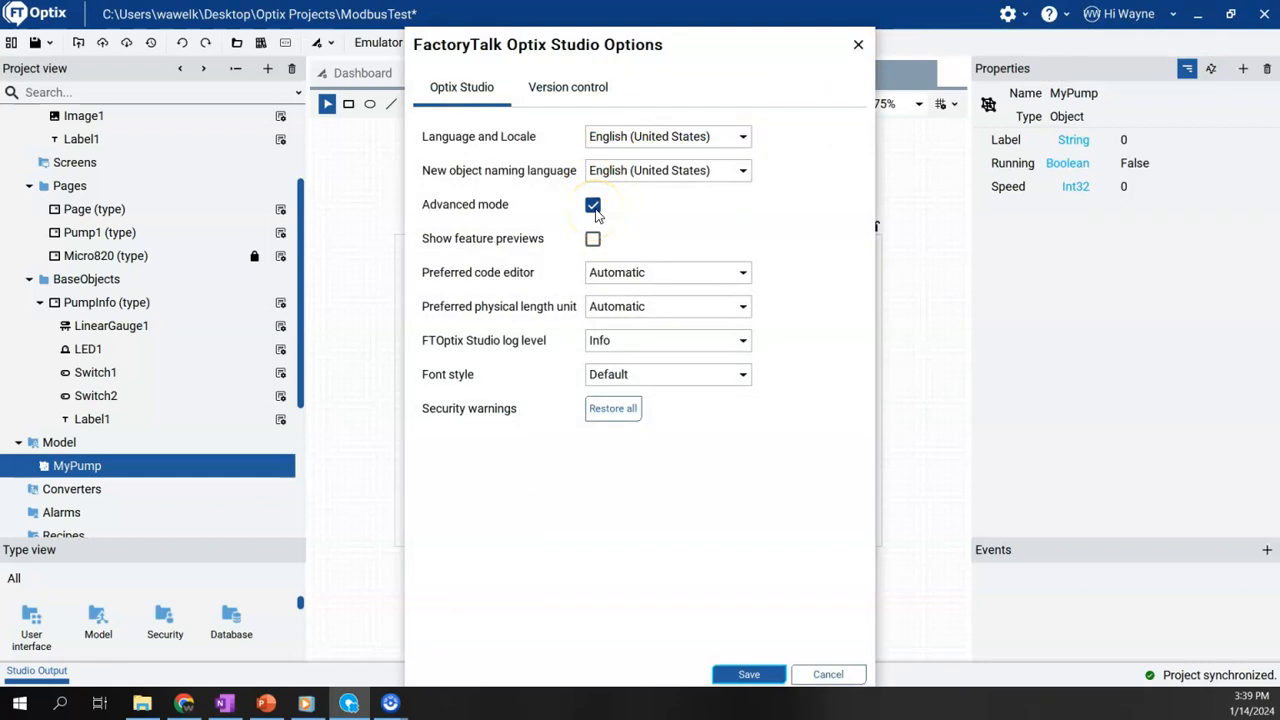
mouse_move(608, 211)
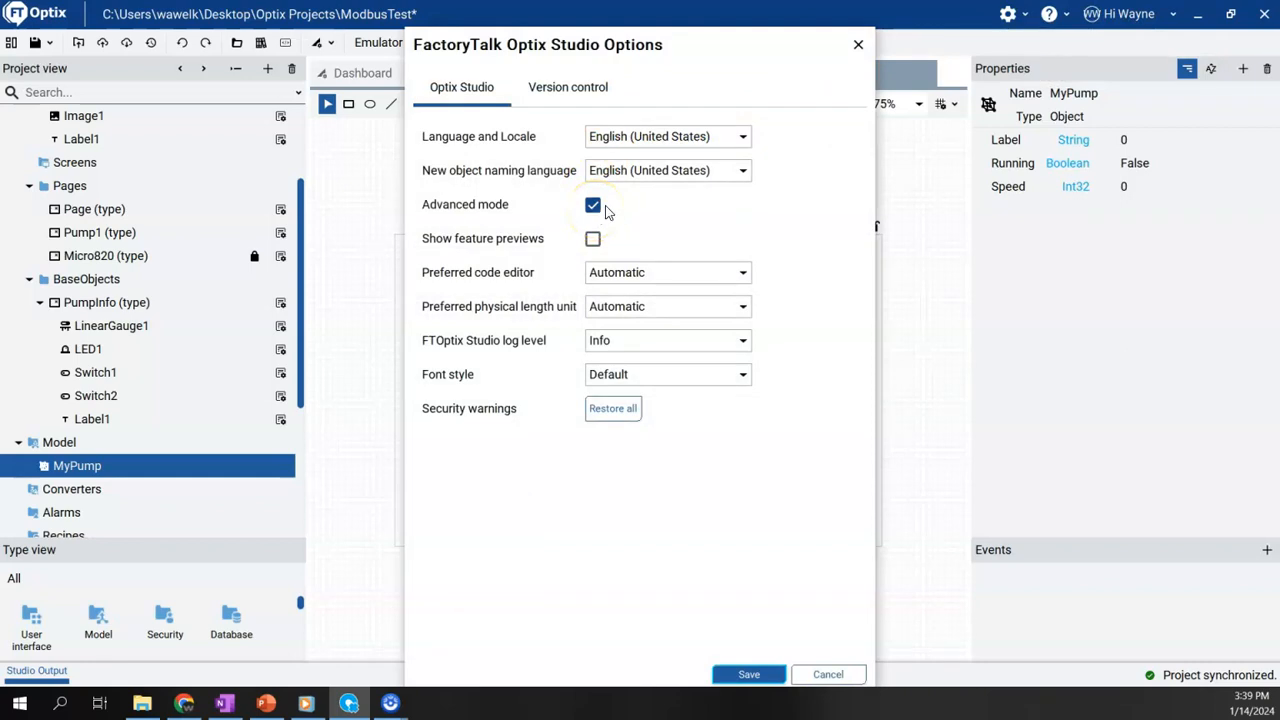
mouse_move(828, 674)
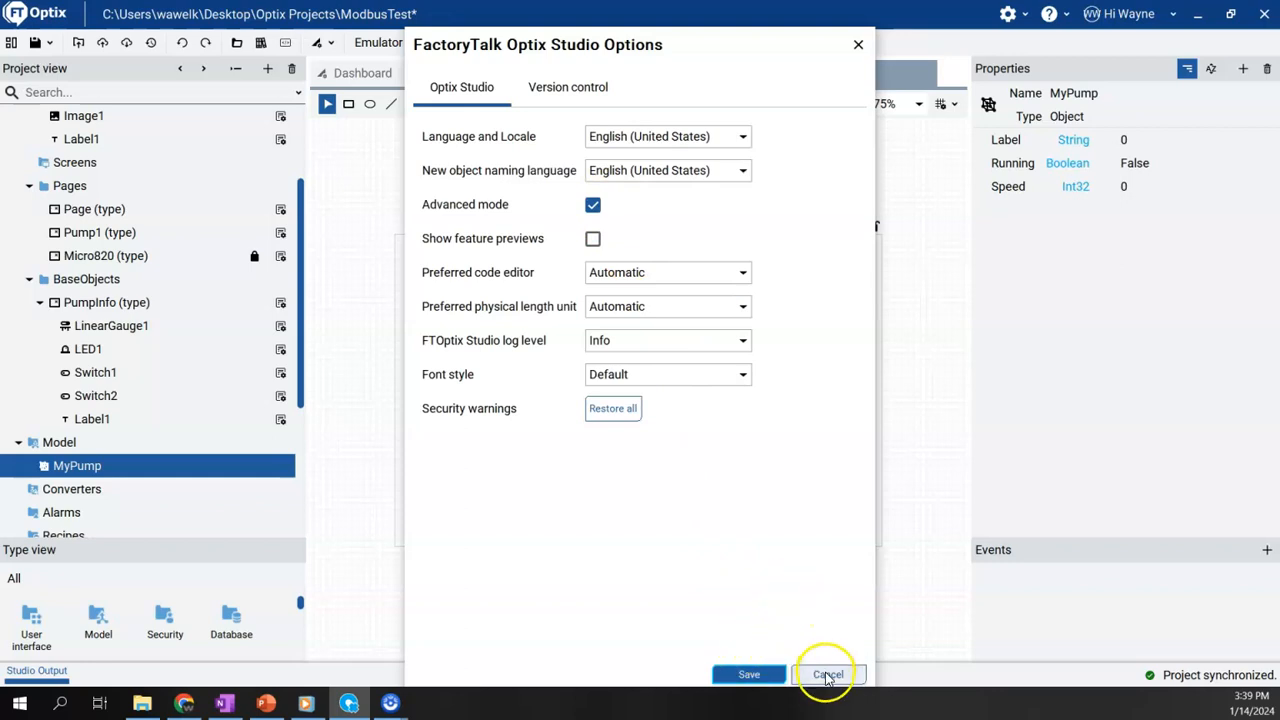
left_click(827, 674)
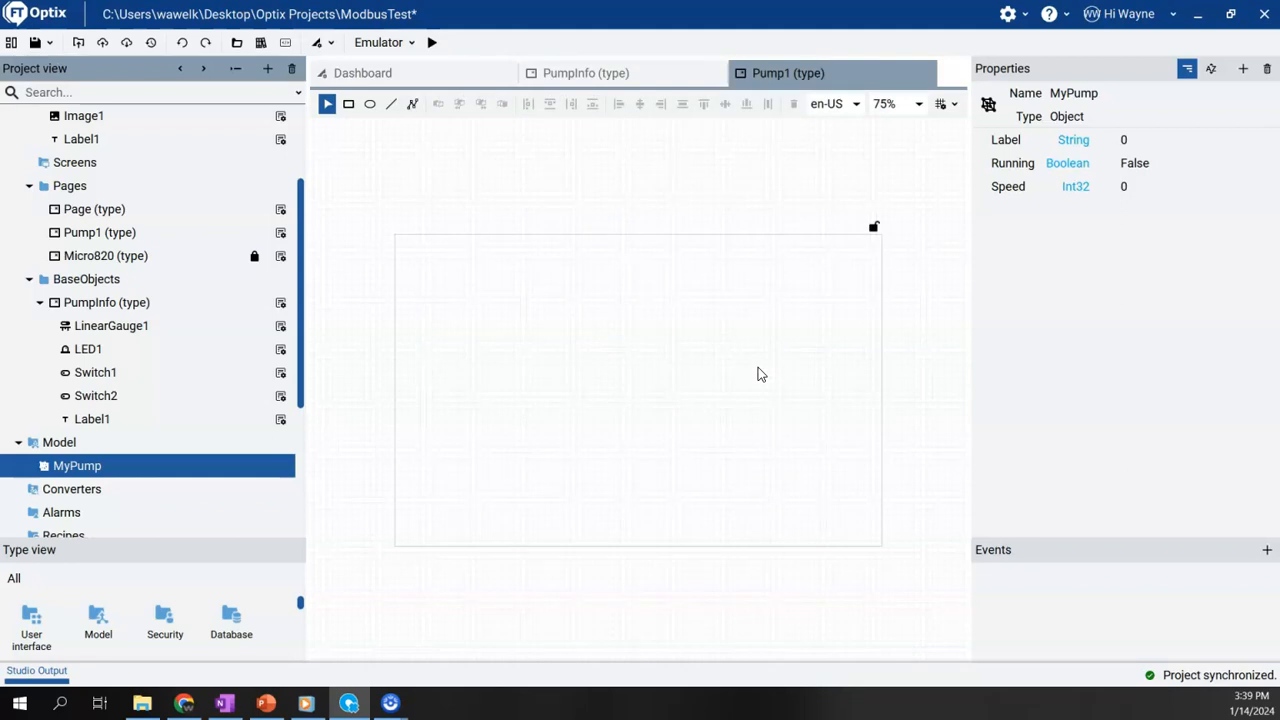
mouse_move(732, 345)
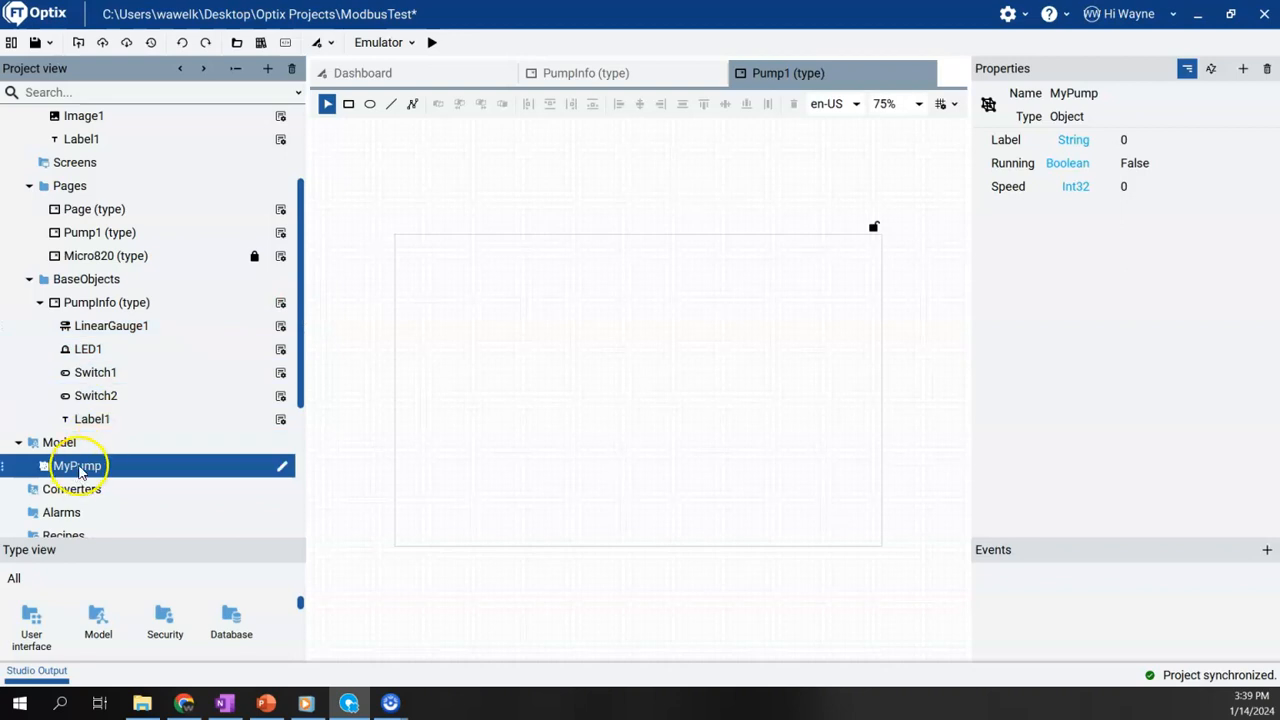
Convert the MyPump instance into a MyPump type with Refactor > Transform instance into type
right_click(77, 465)
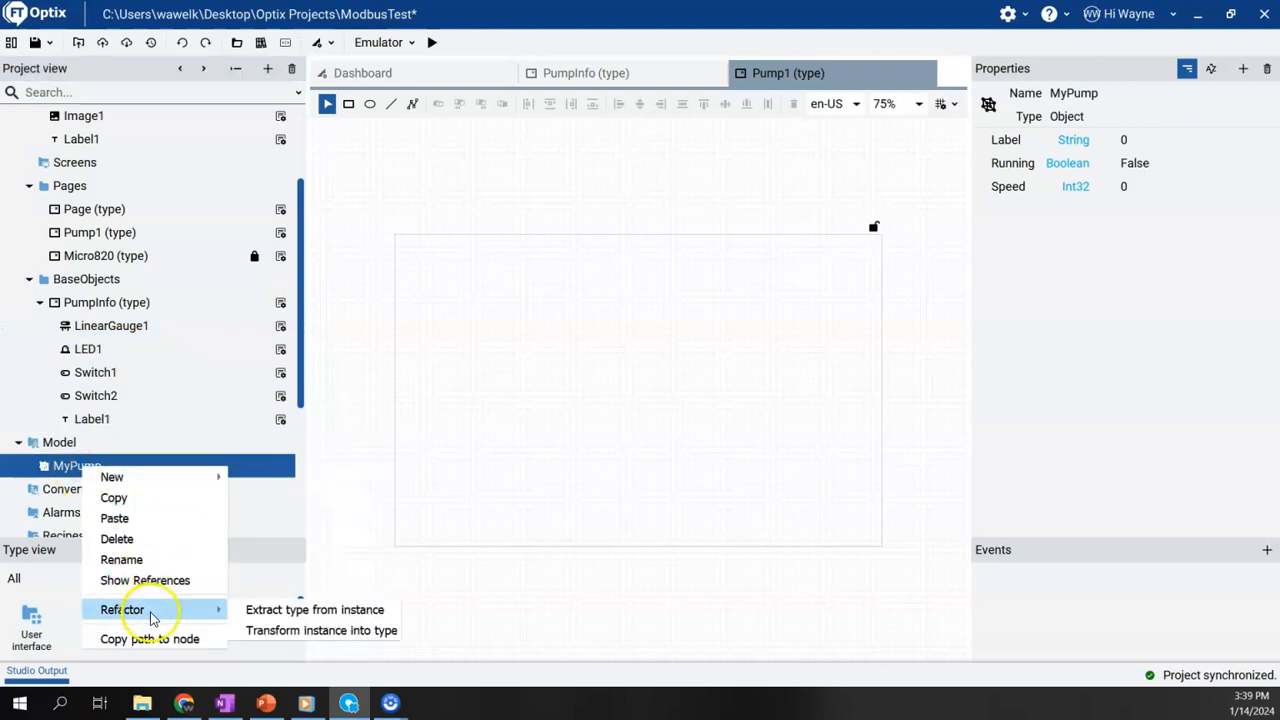
mouse_move(316, 631)
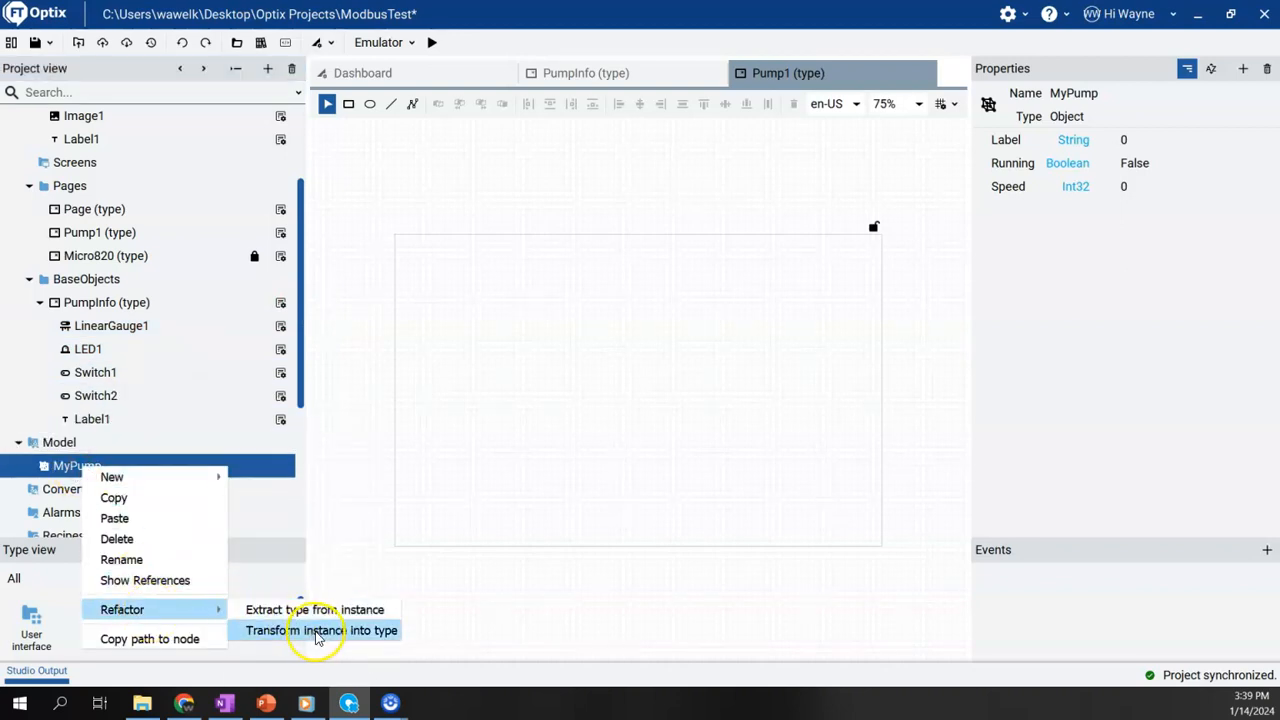
left_click(320, 630)
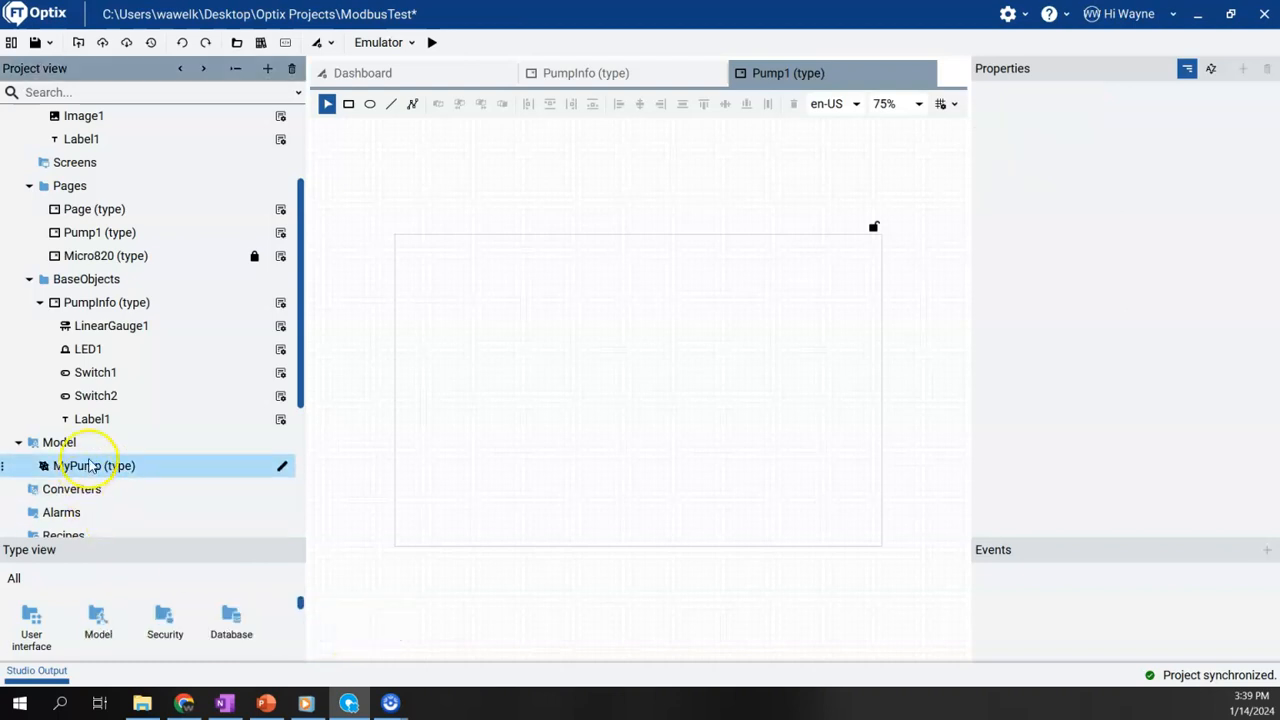
mouse_move(93, 466)
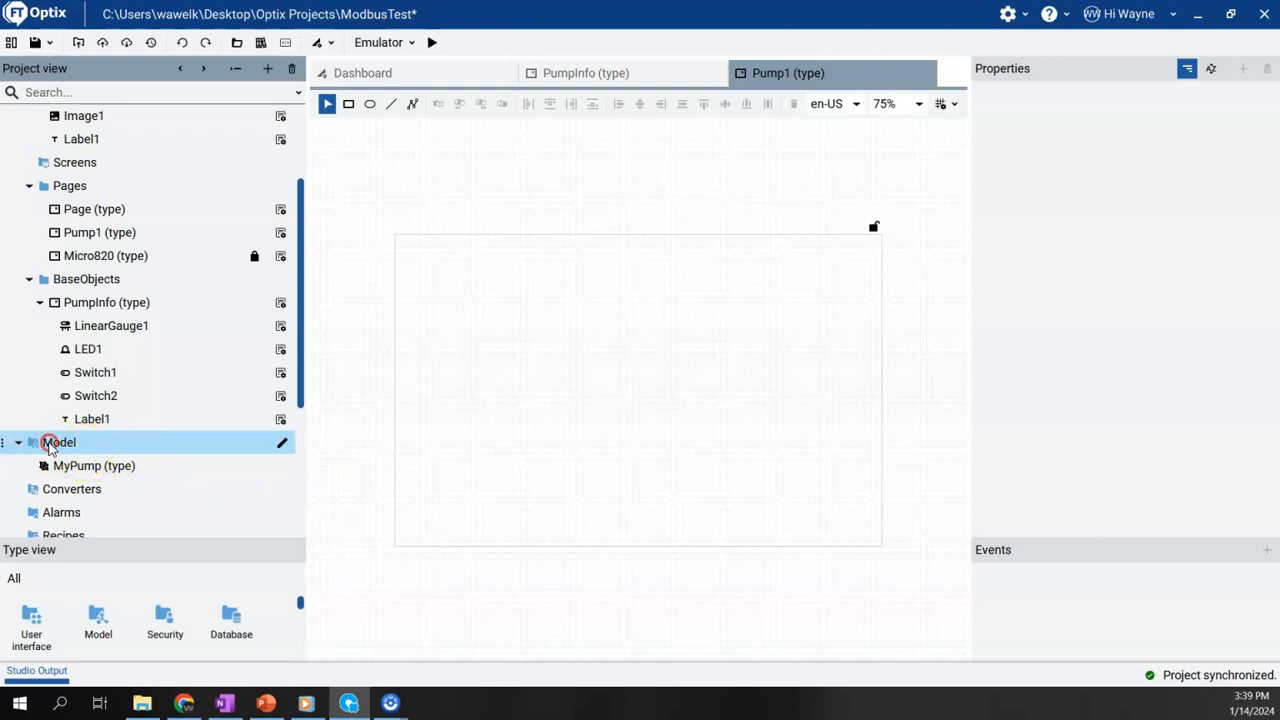
right_click(50, 442)
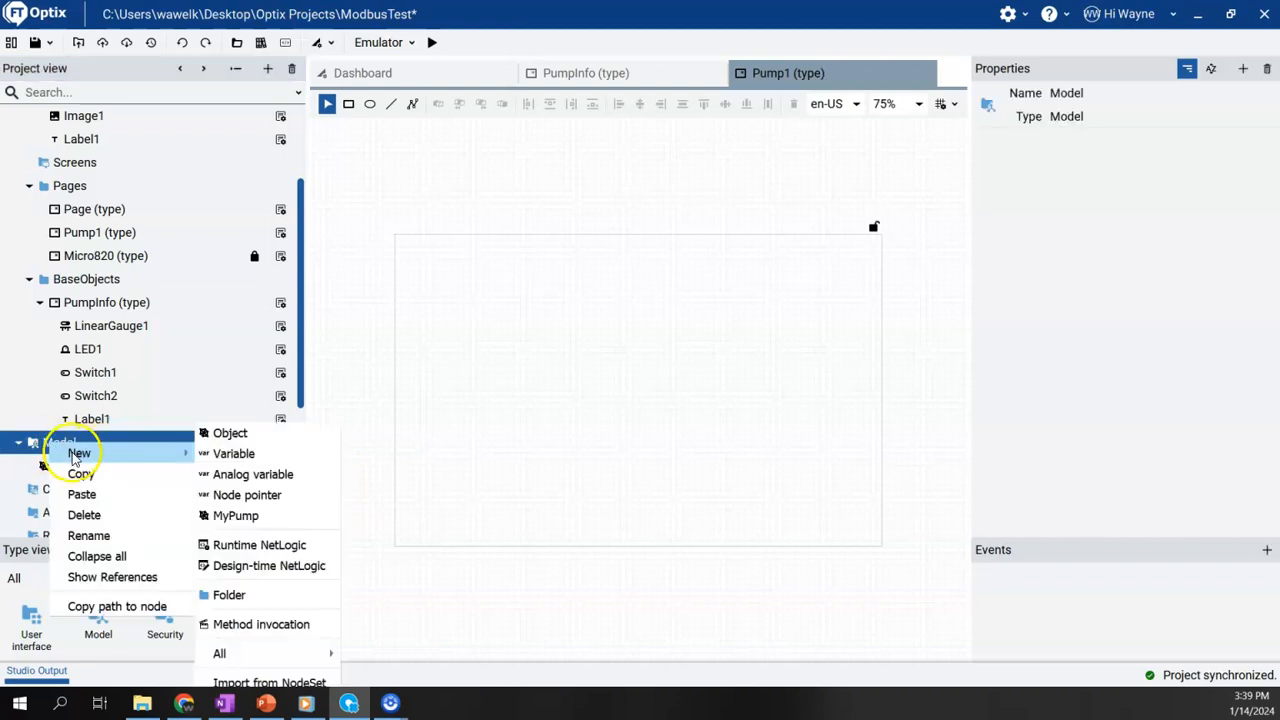
mouse_move(235, 515)
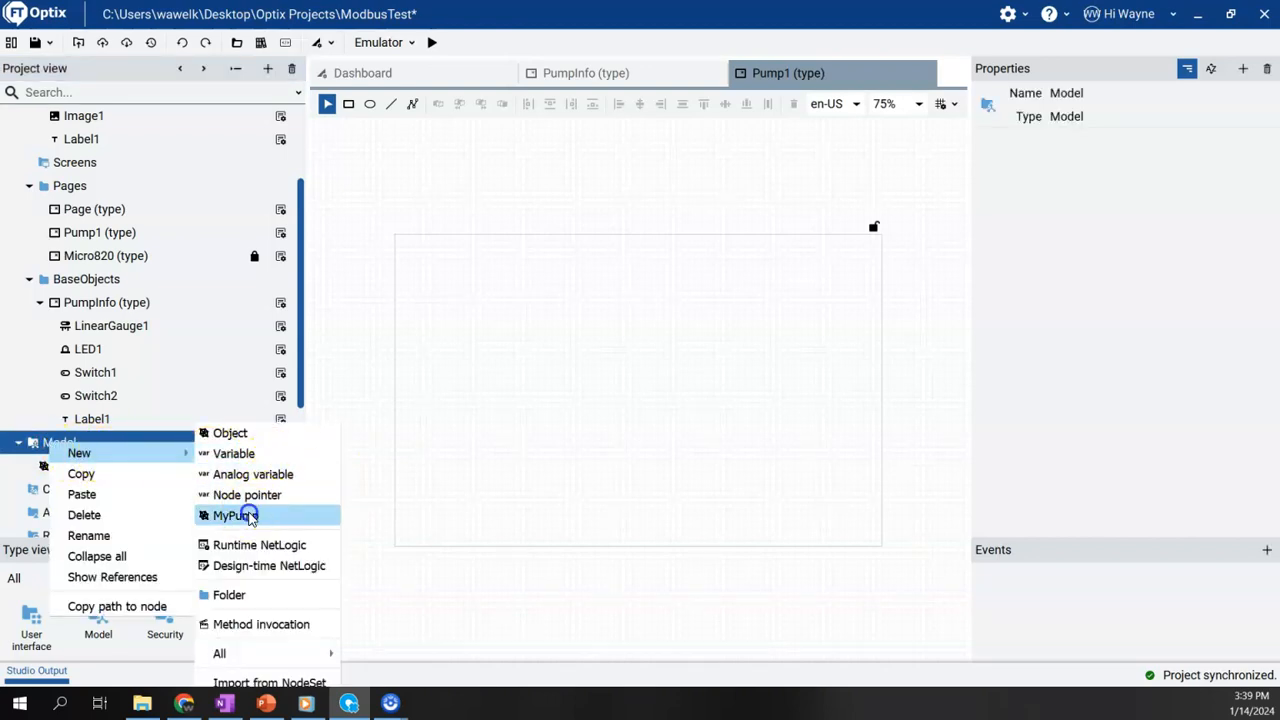
left_click(234, 515)
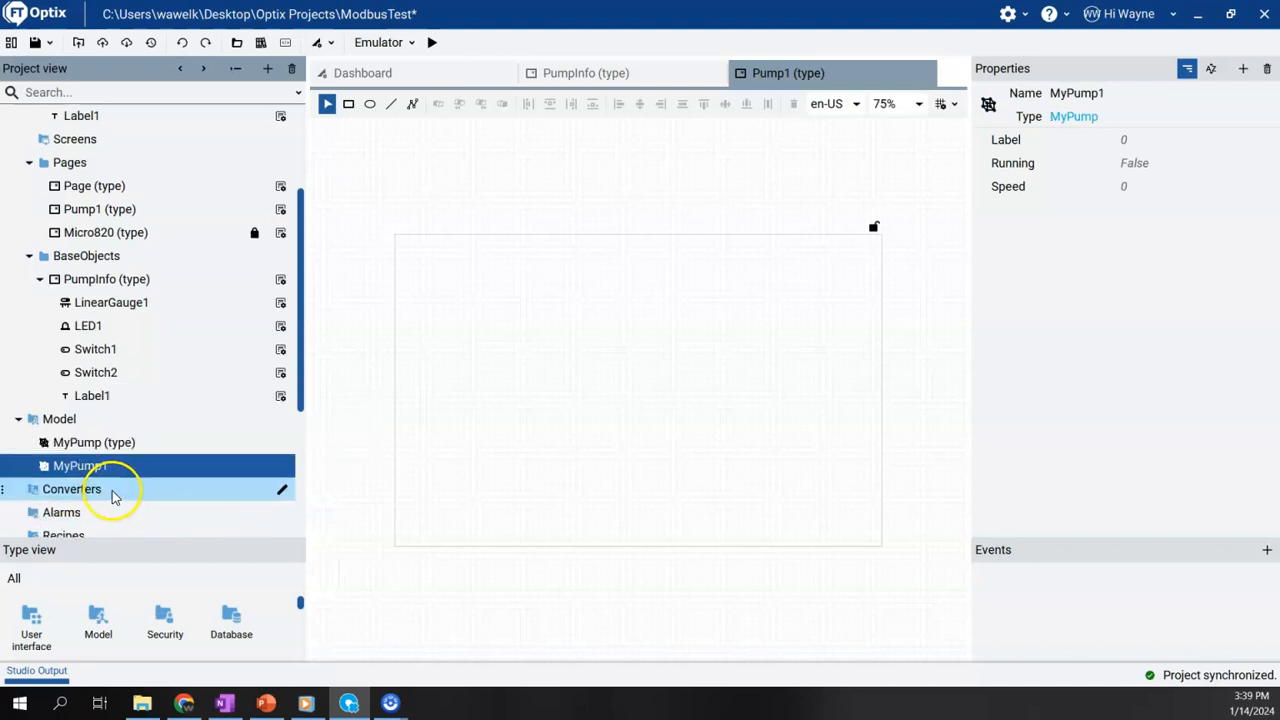
right_click(56, 419)
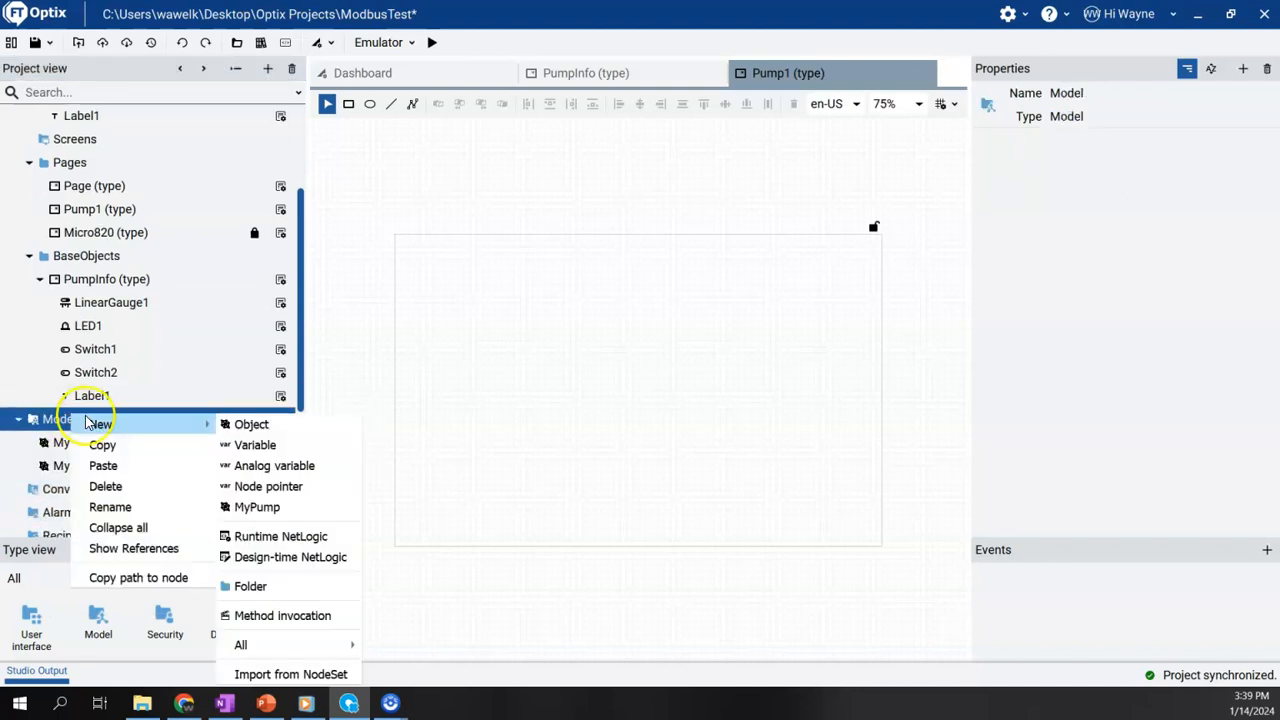
mouse_move(281, 507)
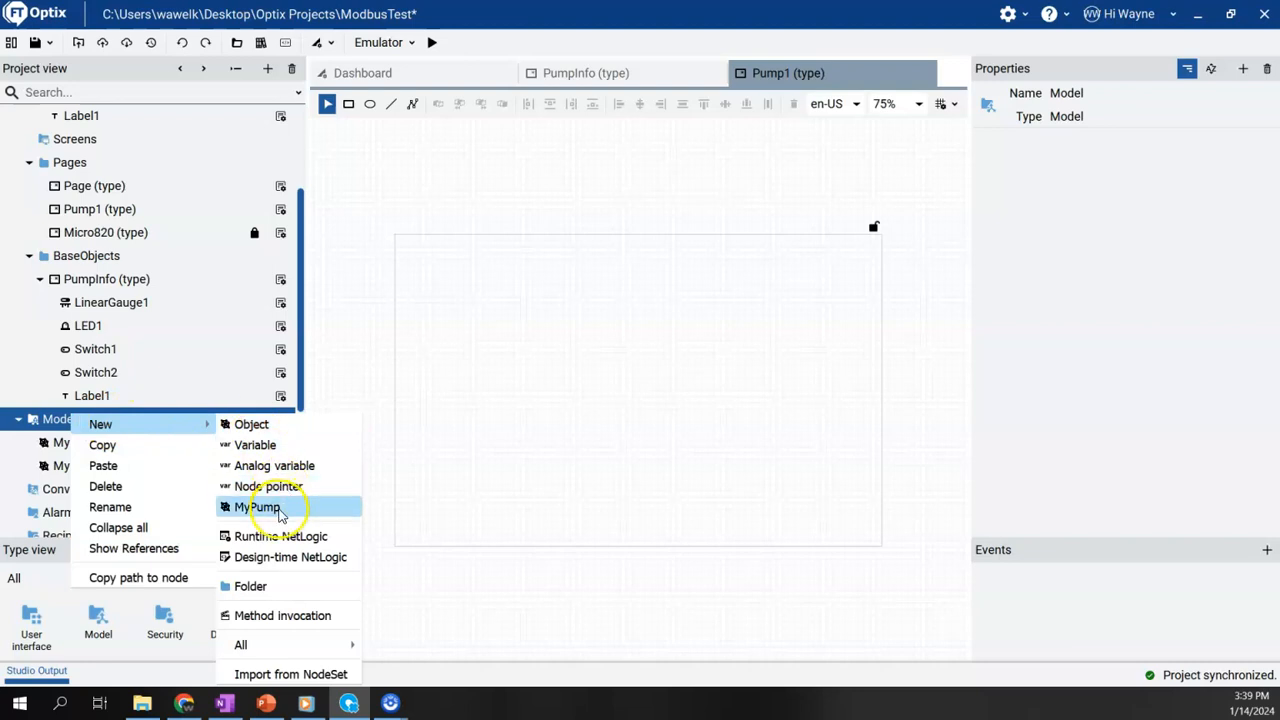
left_click(258, 507)
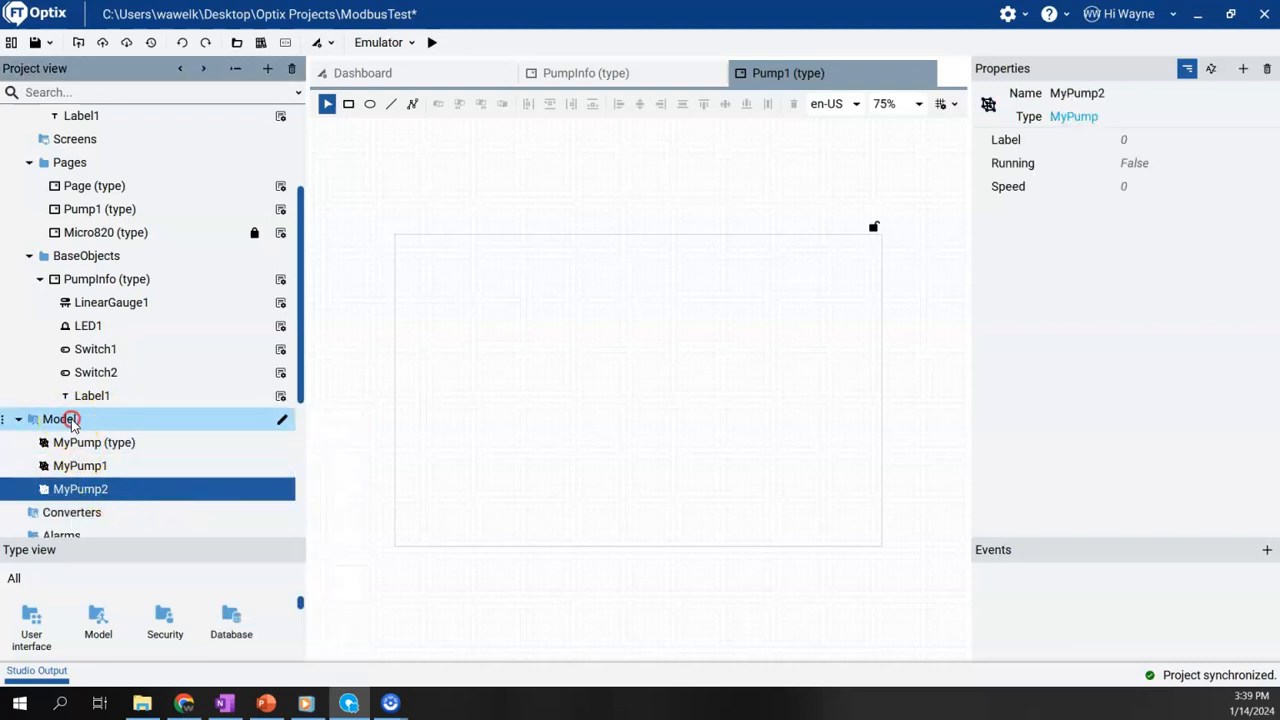
right_click(62, 420)
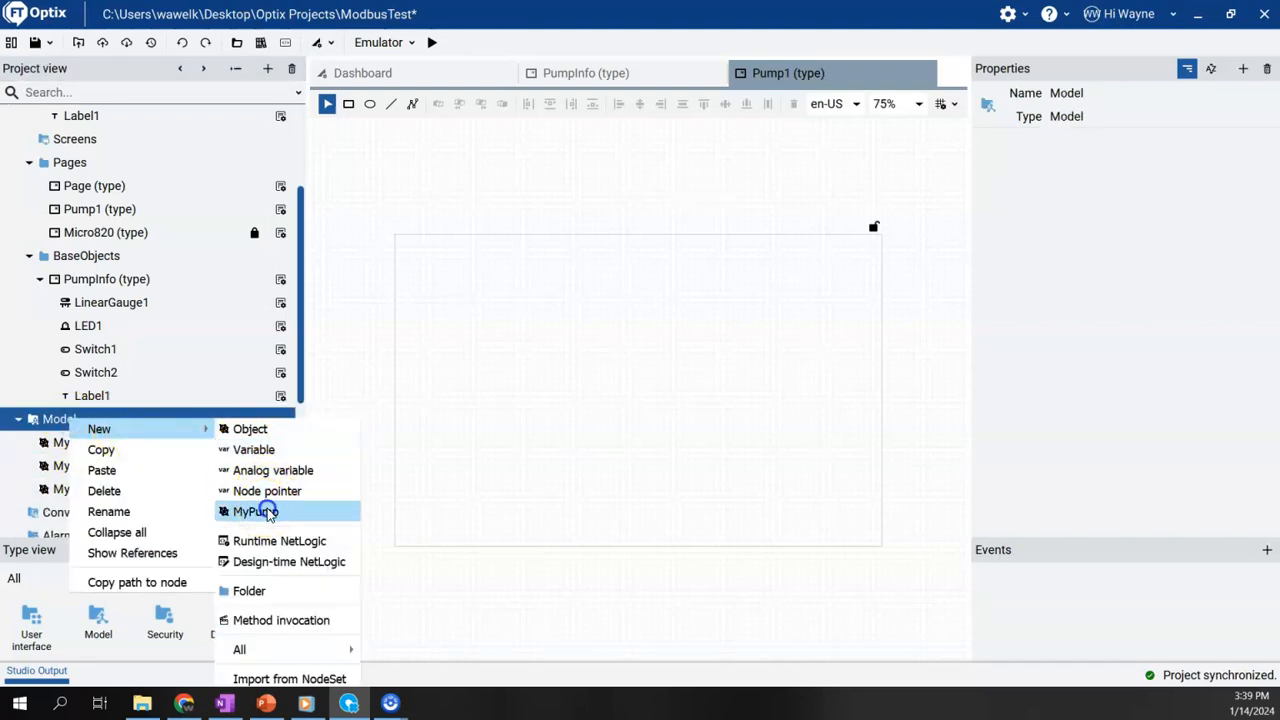
left_click(251, 511)
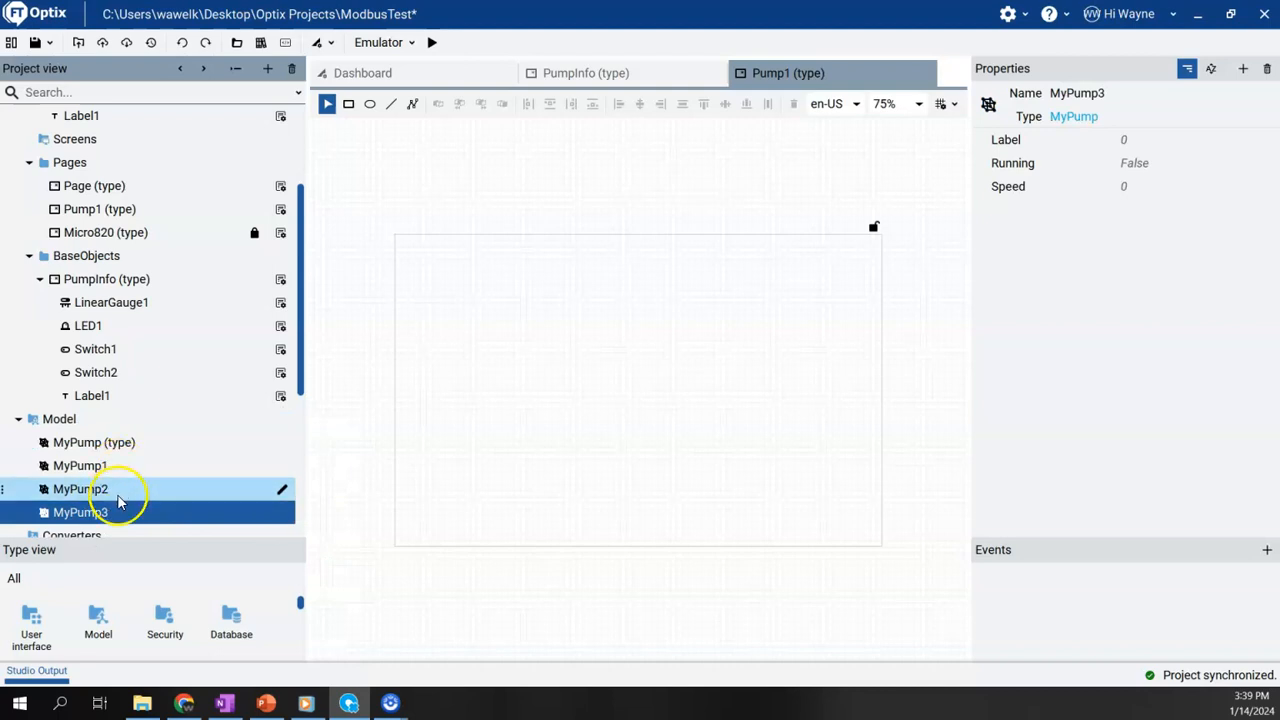
left_click(80, 466)
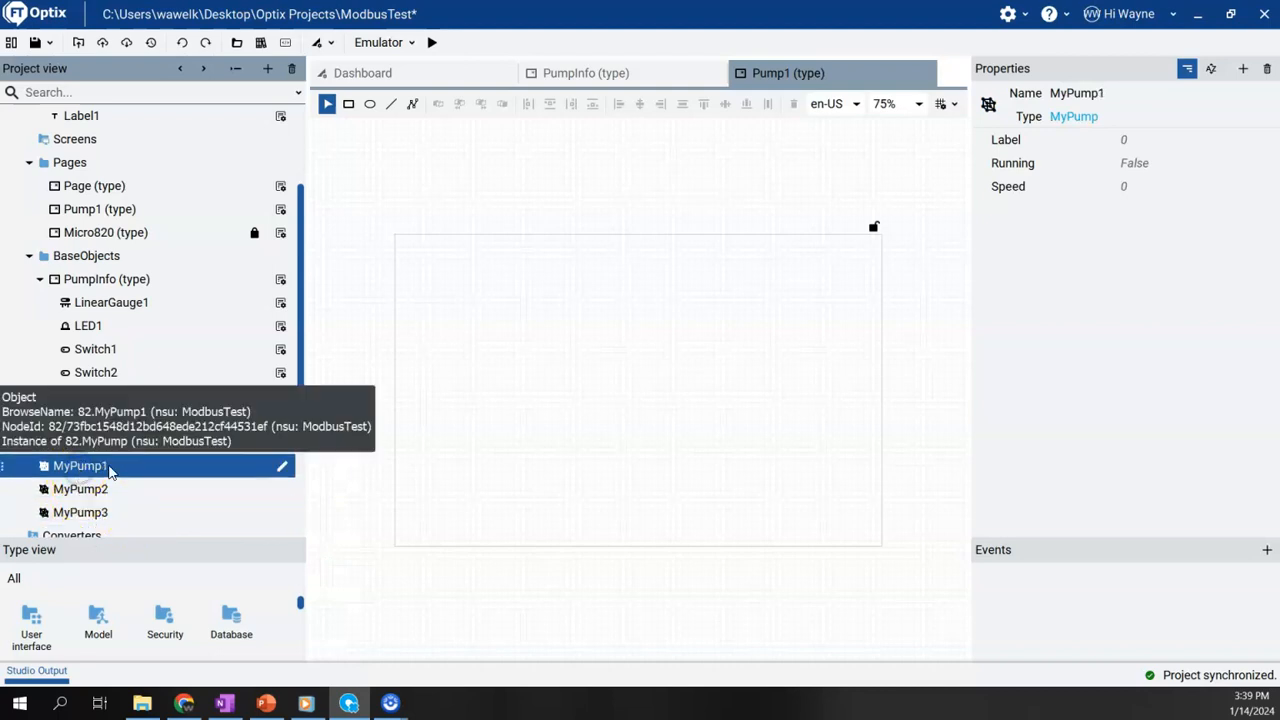
left_click(82, 465)
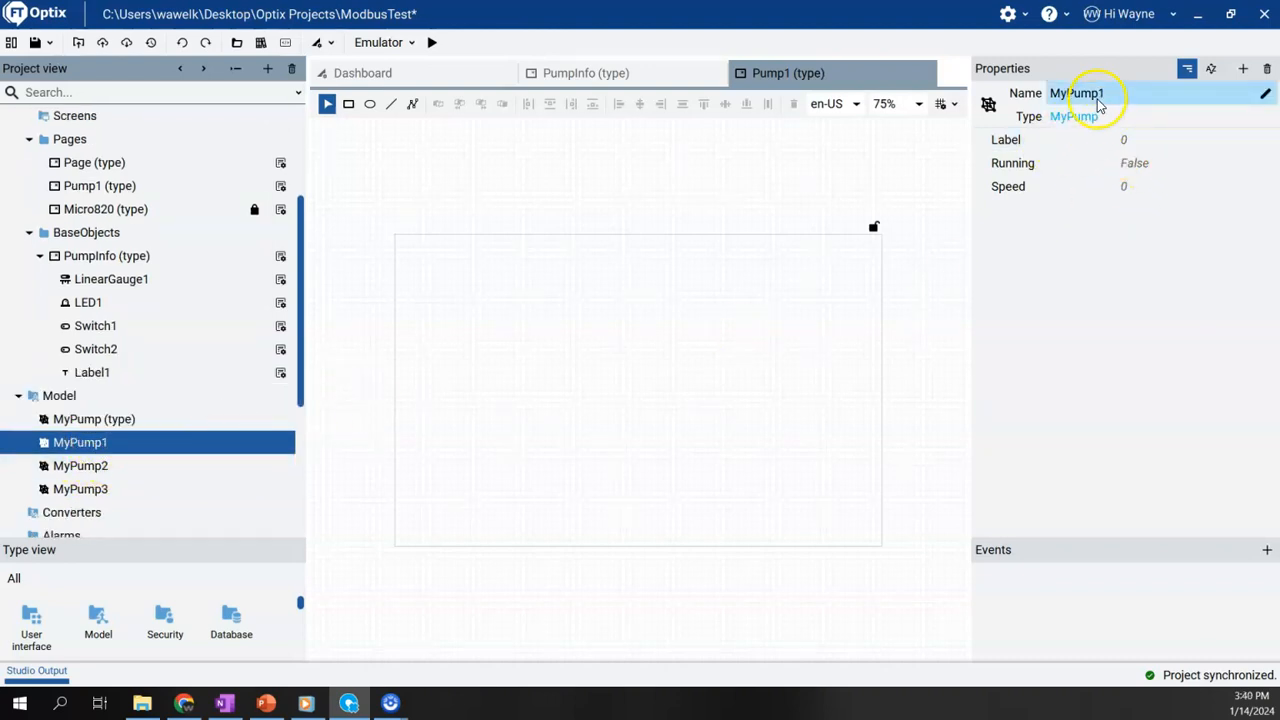
left_click(1010, 186)
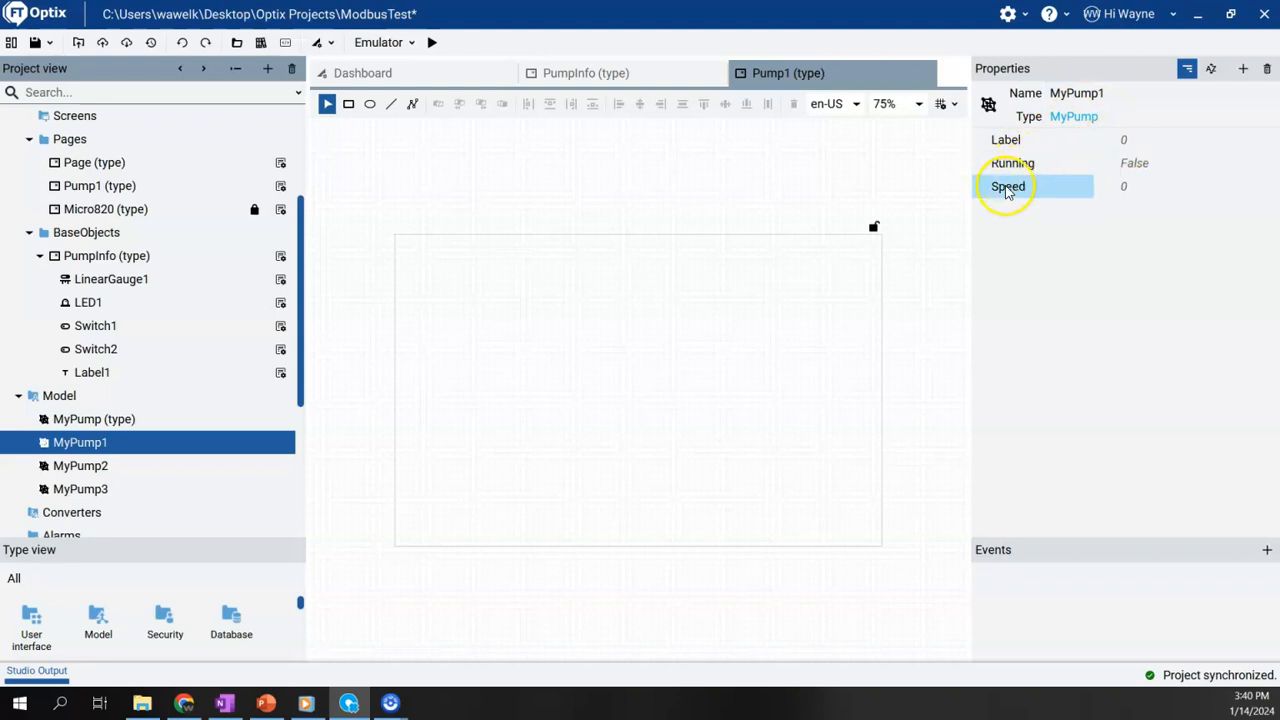
left_click(78, 465)
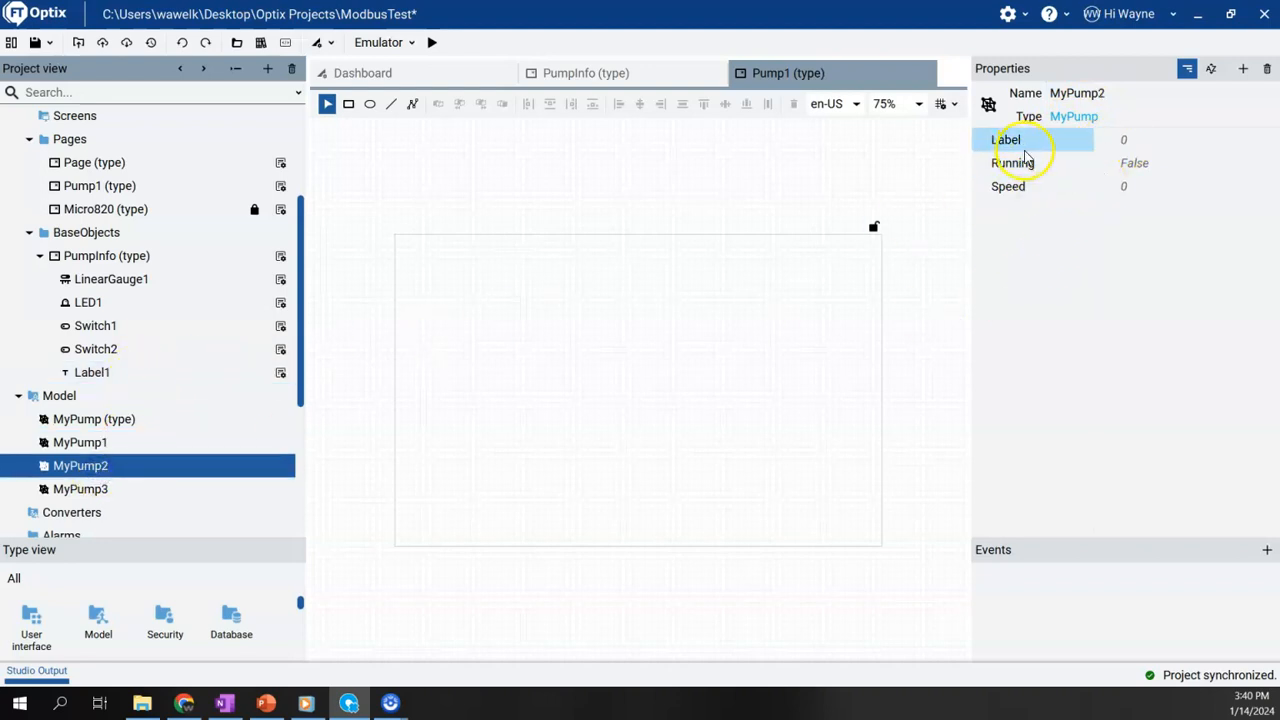
left_click(80, 489)
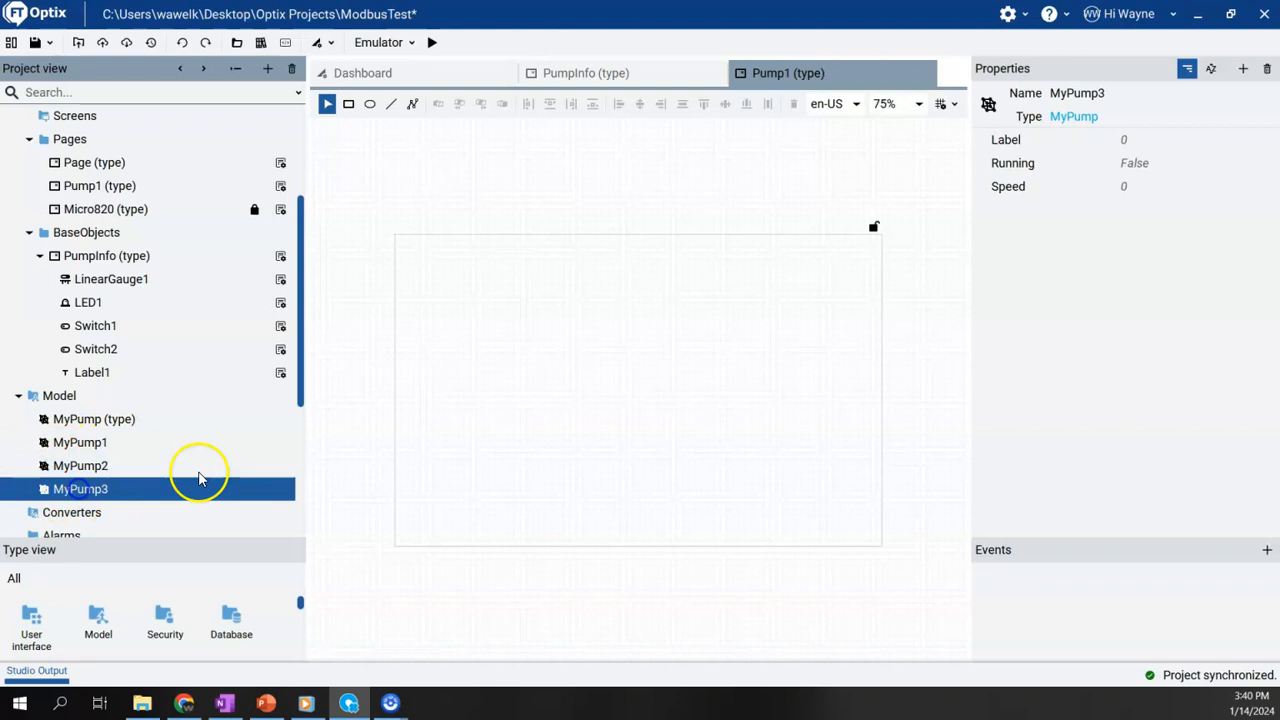
left_click(1008, 186)
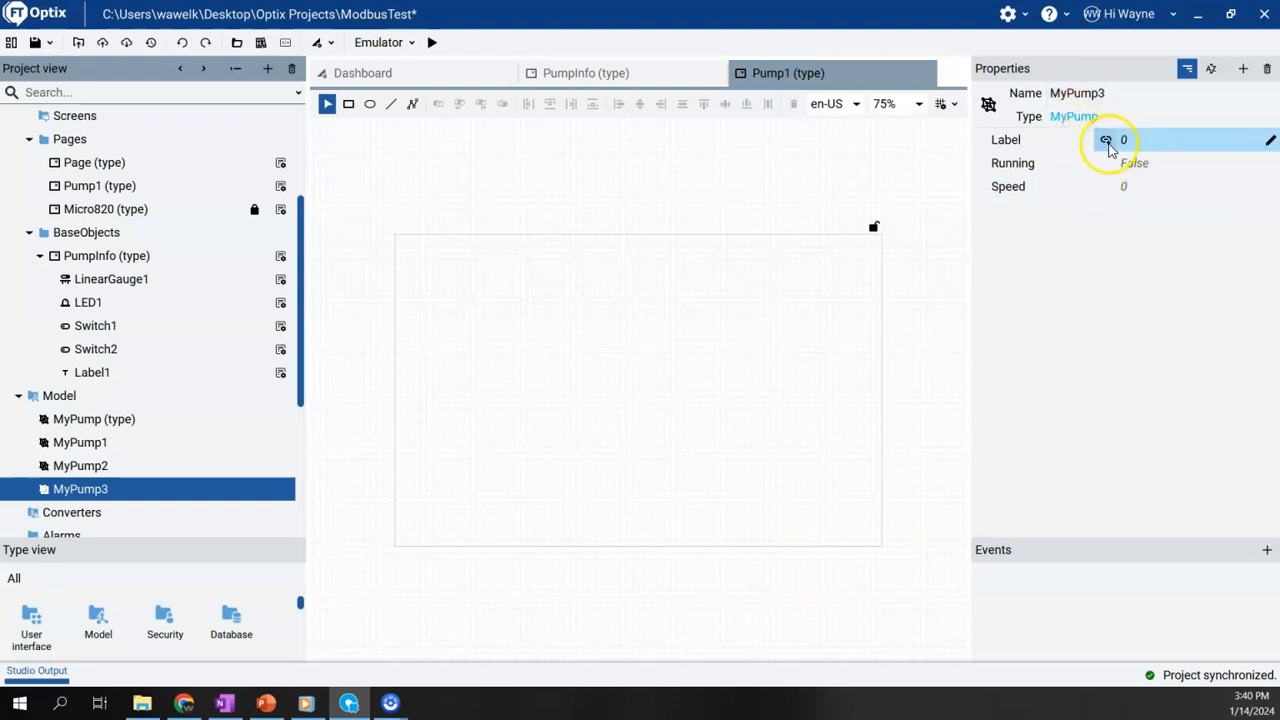
mouse_move(1105, 140)
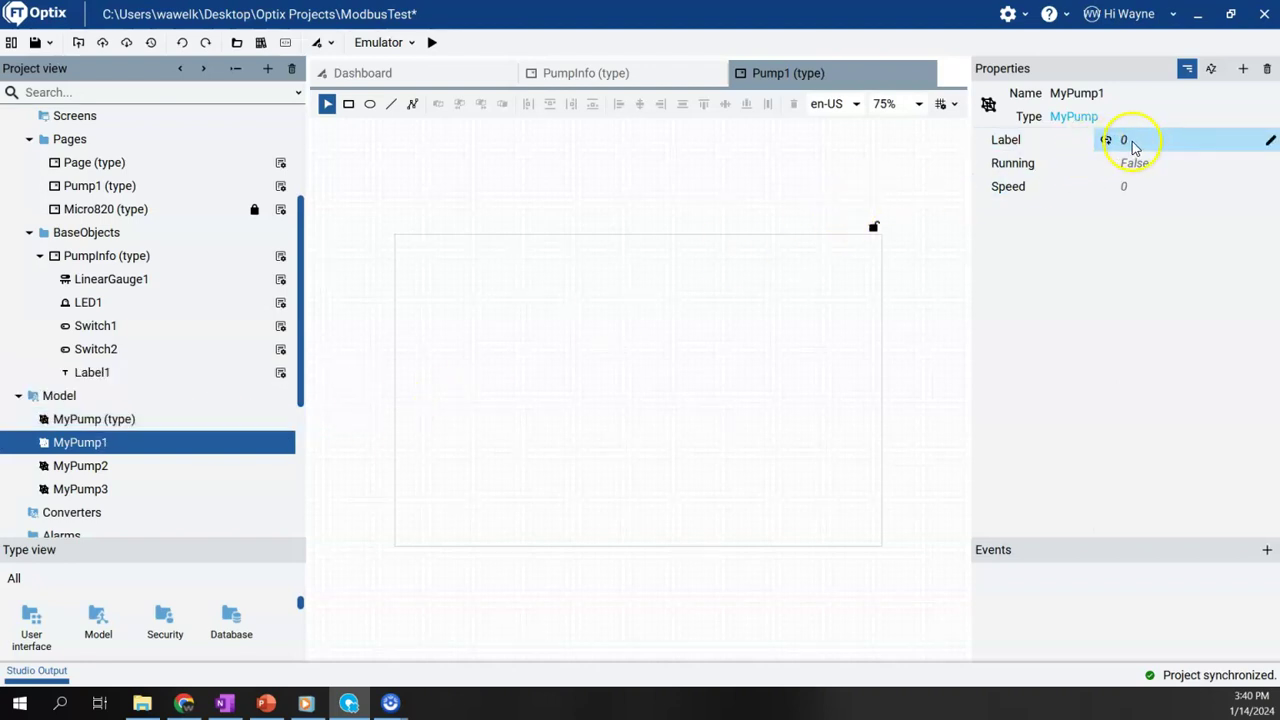
Enter 'Pump 101' as MyPump1's Label value
left_click(1130, 140)
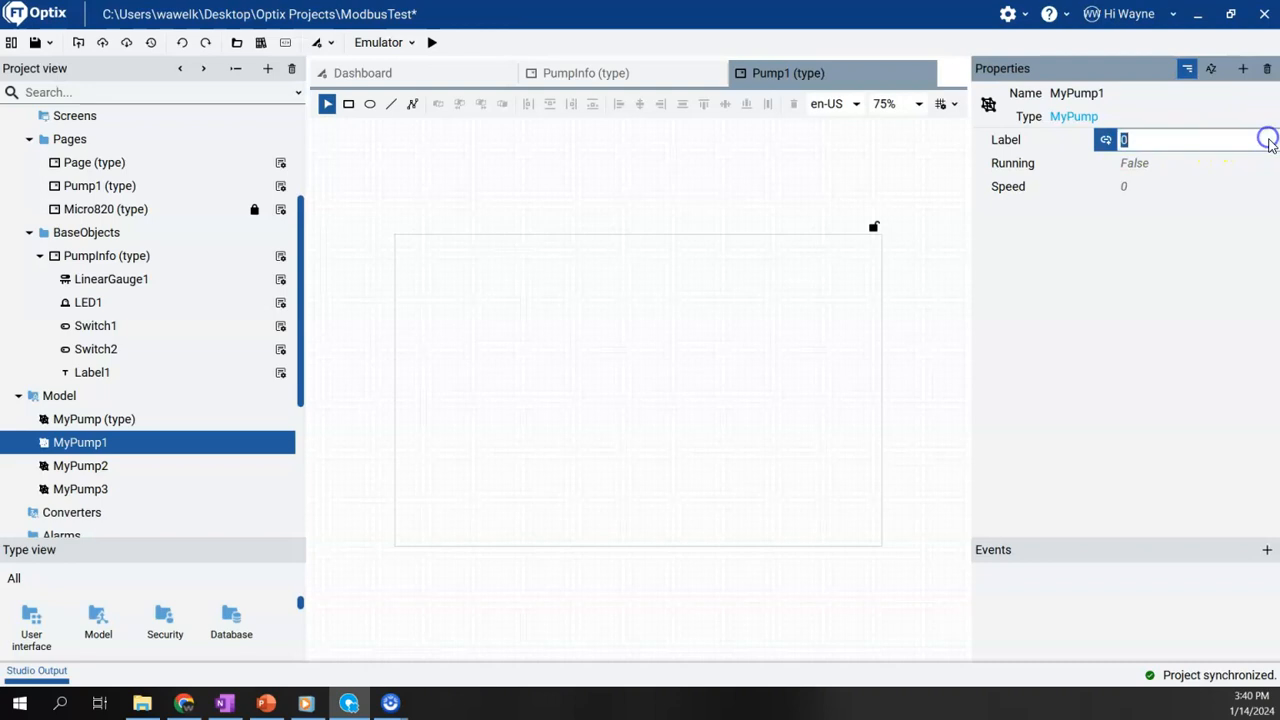
type("La")
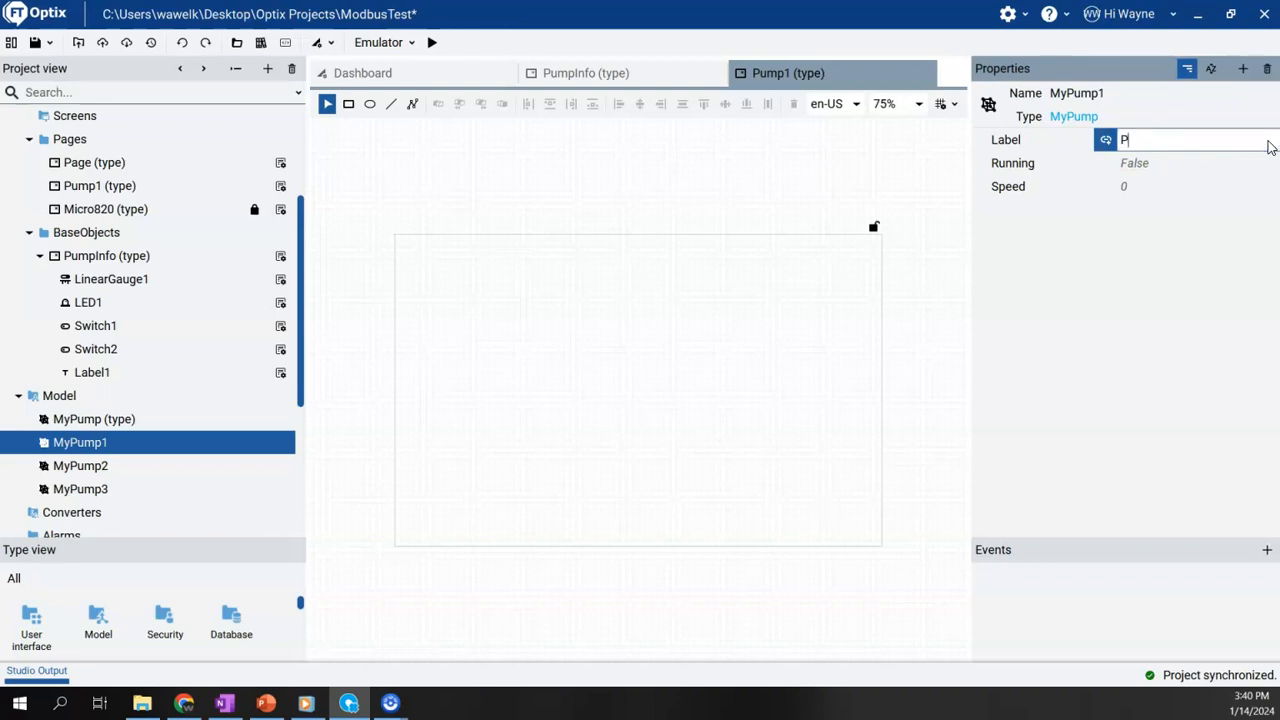
type("ump 101")
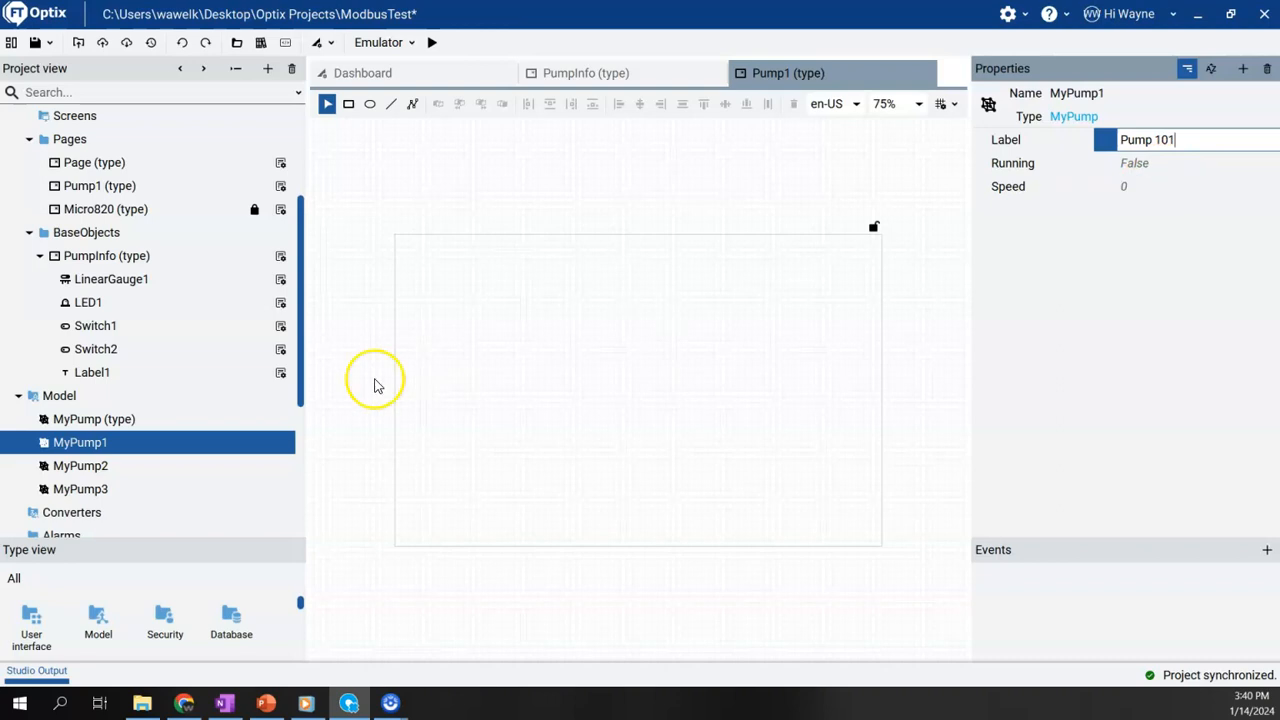
left_click(80, 465)
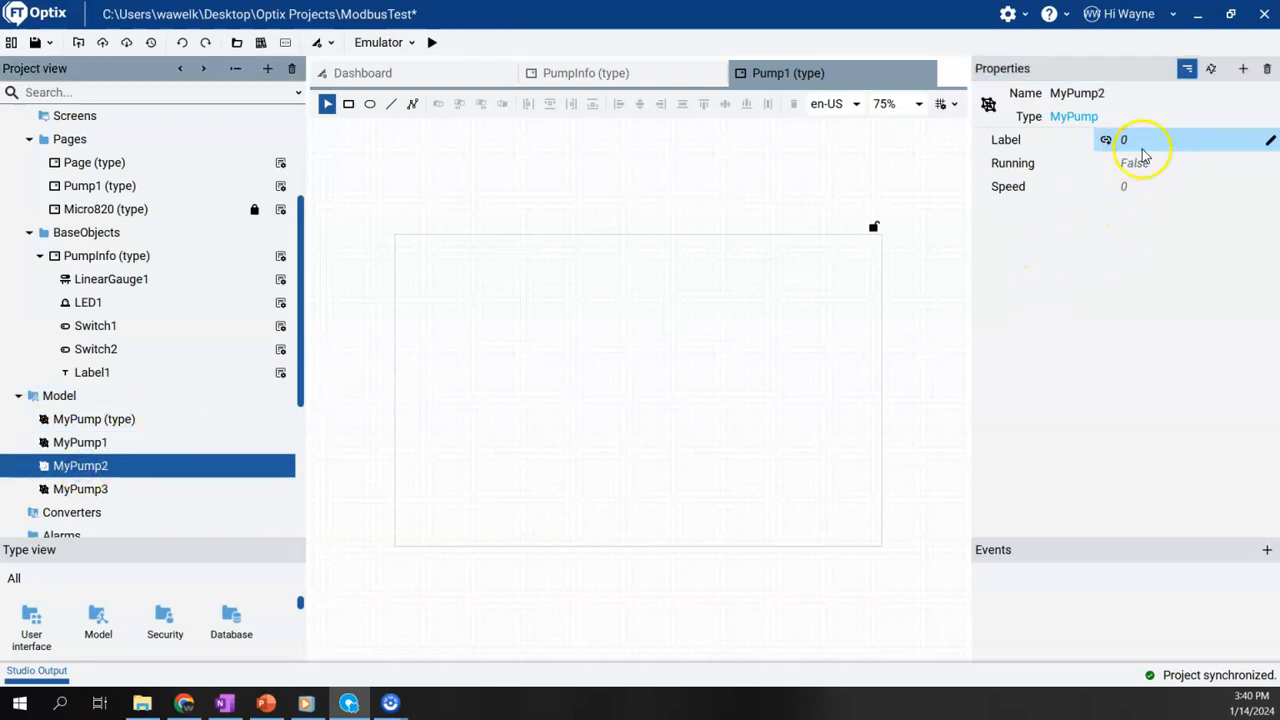
Give MyPump2 Label 'Pump 201', Running True and Speed 25
type("P")
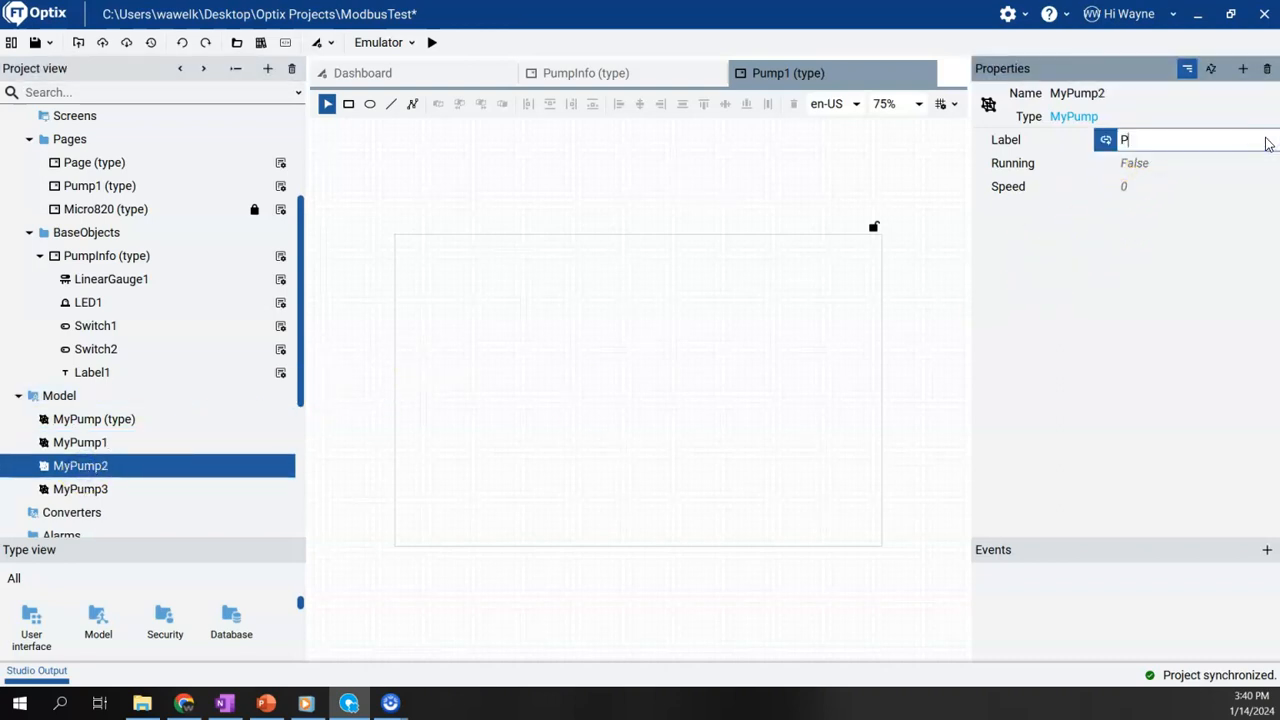
type("ump 201")
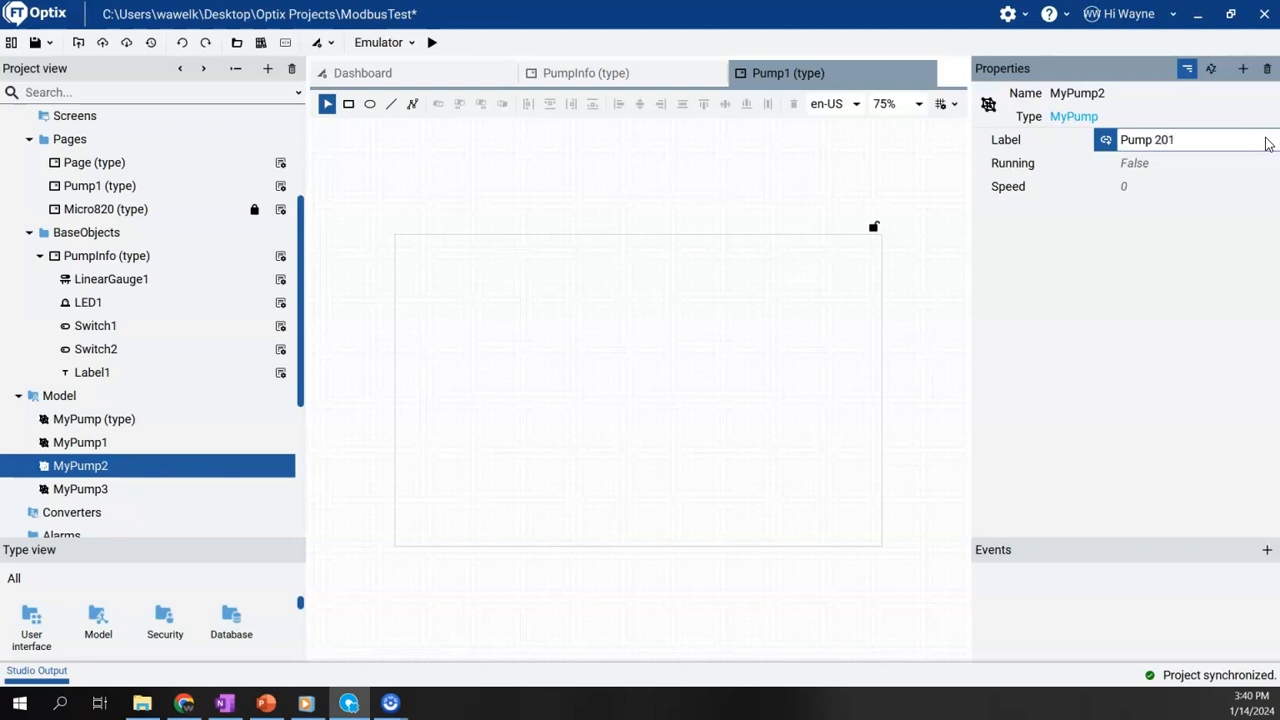
left_click(1200, 163)
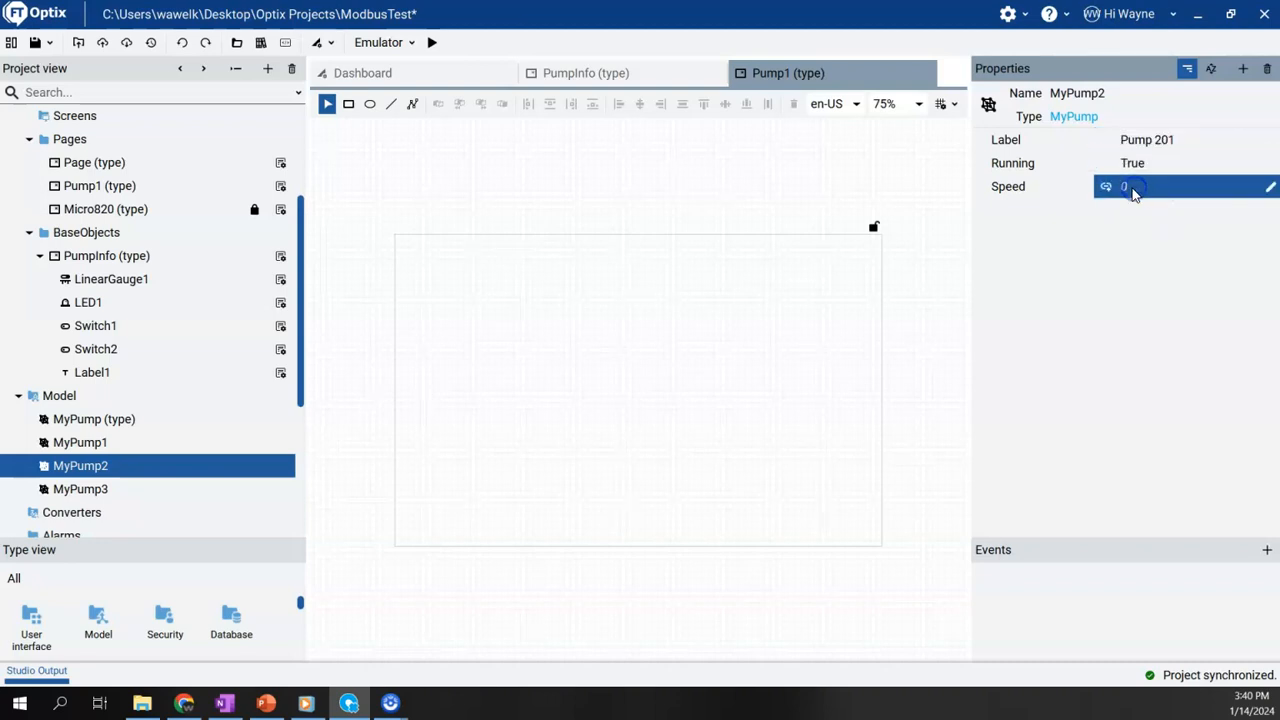
left_click(1135, 186)
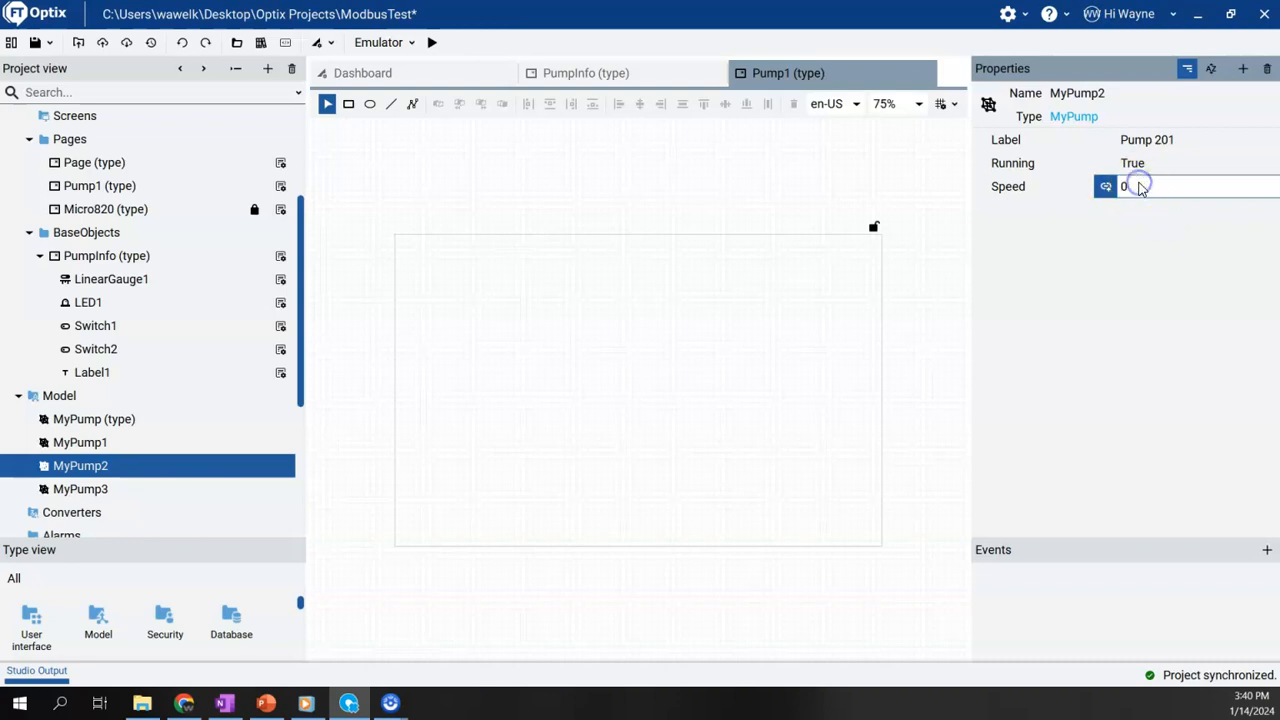
type("25")
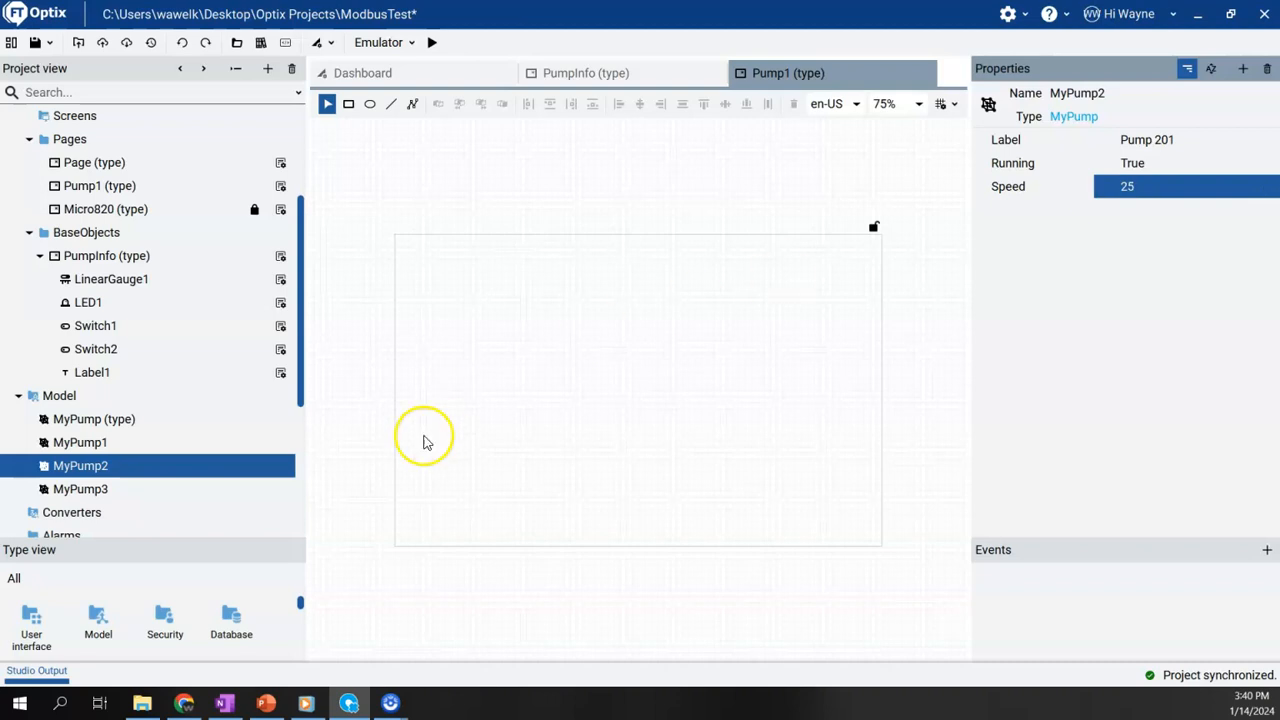
left_click(80, 489)
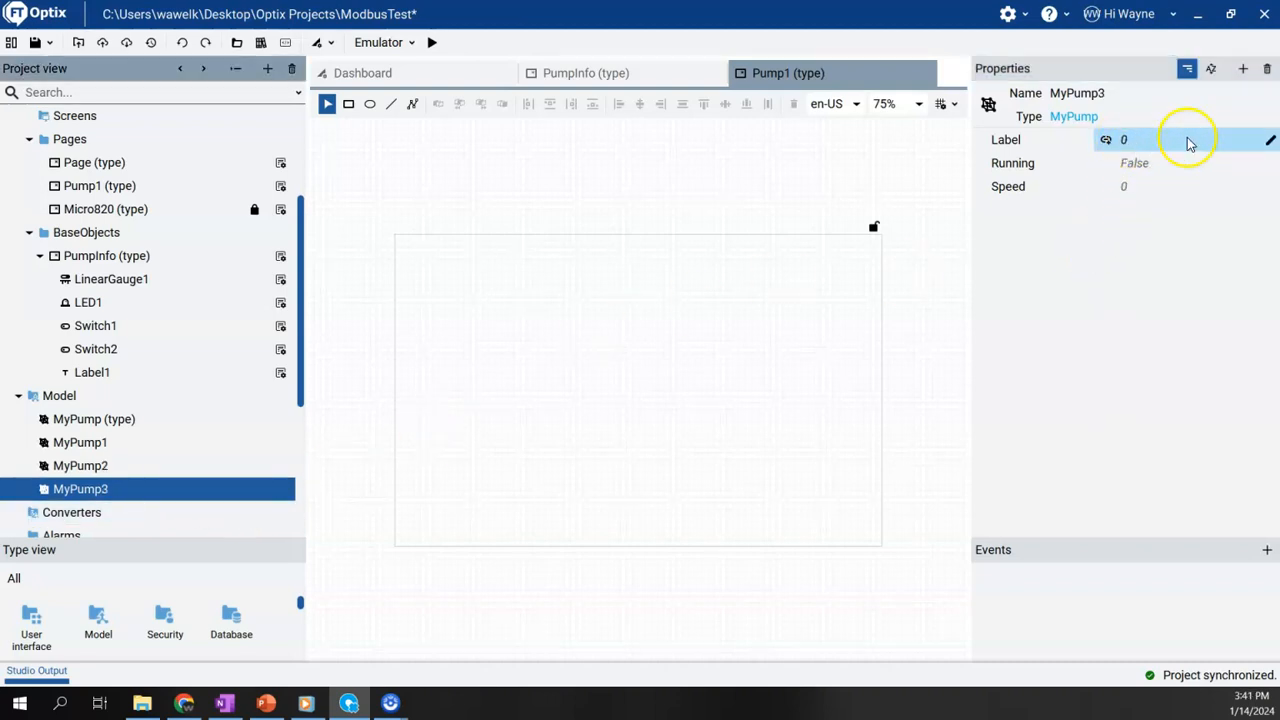
Give MyPump3 Label 'Pump 301', Running True and Speed 65
type("P")
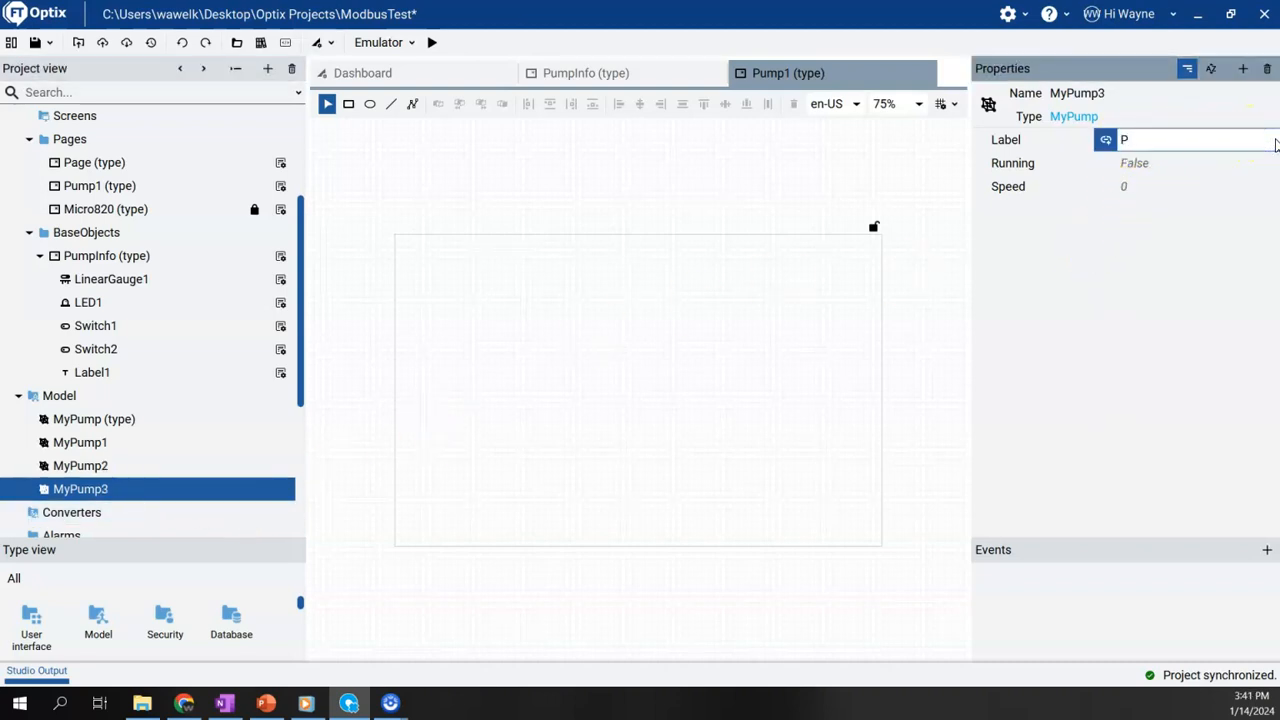
type("ump 301")
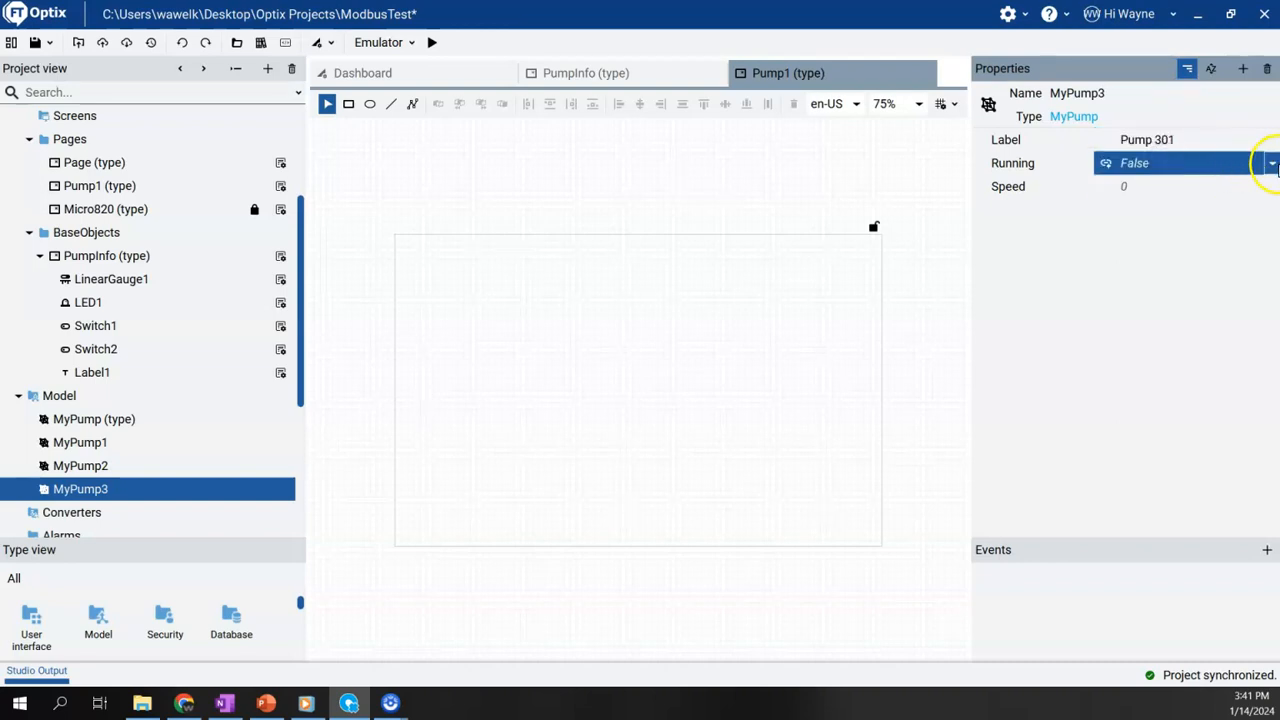
left_click(1270, 162)
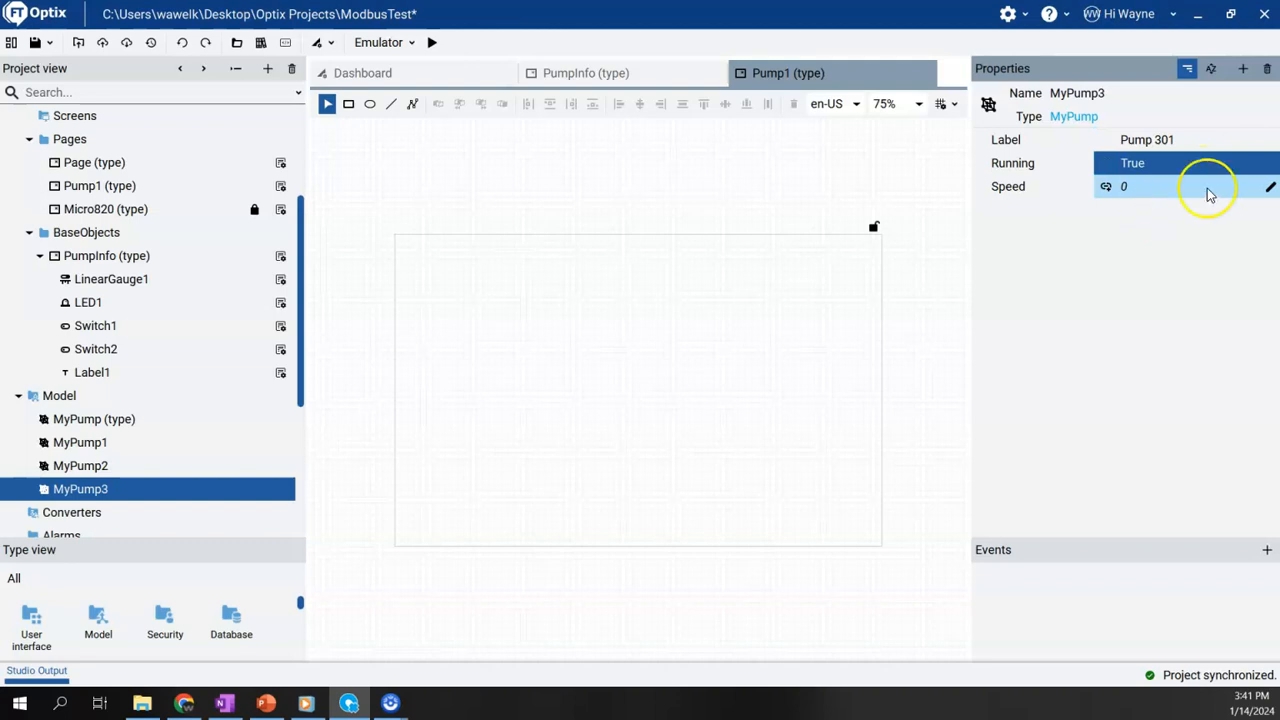
left_click(1200, 187)
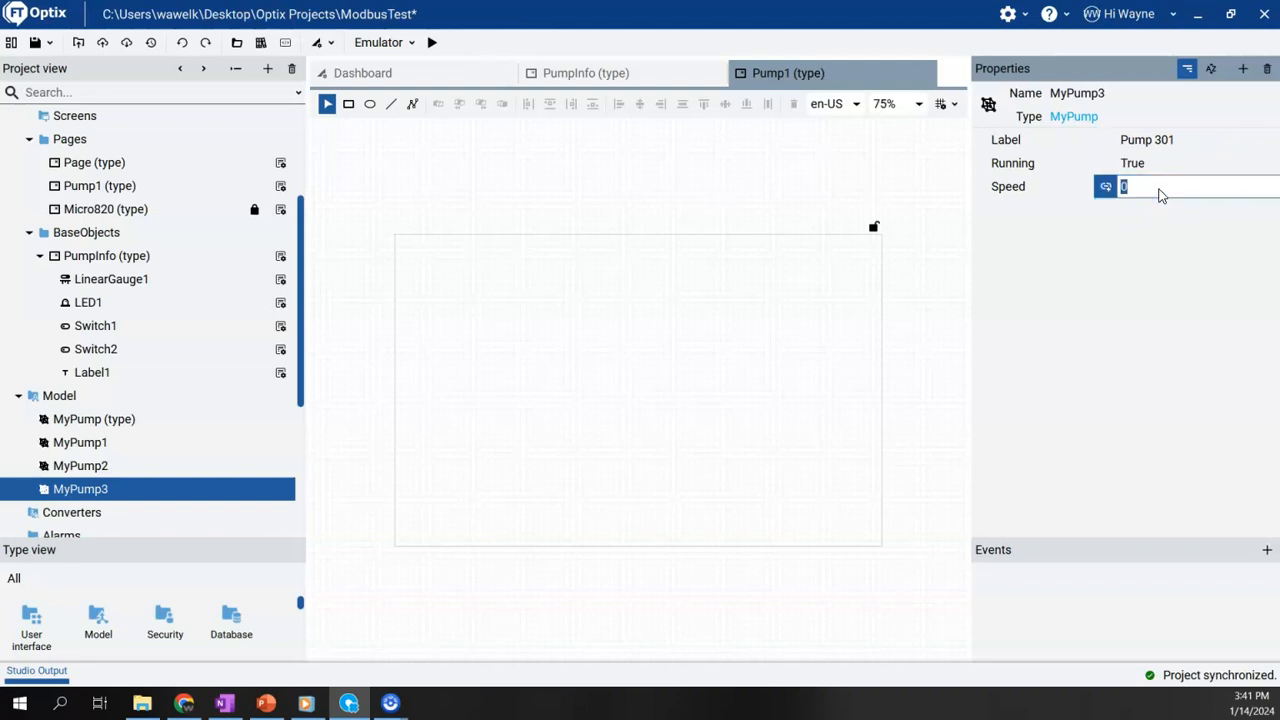
type("65")
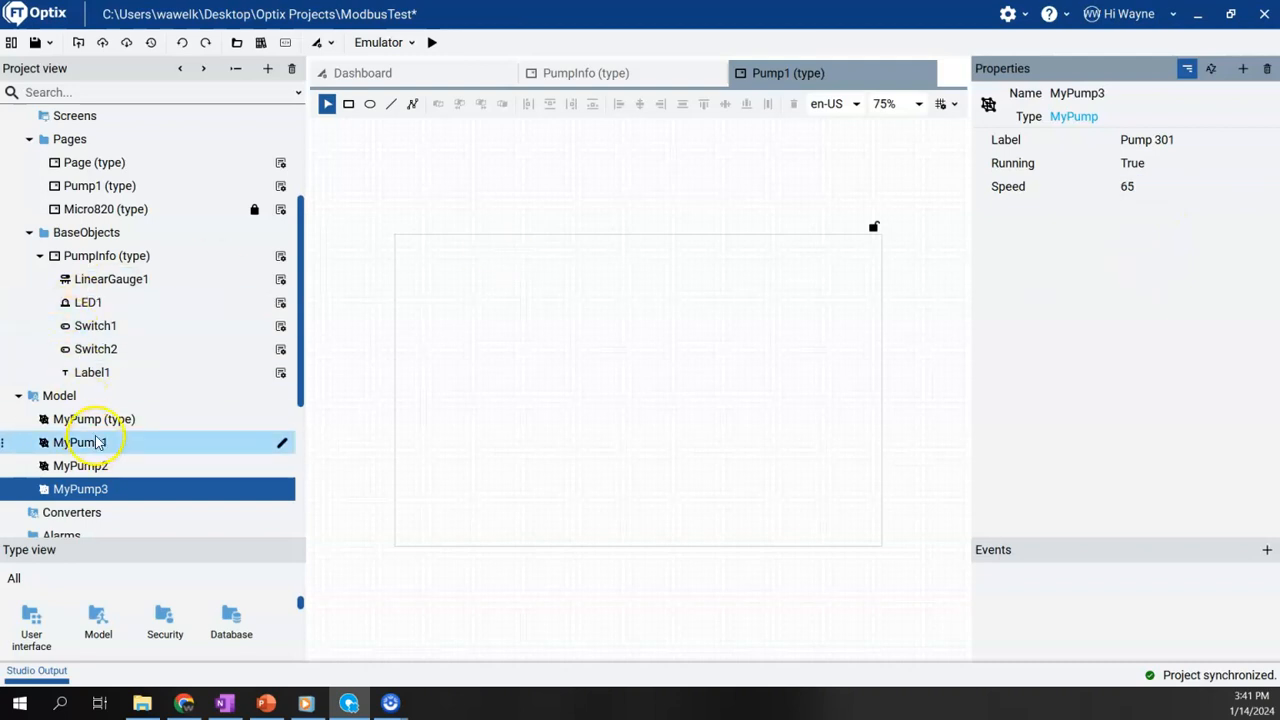
mouse_move(93, 442)
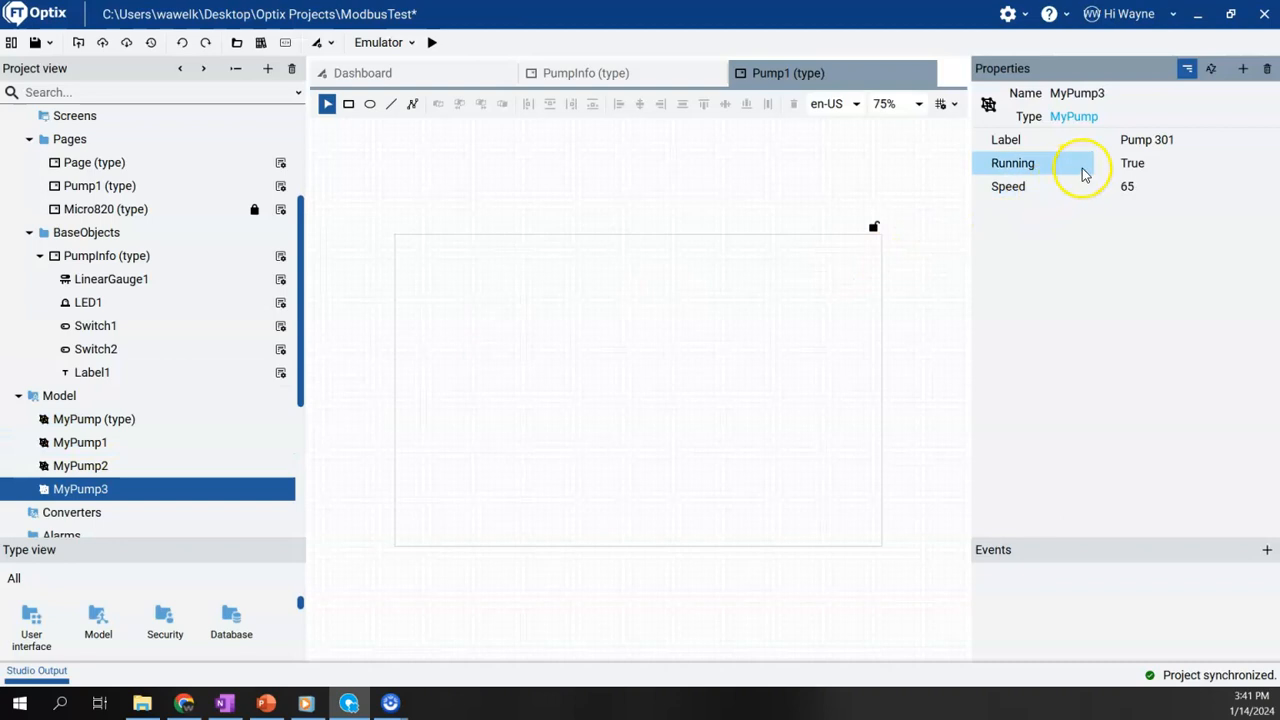
Select MyPump3's Running property in the Properties panel
left_click(1107, 165)
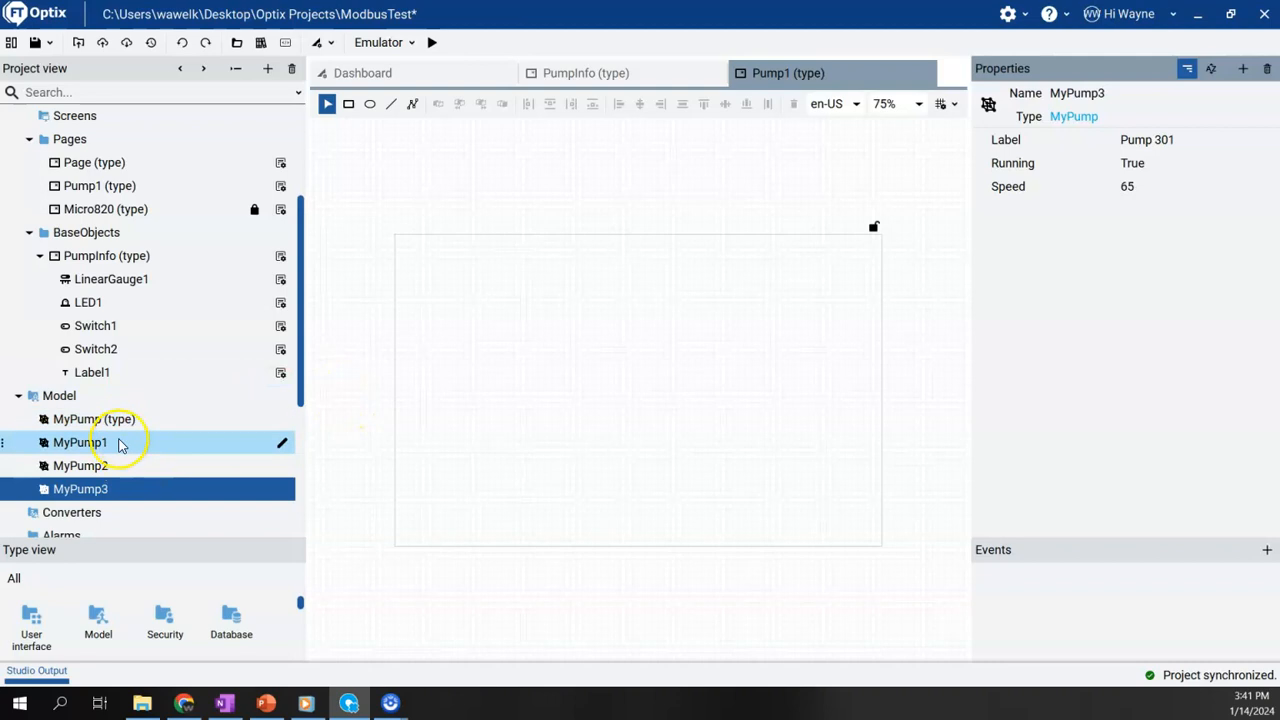
mouse_move(168, 408)
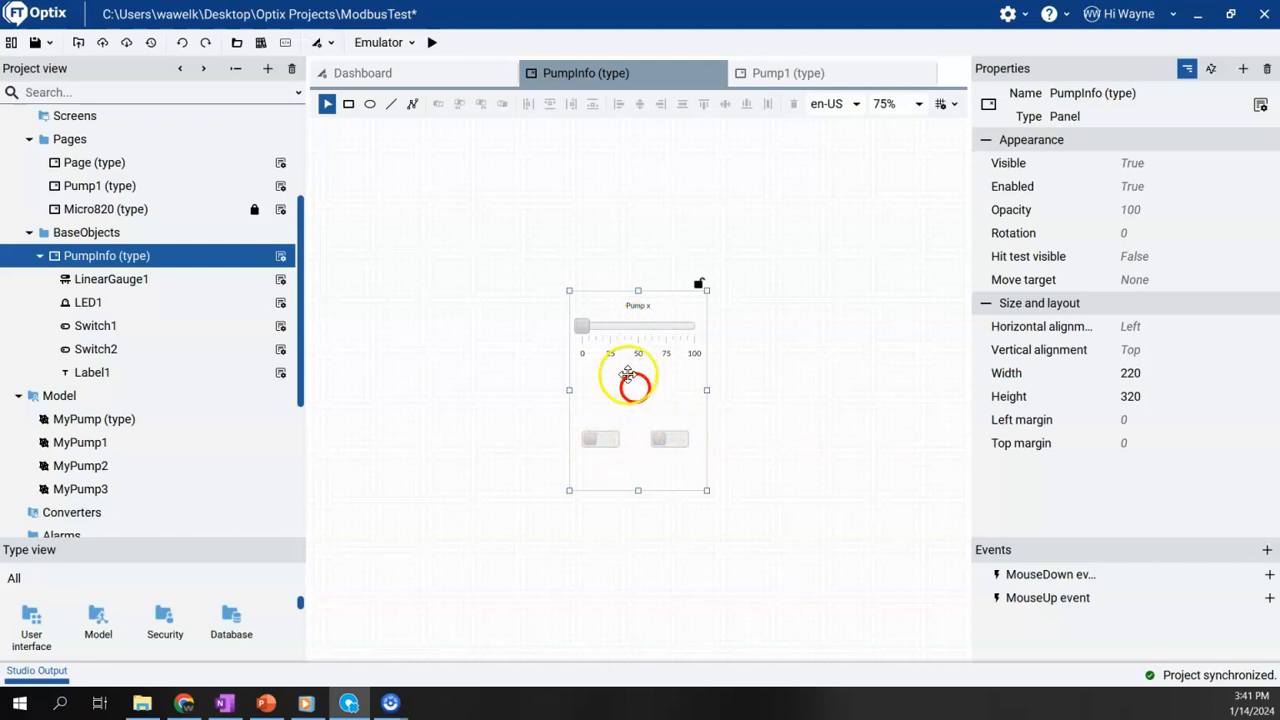
Add a NodeId alias named Alias1 to the PumpInfo type
left_click_drag(628, 375, 640, 387)
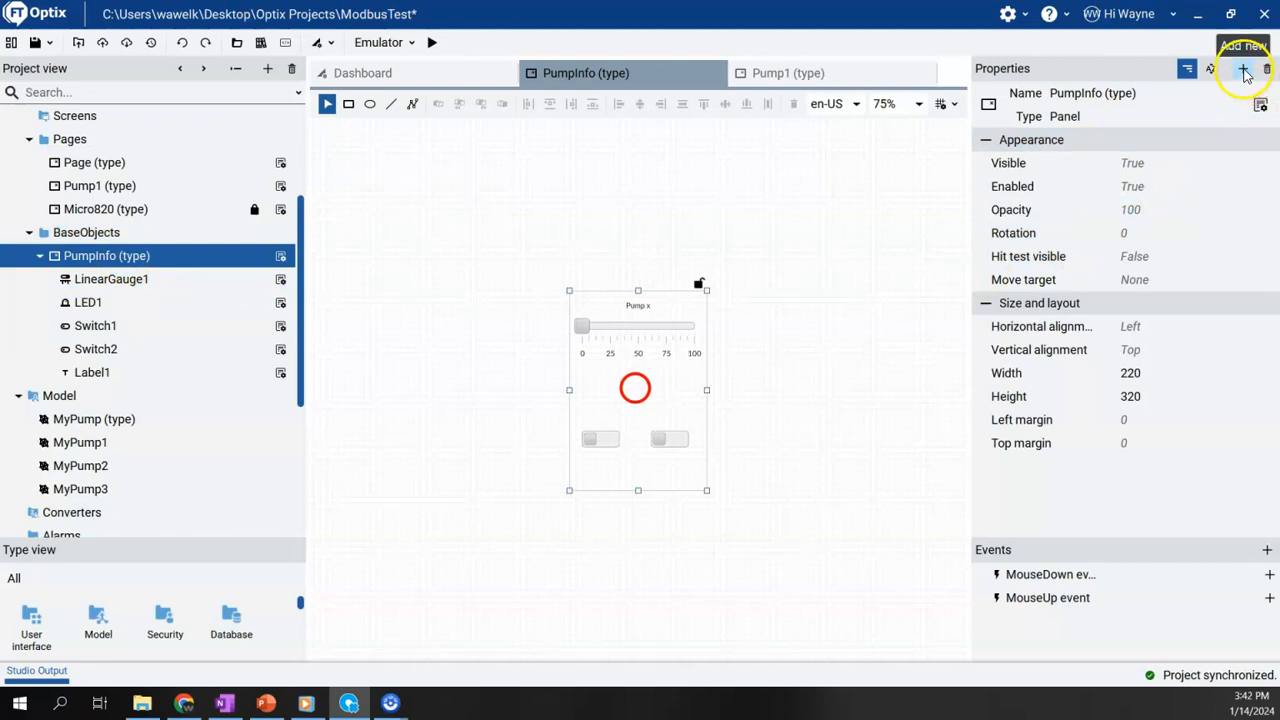
left_click(1242, 68)
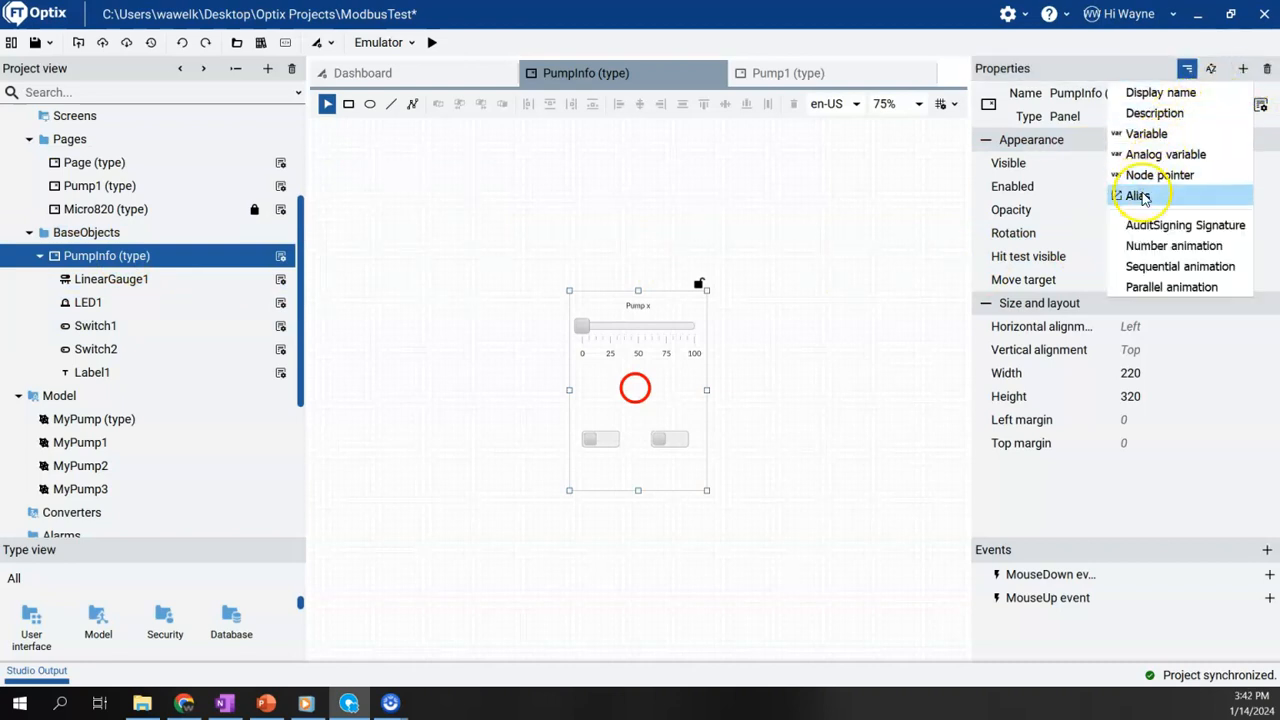
left_click(1137, 194)
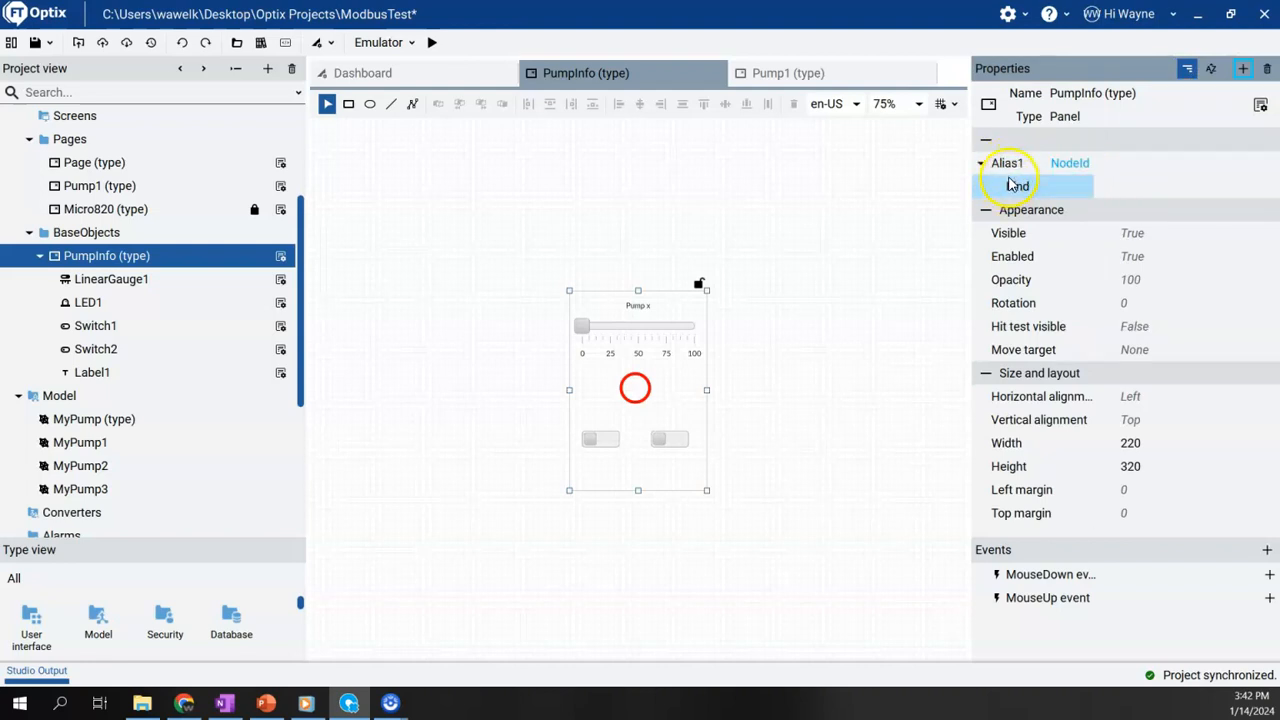
Rename Alias1 to MyPumpAlias and open the picker for its Kind
double_click(1007, 163)
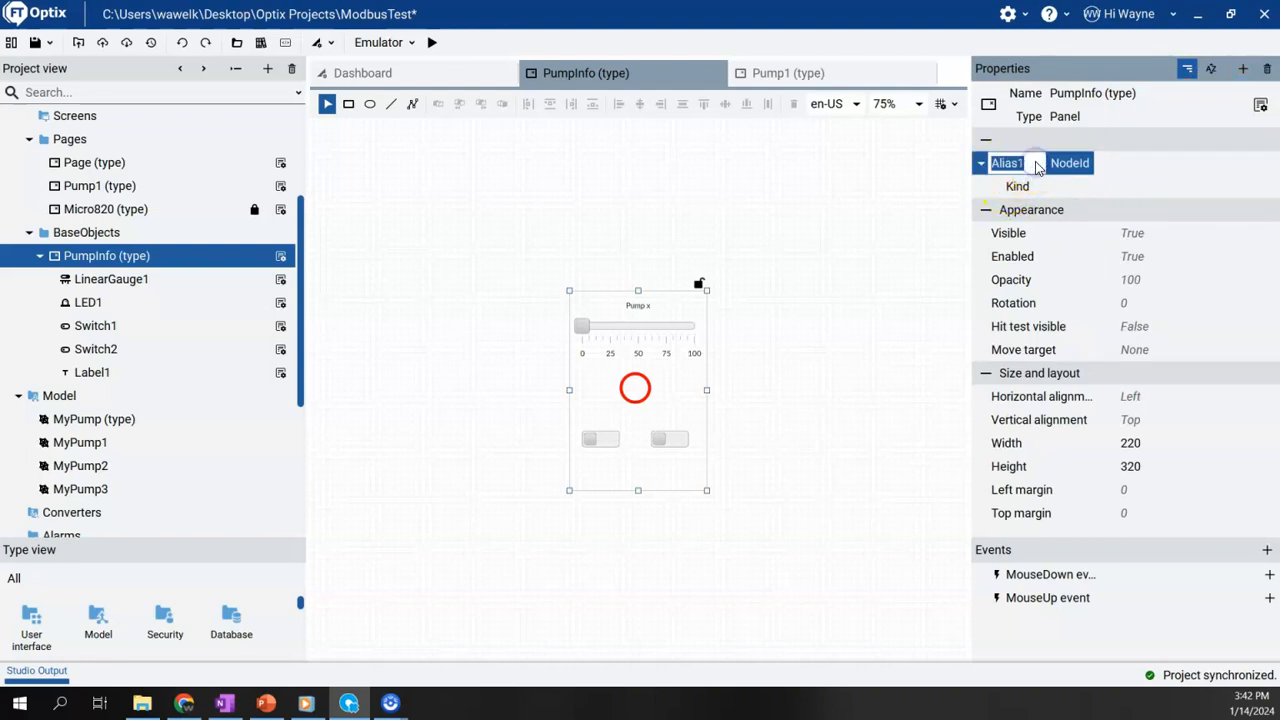
type("MyPum...")
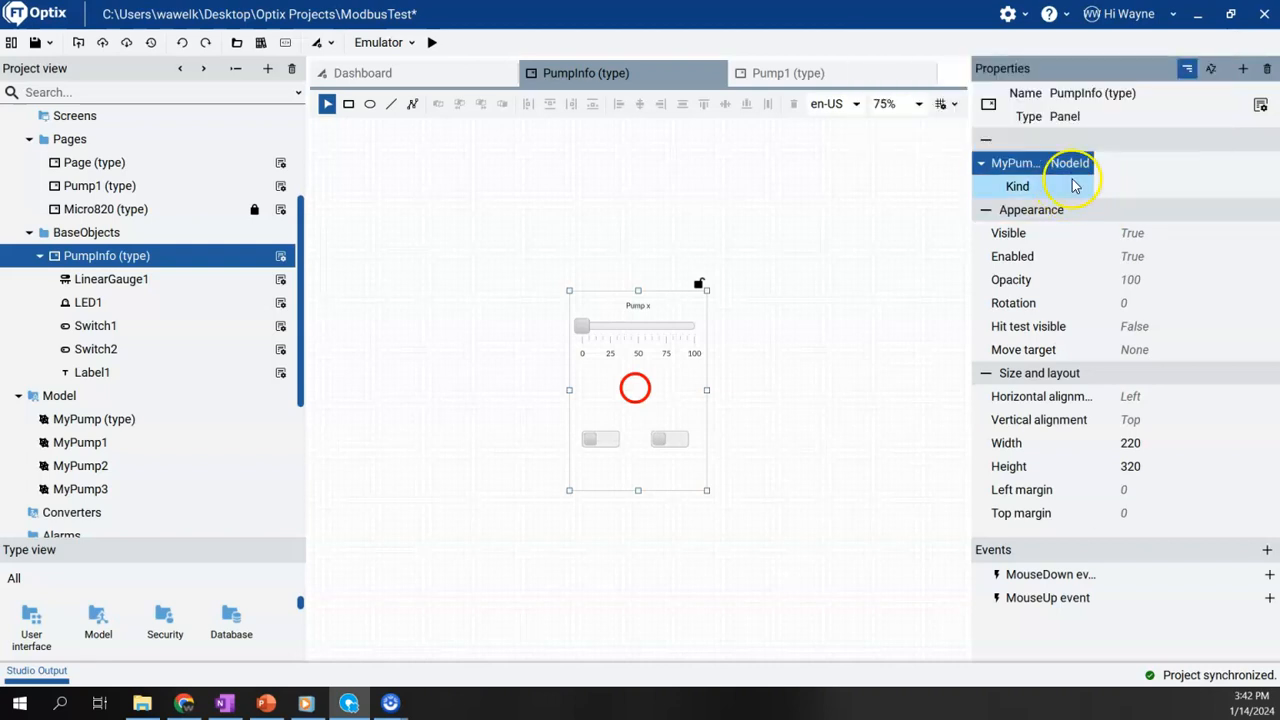
mouse_move(1071, 188)
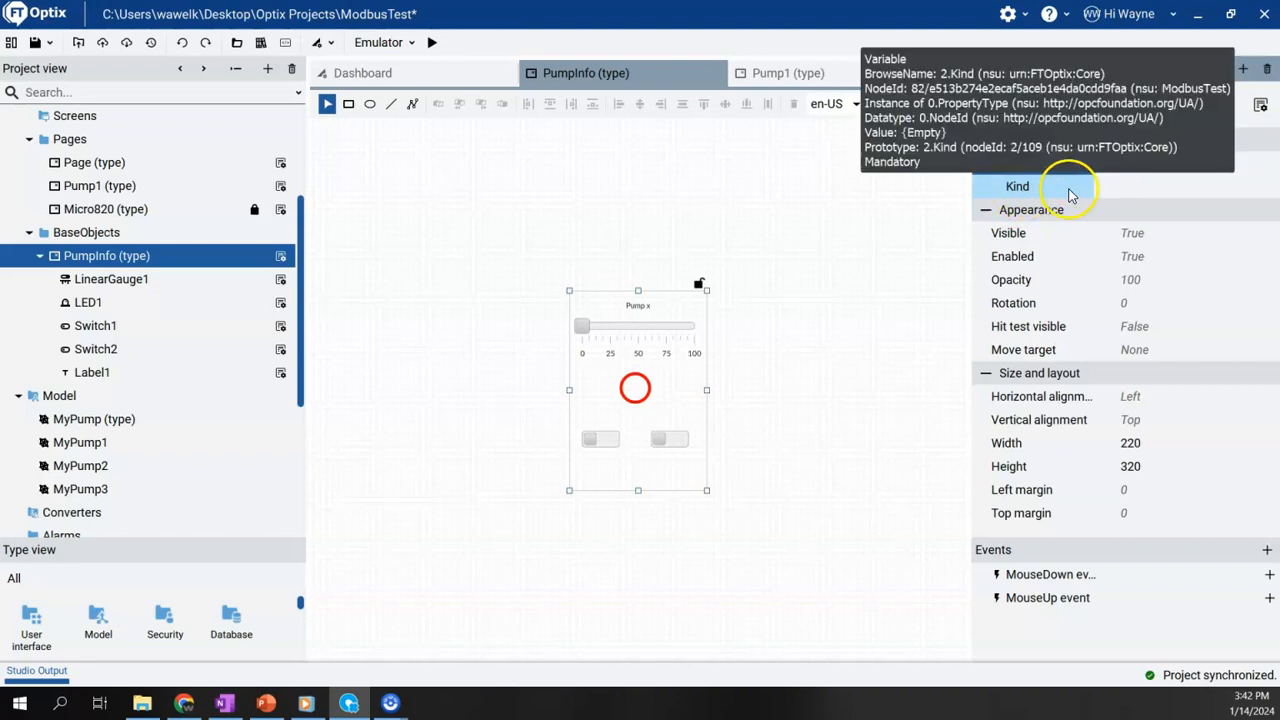
left_click(1107, 186)
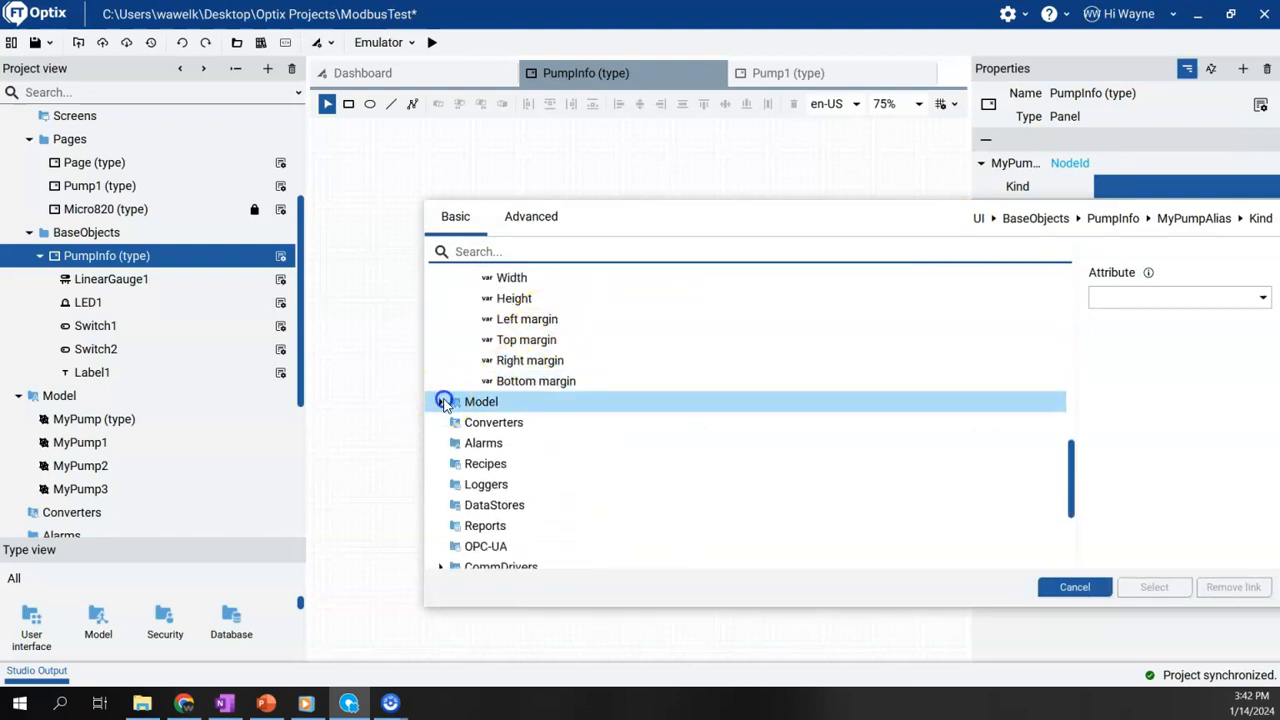
Set MyPumpAlias's Kind to MyPump (type) from the Model folder
left_click(444, 401)
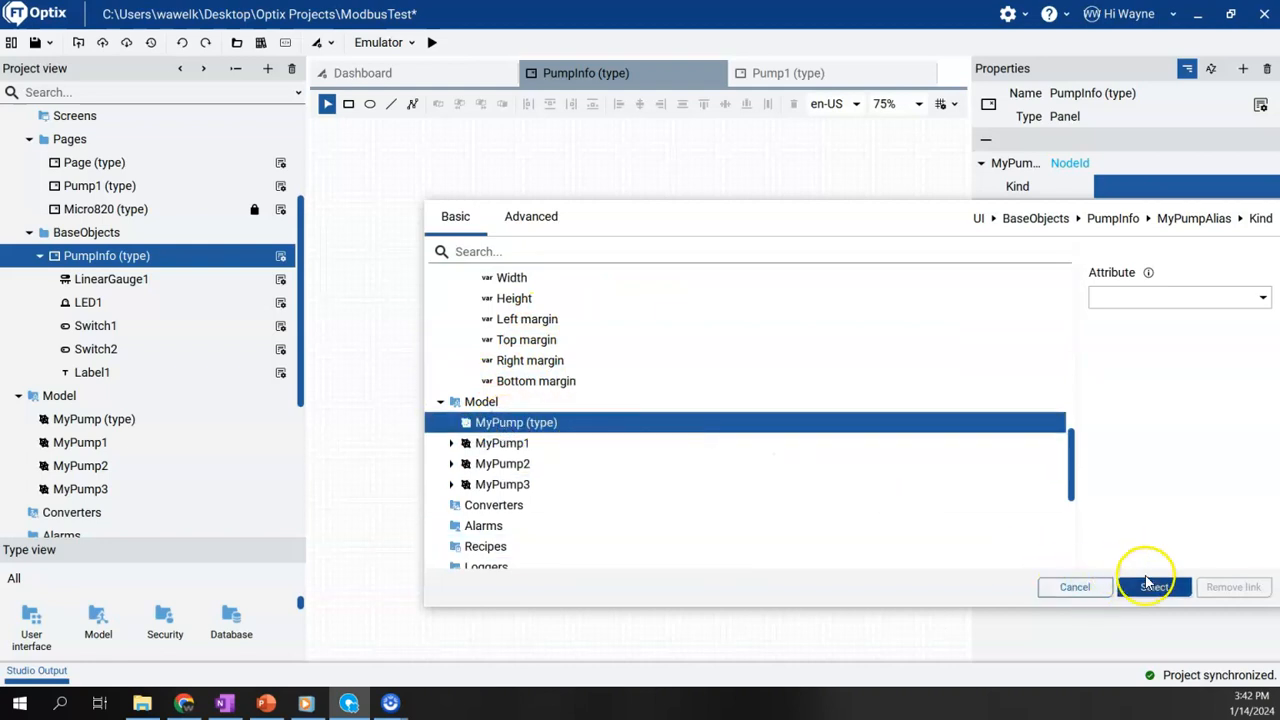
left_click(1151, 587)
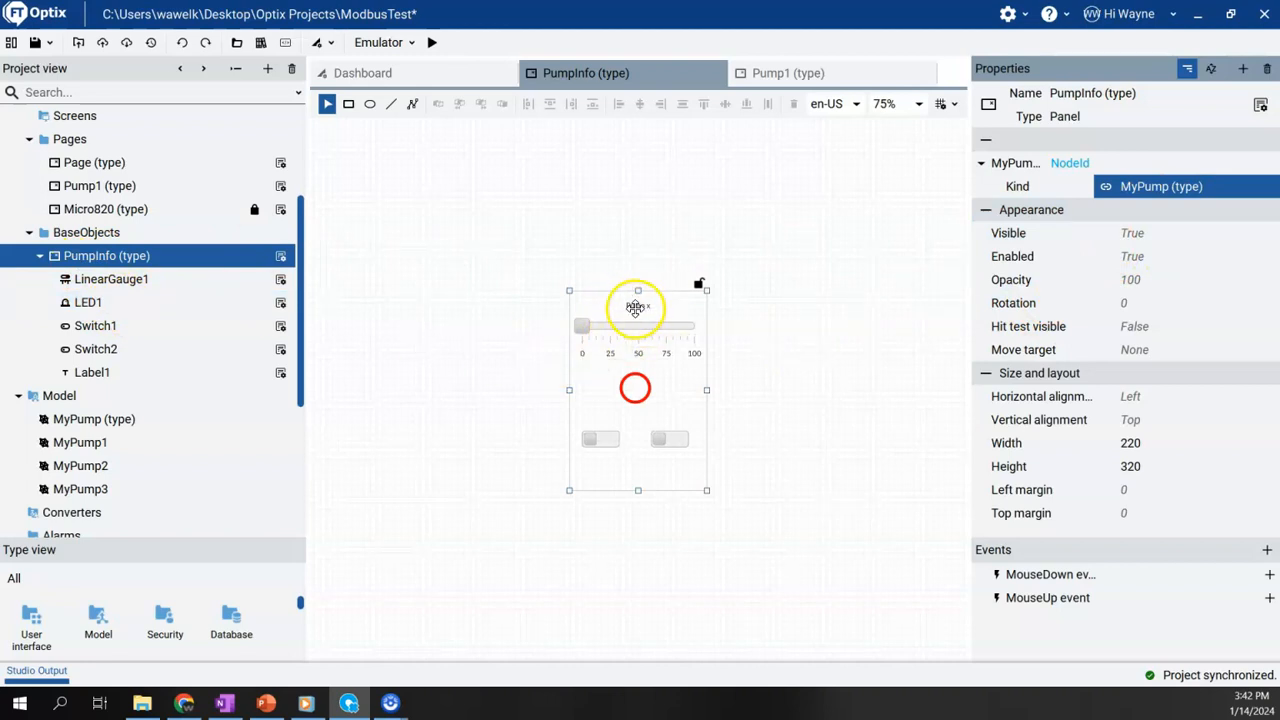
left_click(111, 279)
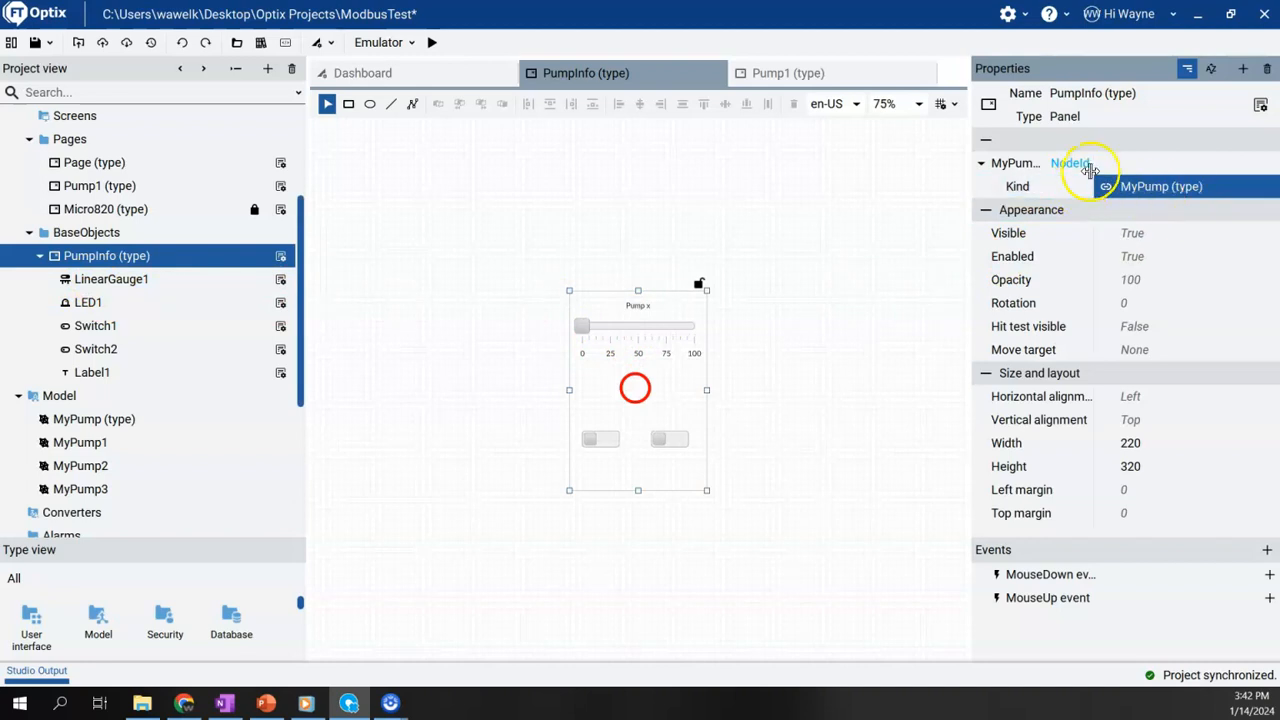
left_click(96, 348)
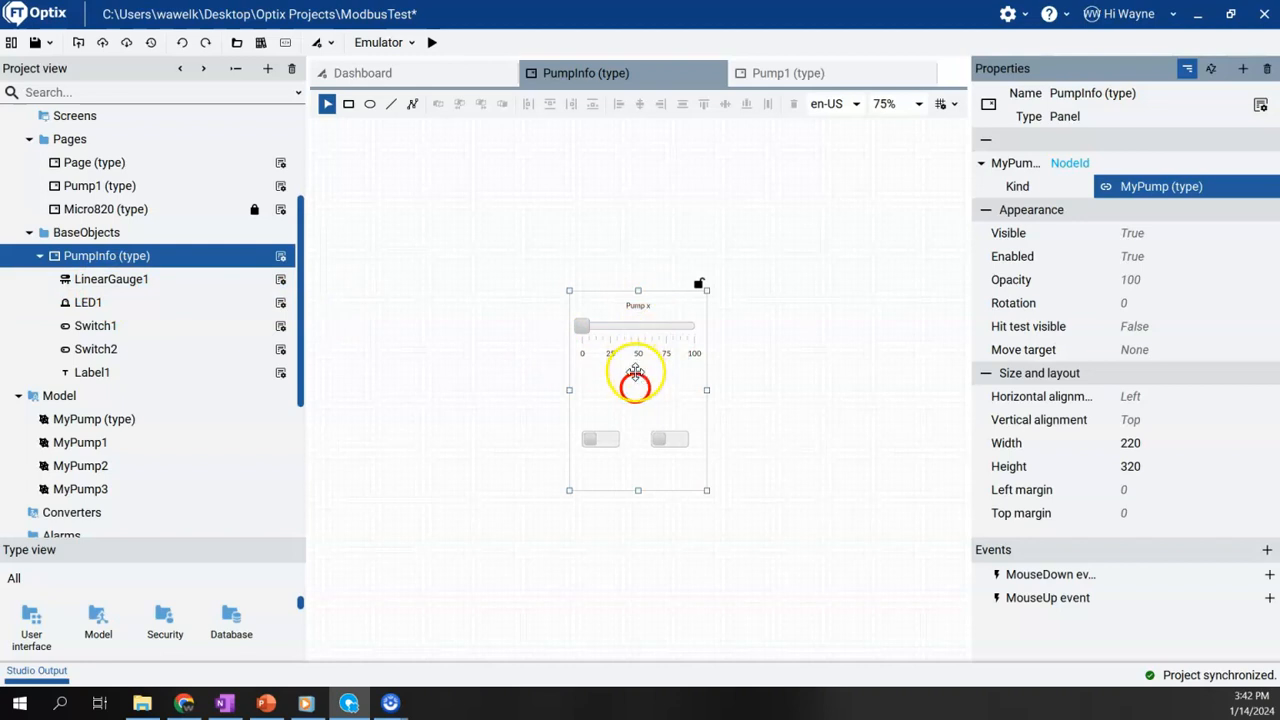
left_click(88, 419)
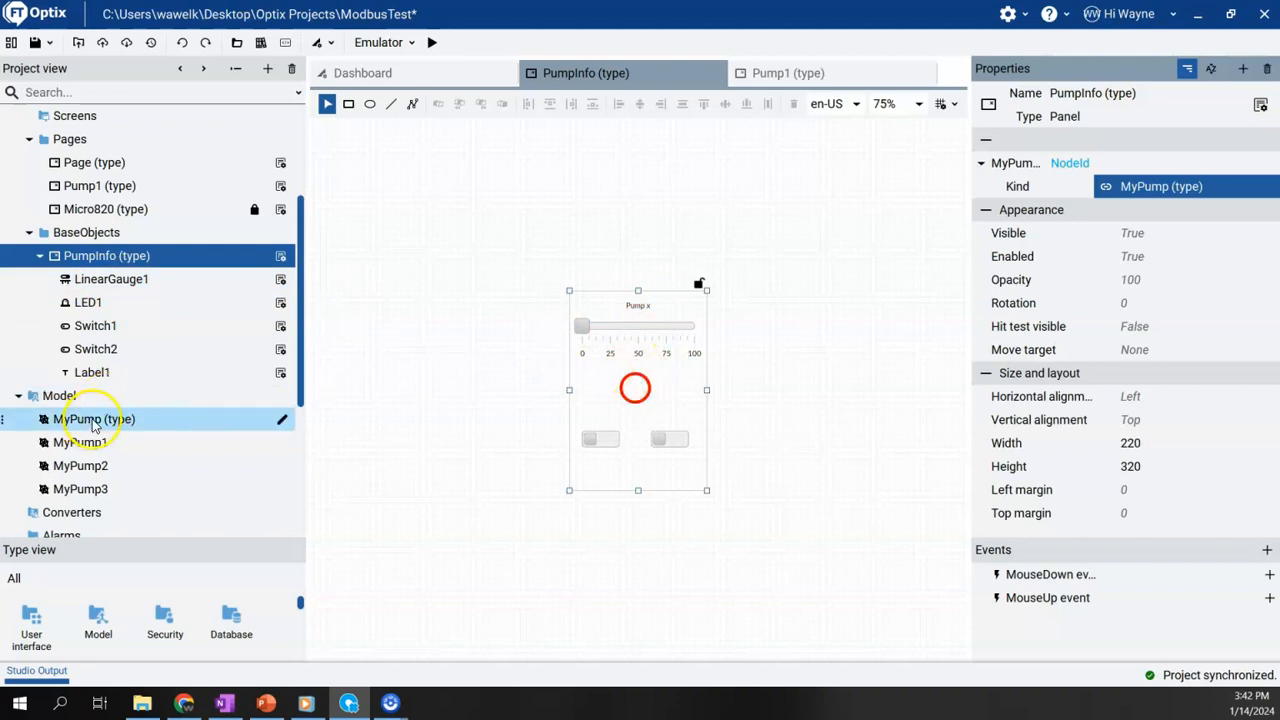
mouse_move(110, 429)
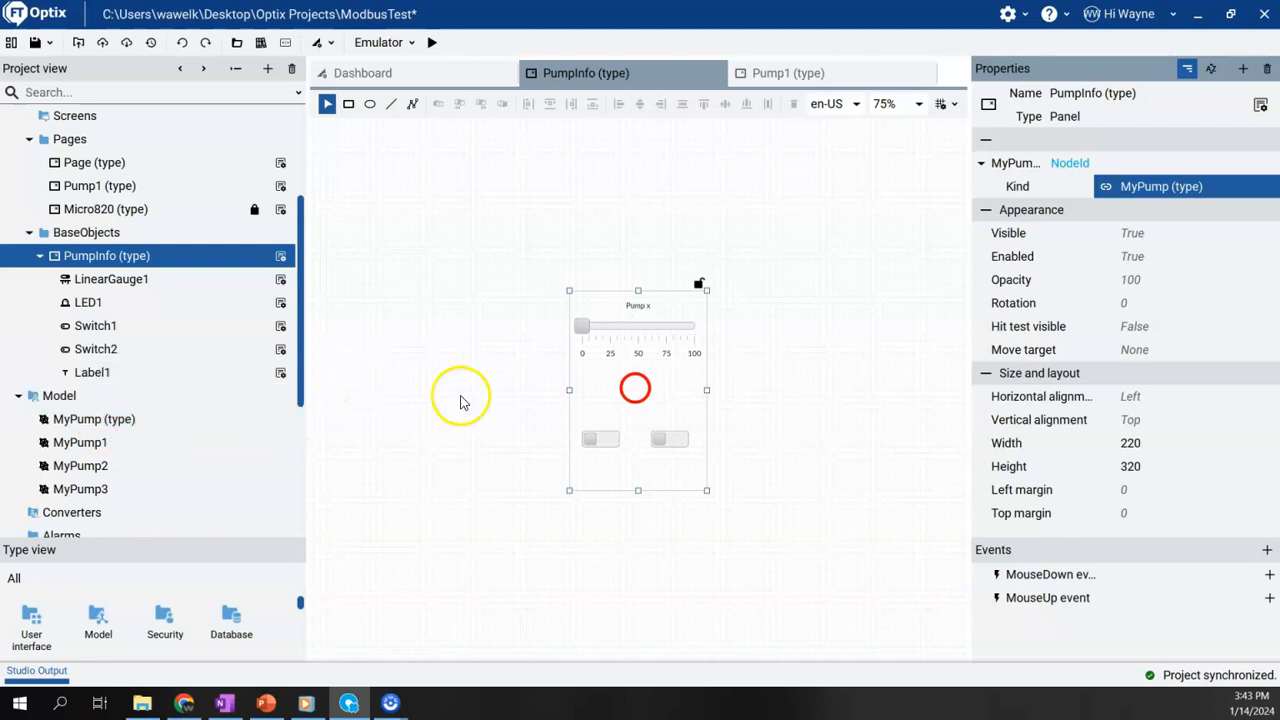
mouse_move(602, 318)
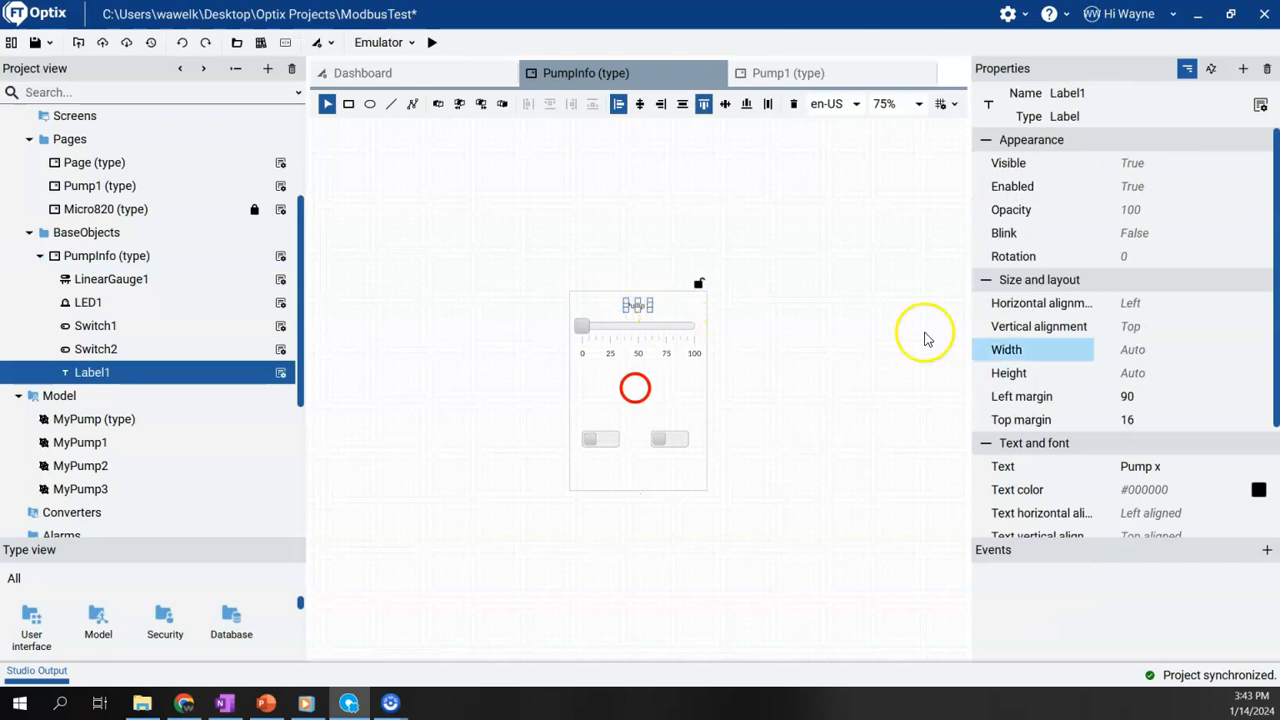
Bind Label1's Text to the Label variable of MyPumpAlias
left_click(1155, 466)
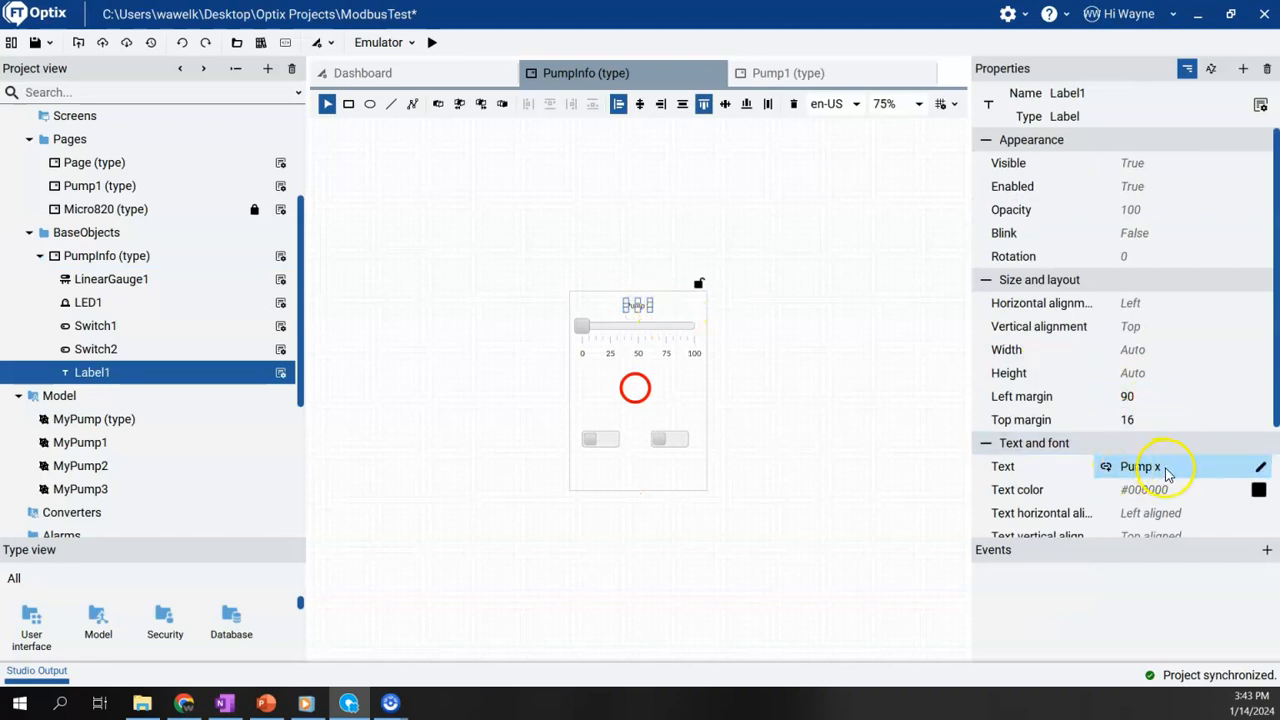
left_click(1105, 466)
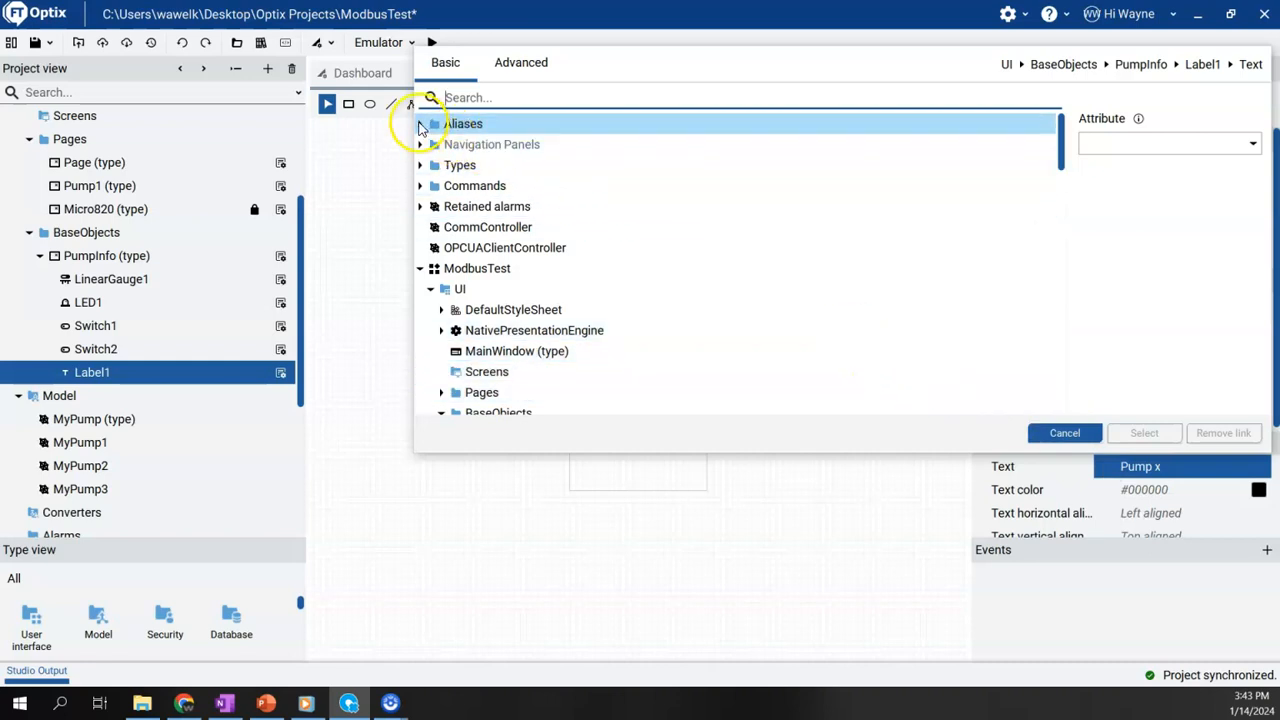
left_click(422, 123)
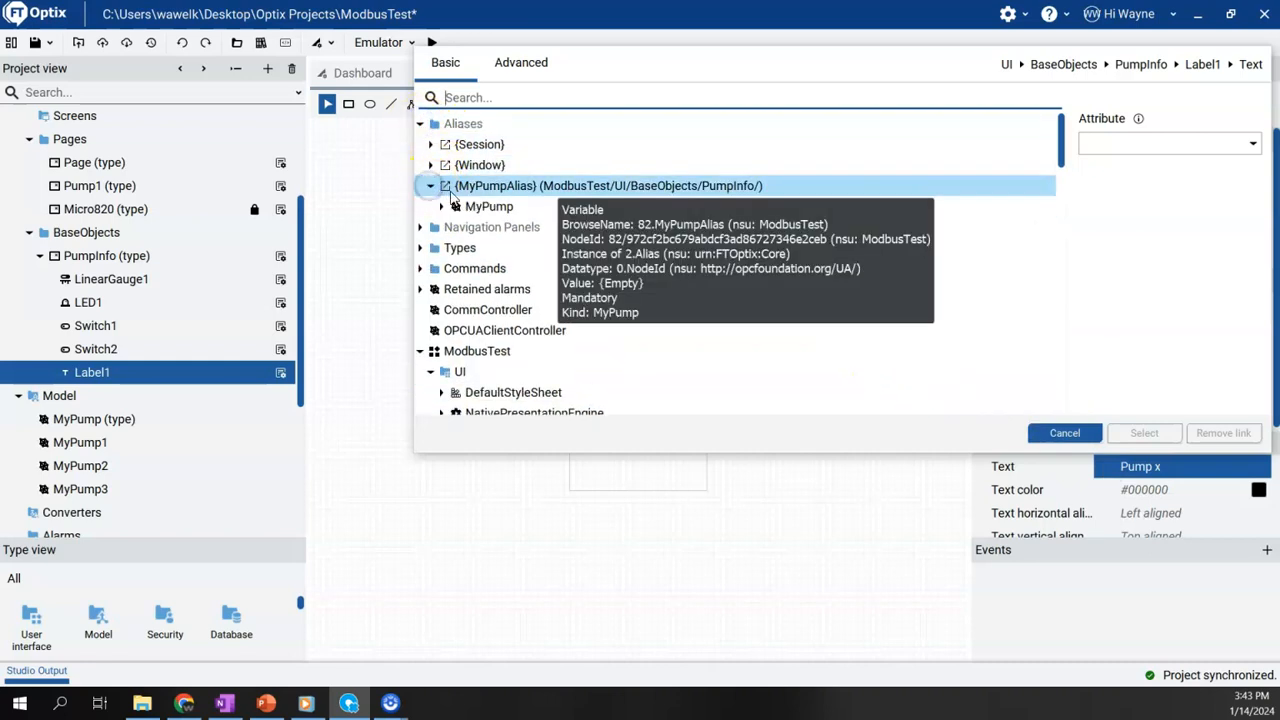
left_click(453, 206)
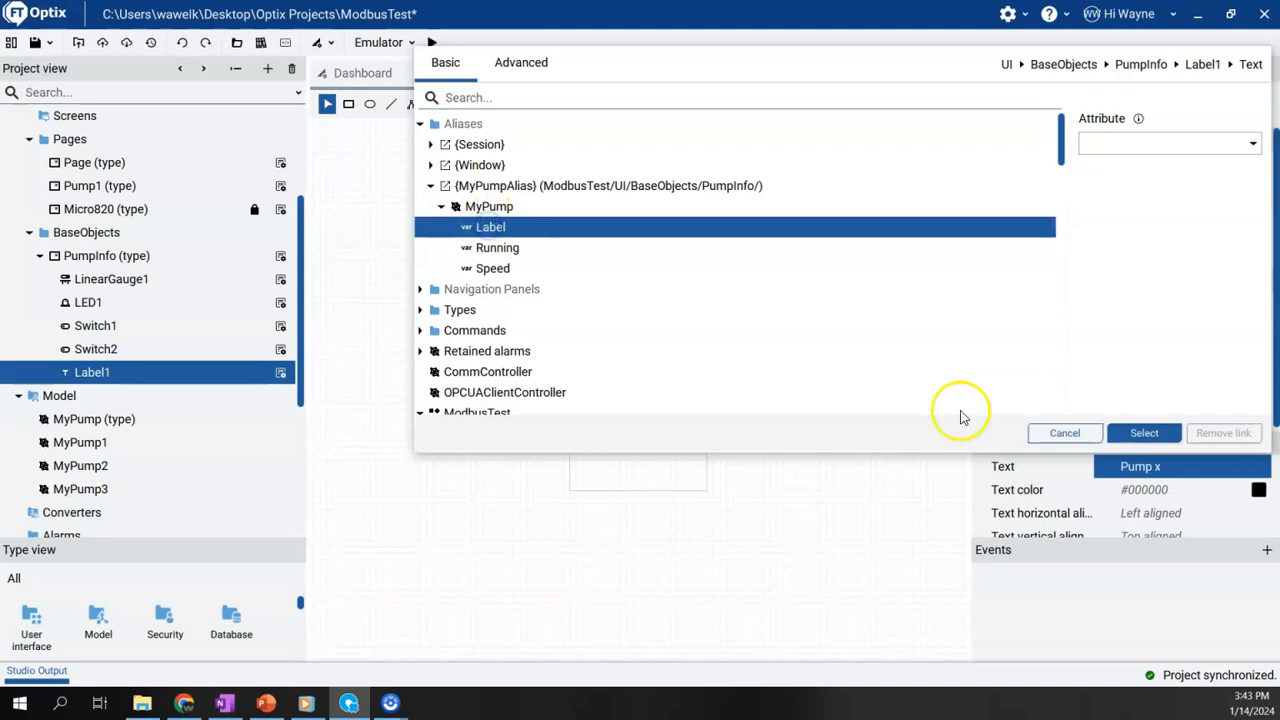
left_click(1143, 433)
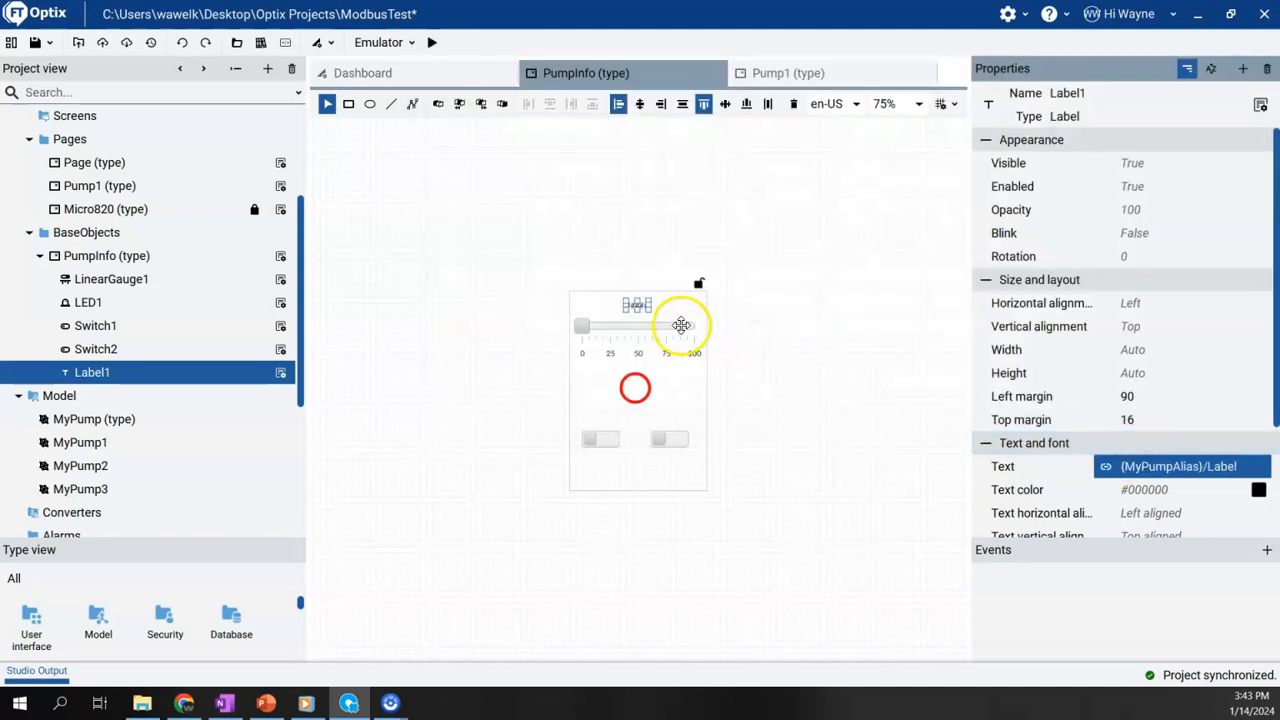
Bind LinearGauge1's Value to a MyPumpAlias pump variable
left_click(637, 328)
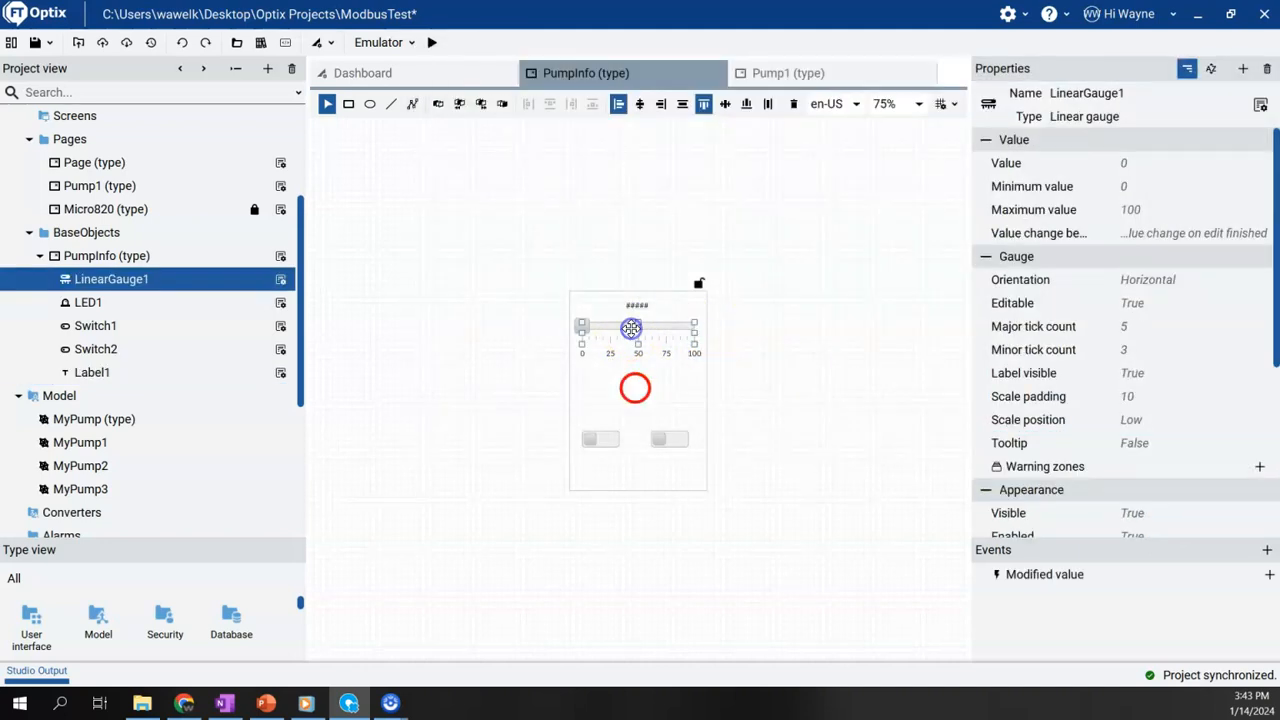
left_click(1185, 232)
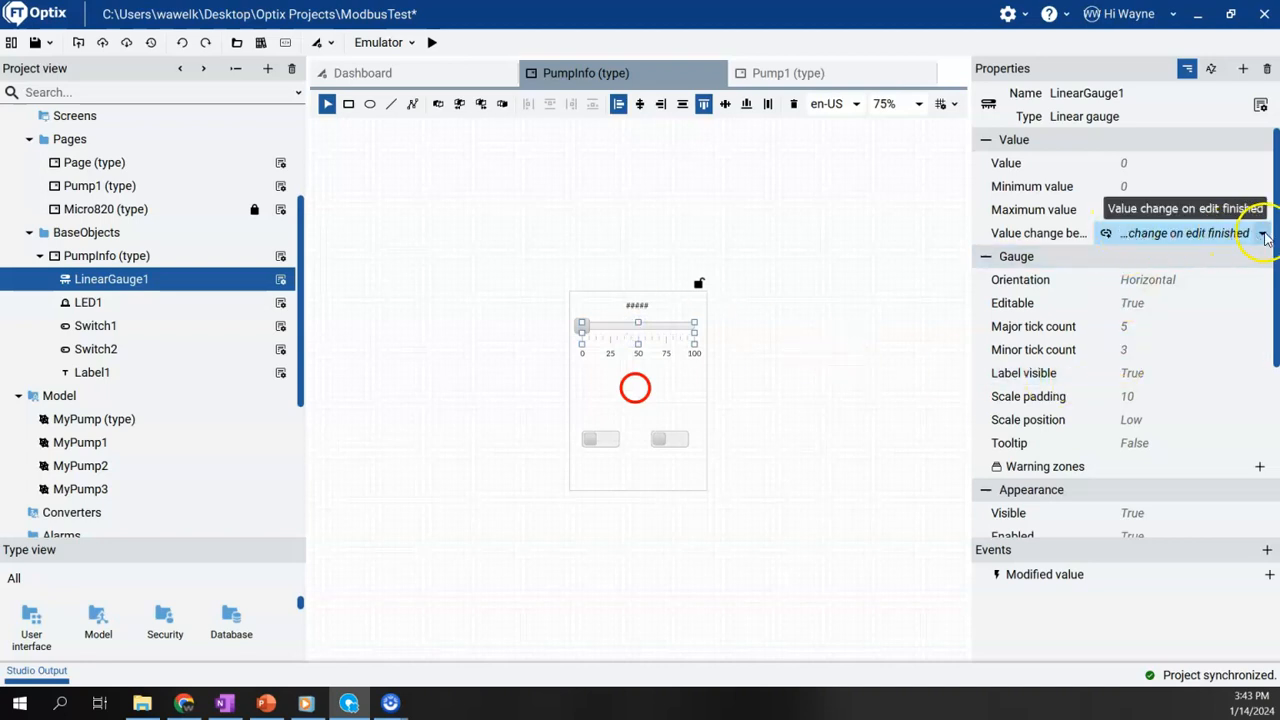
left_click(1150, 162)
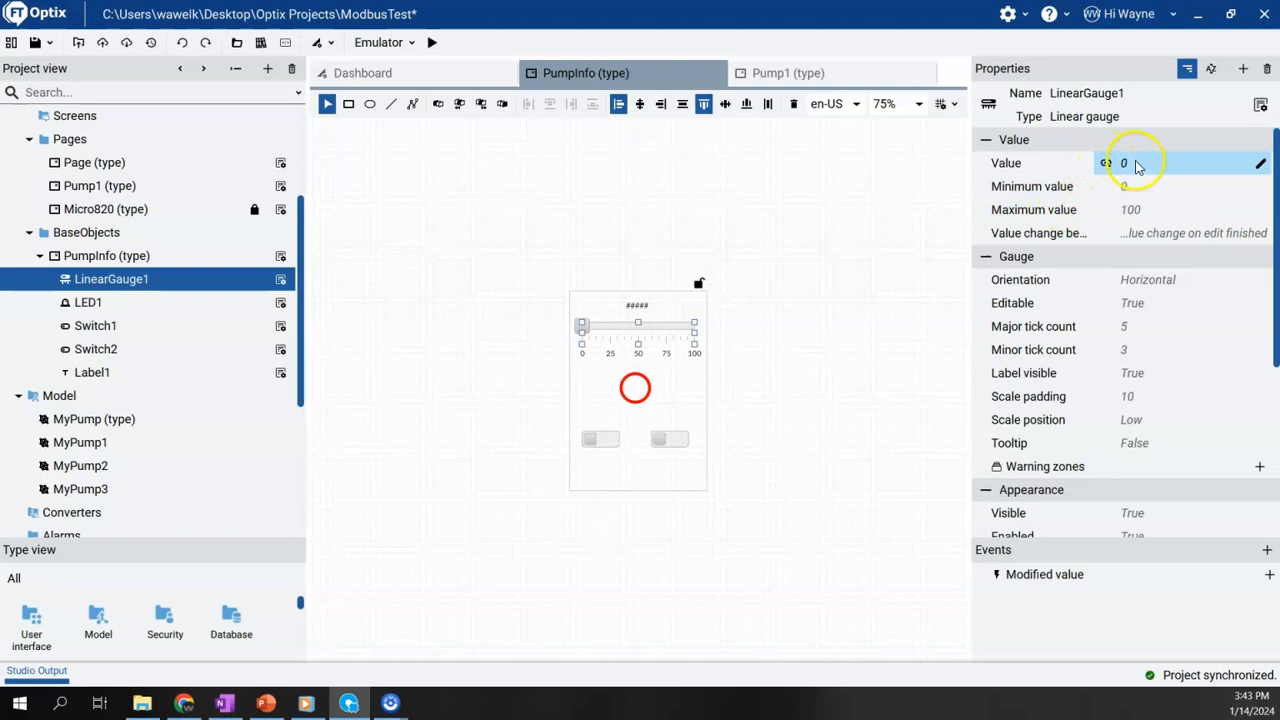
left_click(1260, 162)
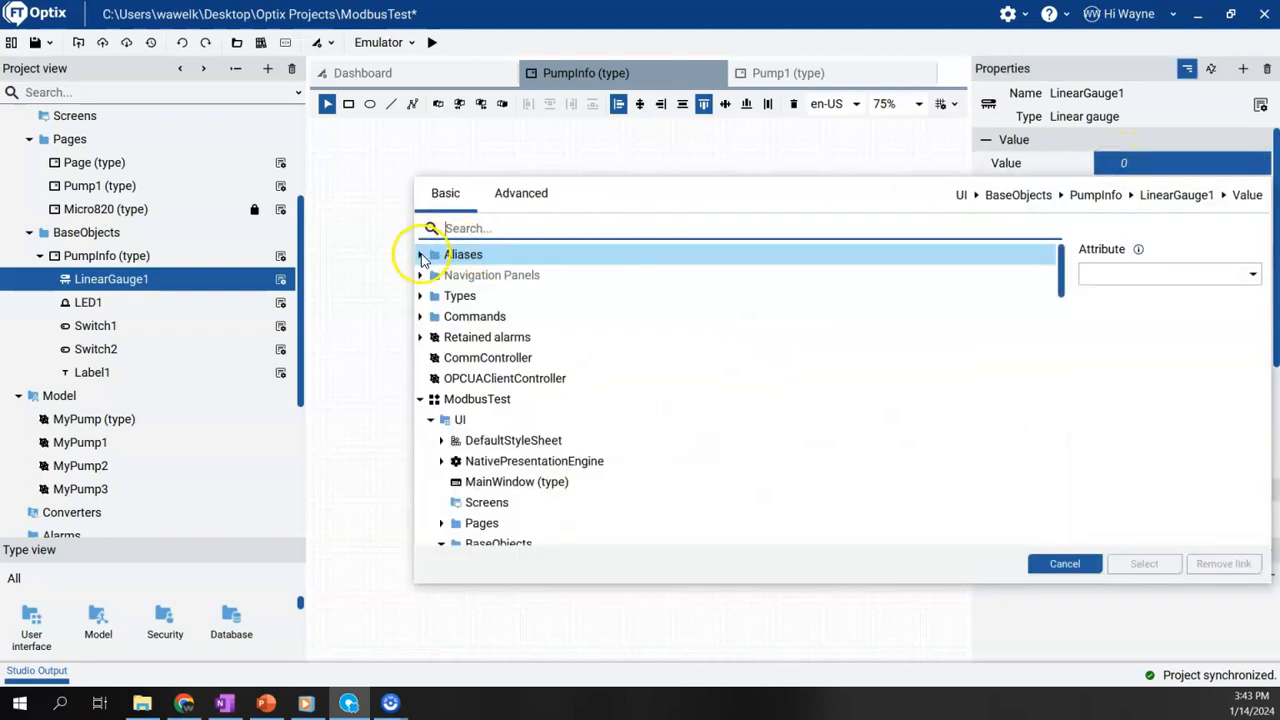
left_click(422, 254)
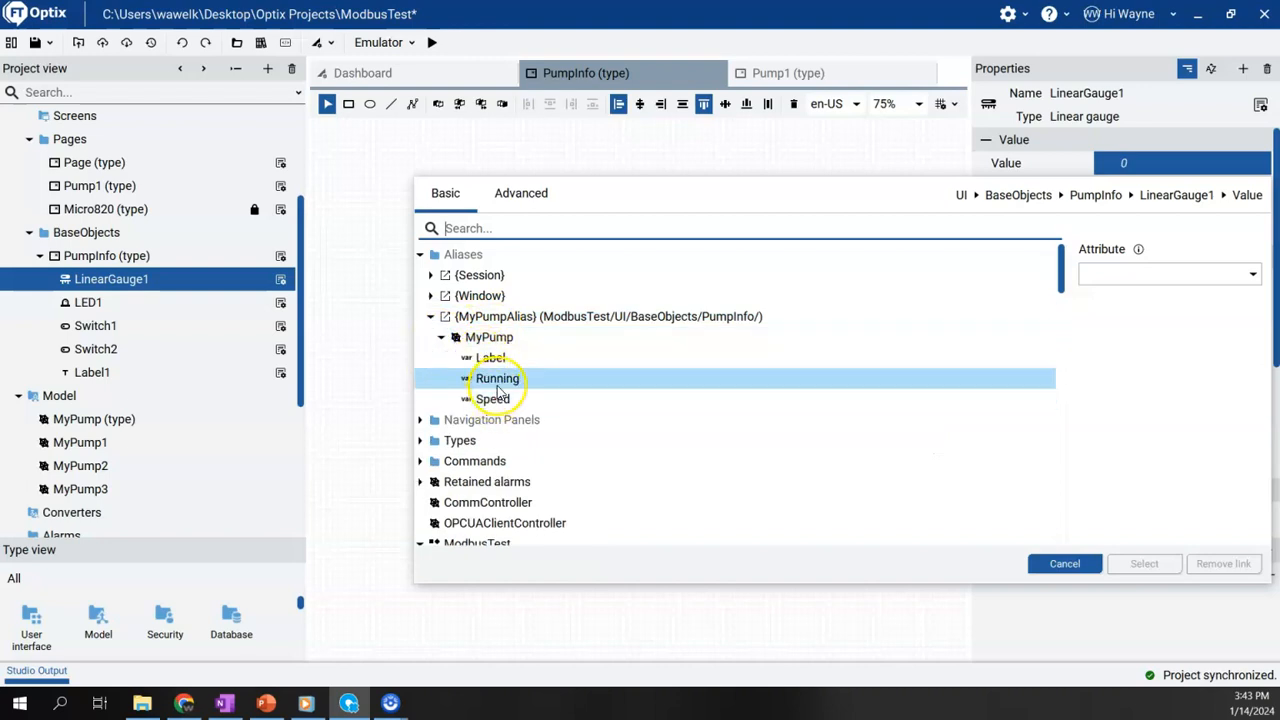
left_click(1144, 563)
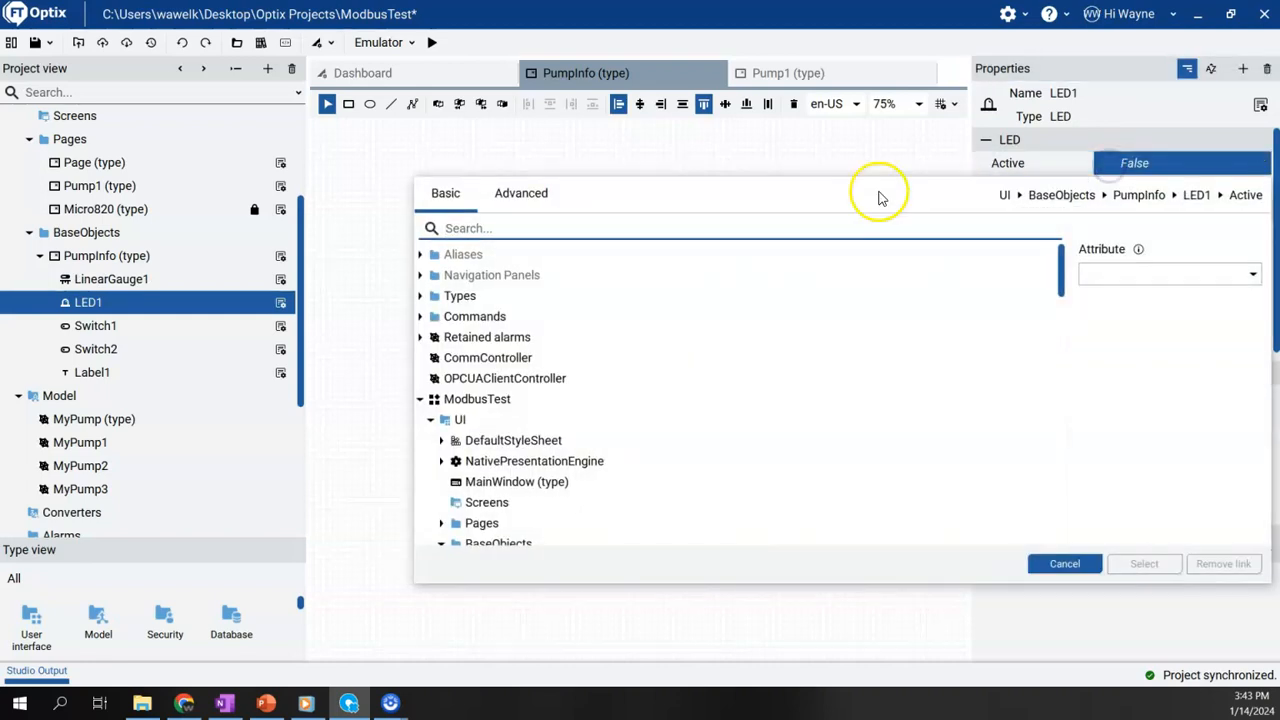
Bind LED1's Active state to the MyPumpAlias Running variable
left_click(421, 254)
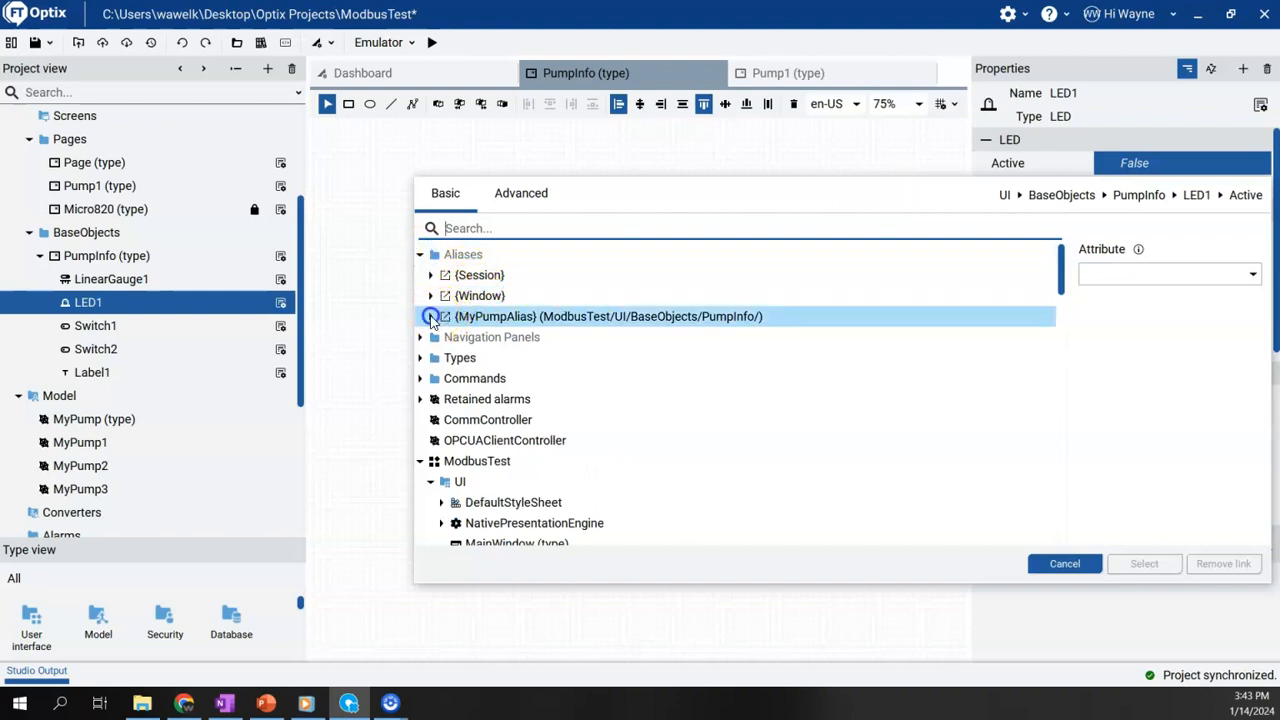
left_click(431, 316)
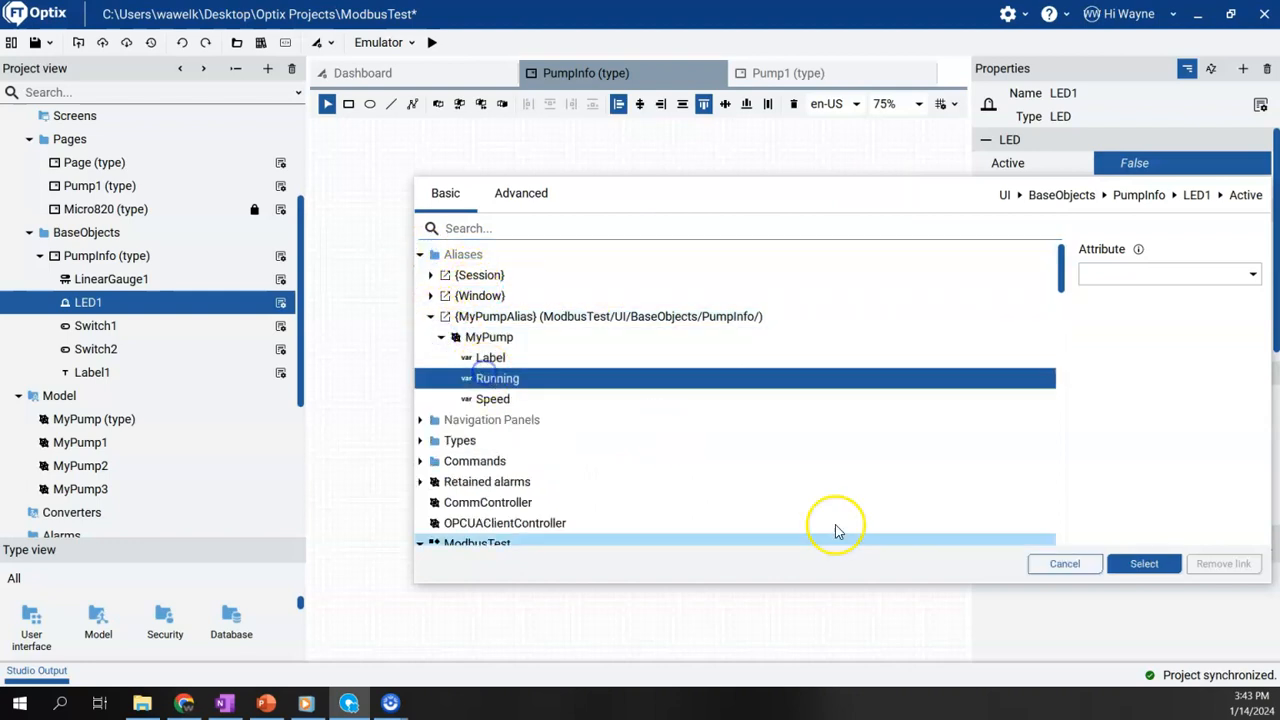
left_click(1143, 564)
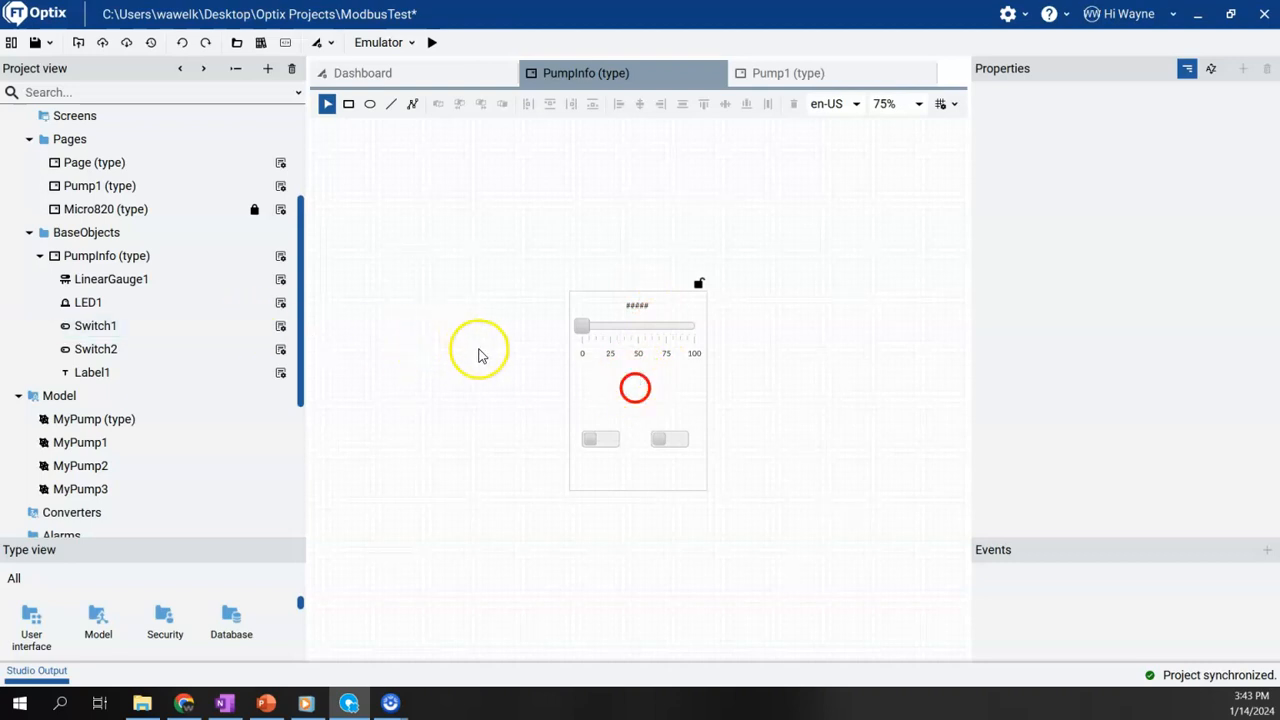
Save the project and open the Pump1 page
left_click(107, 279)
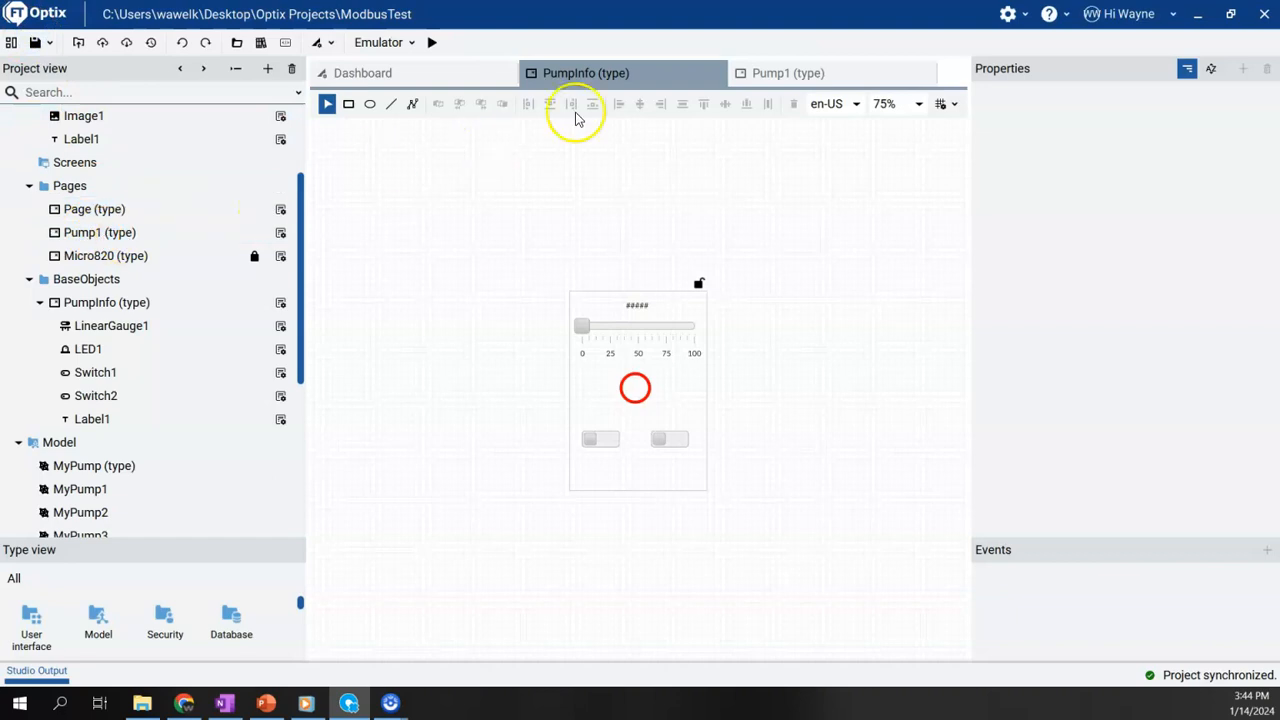
left_click(788, 72)
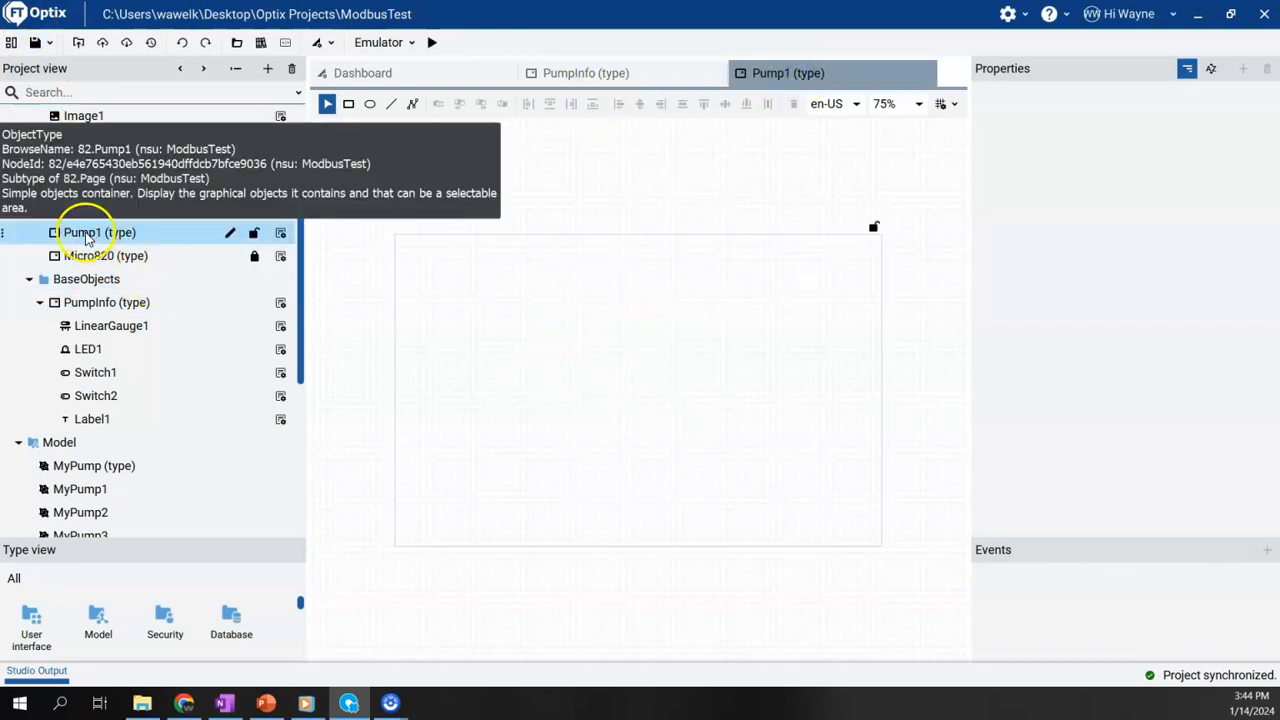
right_click(97, 232)
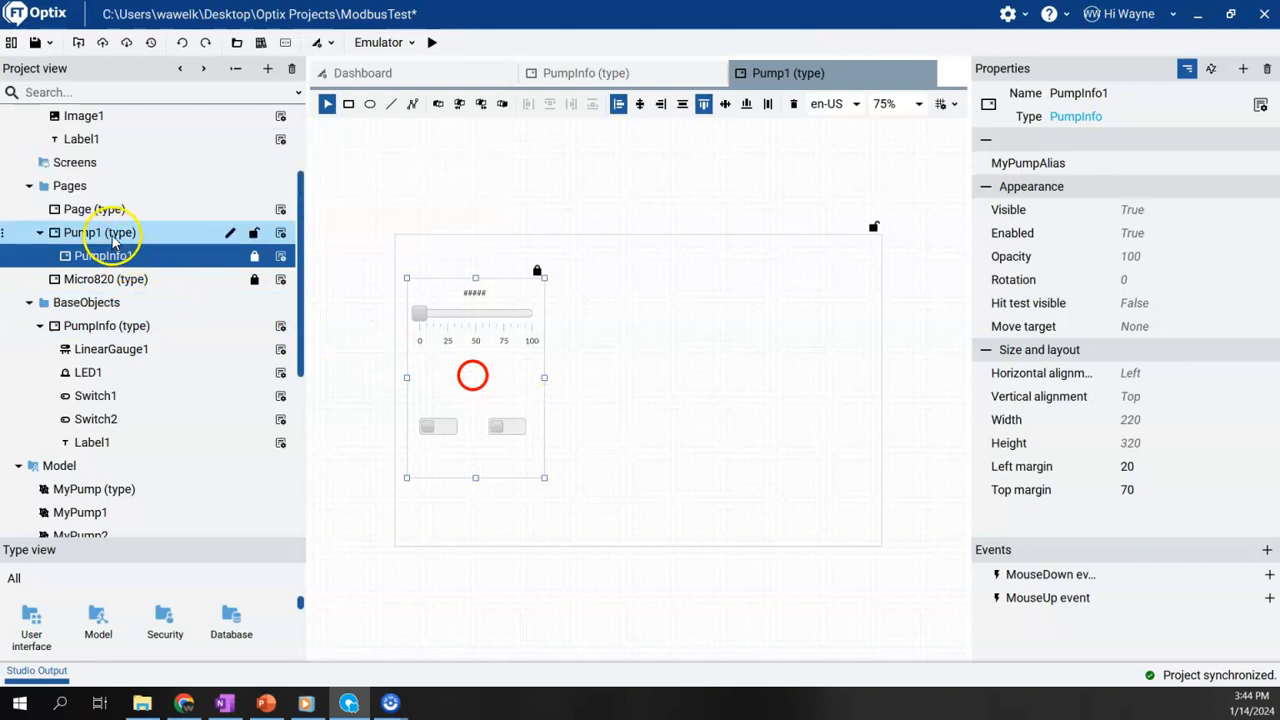
Add a PumpInfo2 widget to Pump1 and drag it beside PumpInfo1
right_click(99, 232)
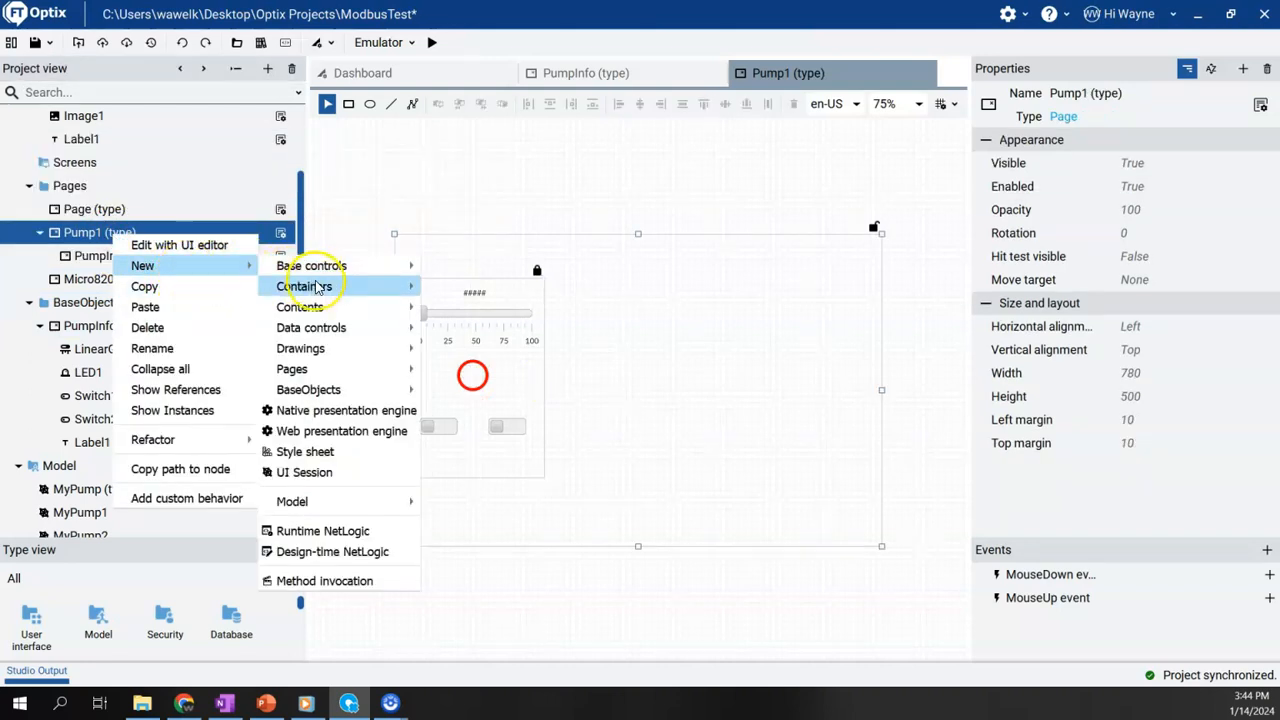
mouse_move(308, 389)
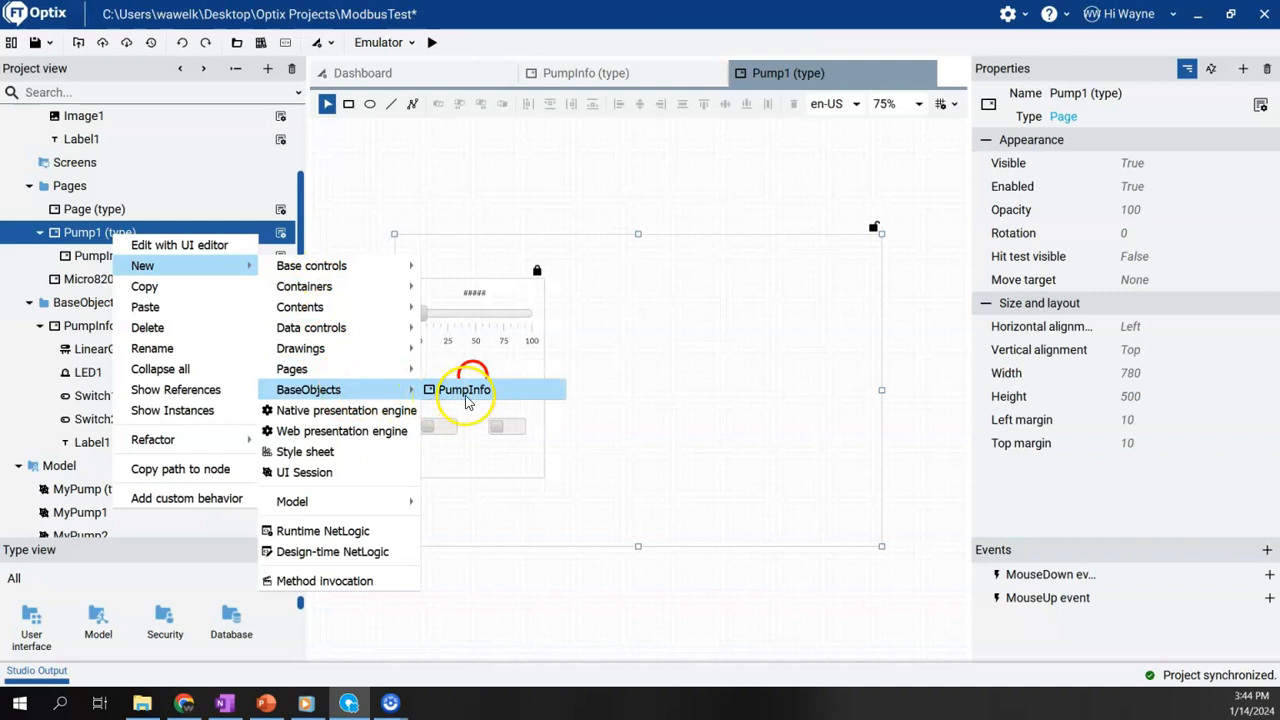
left_click(464, 389)
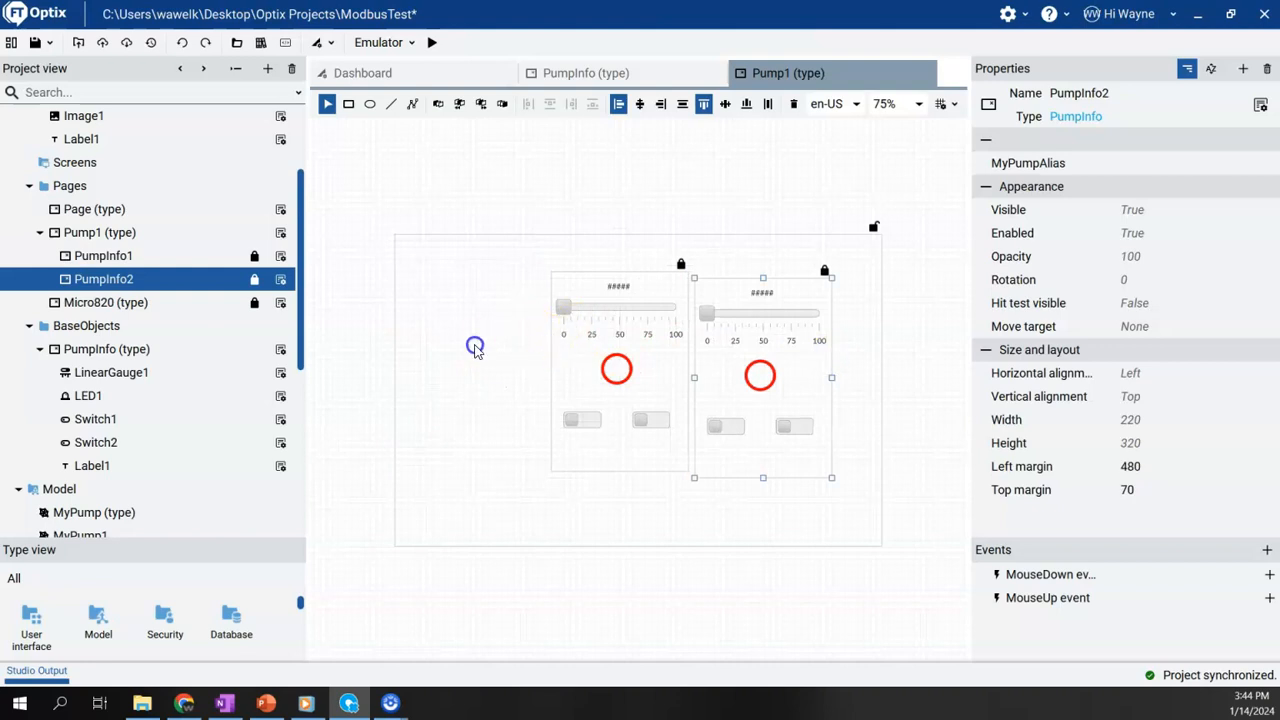
left_click(485, 358)
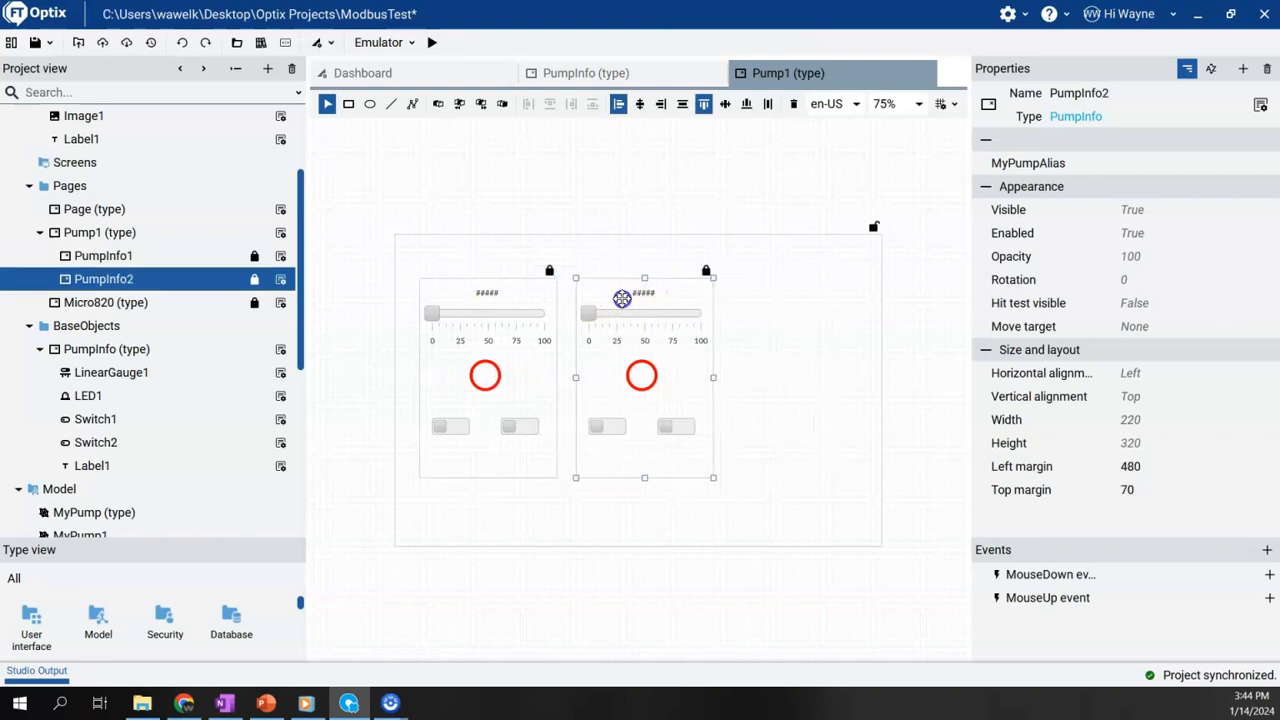
left_click_drag(620, 298, 493, 303)
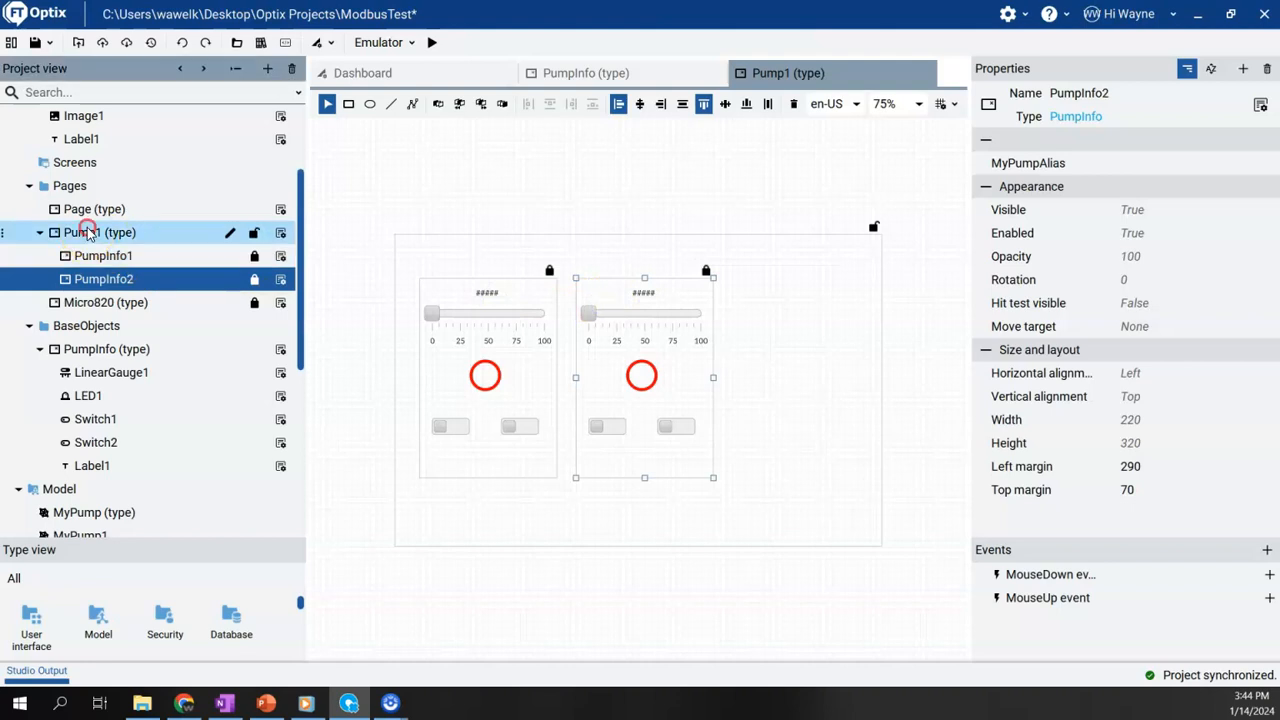
right_click(85, 232)
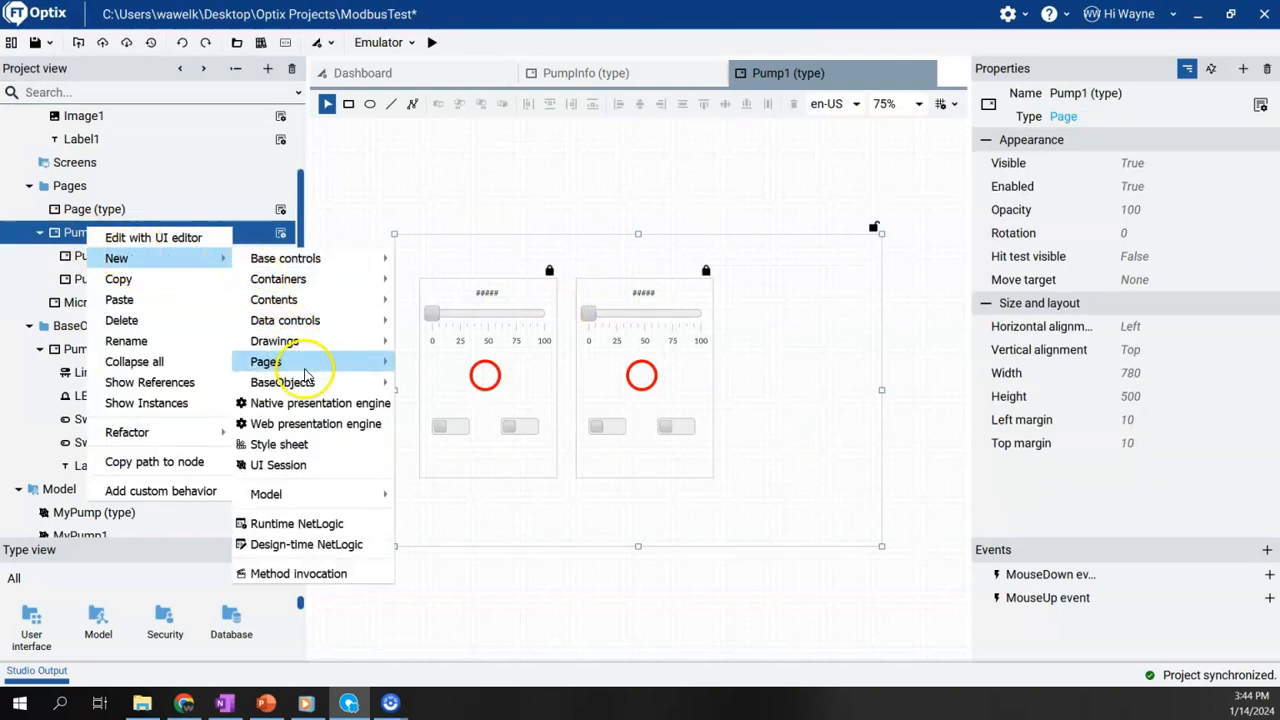
Add PumpInfo3 to Pump1 and link PumpInfo1's pump alias to MyPump1
left_click(264, 362)
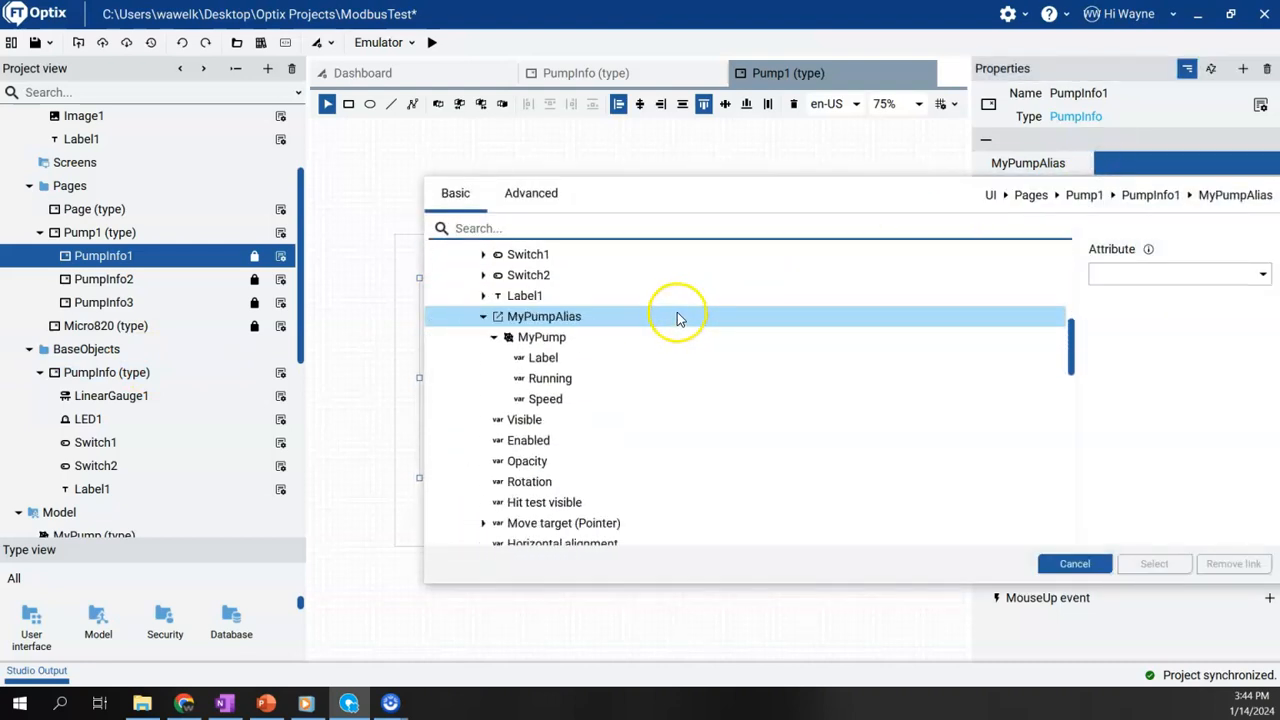
left_click(772, 228)
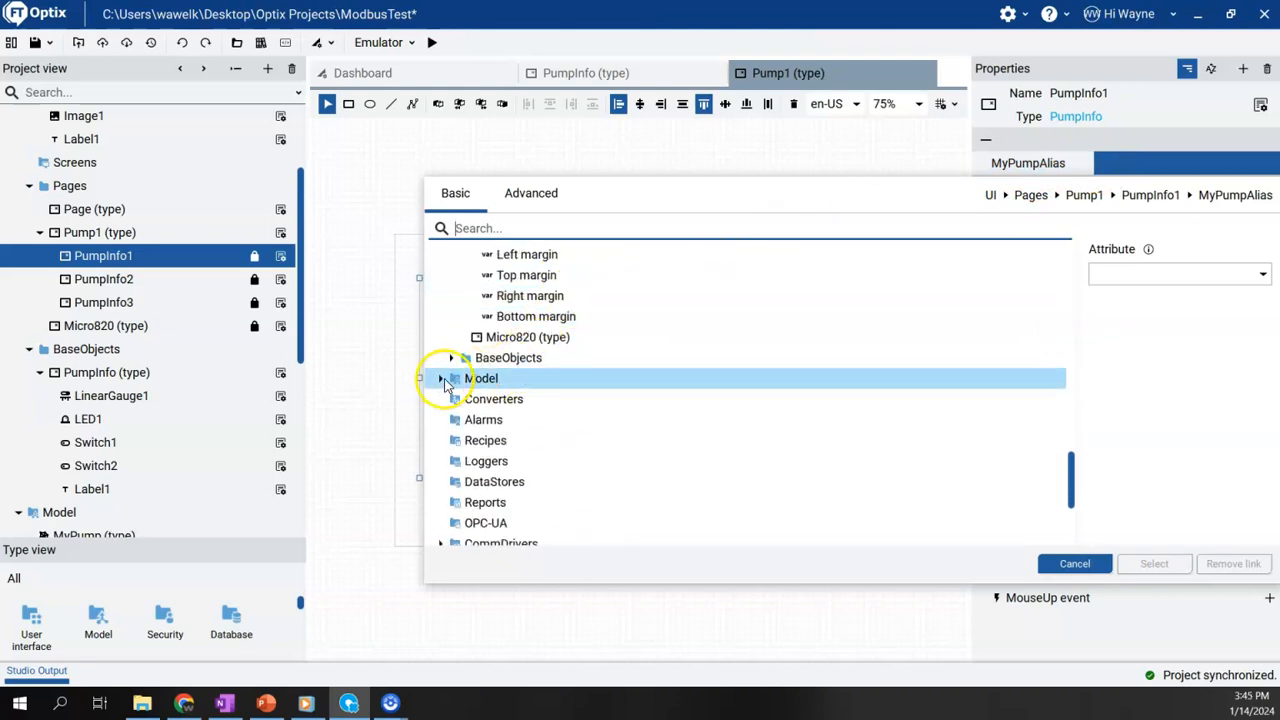
left_click(444, 378)
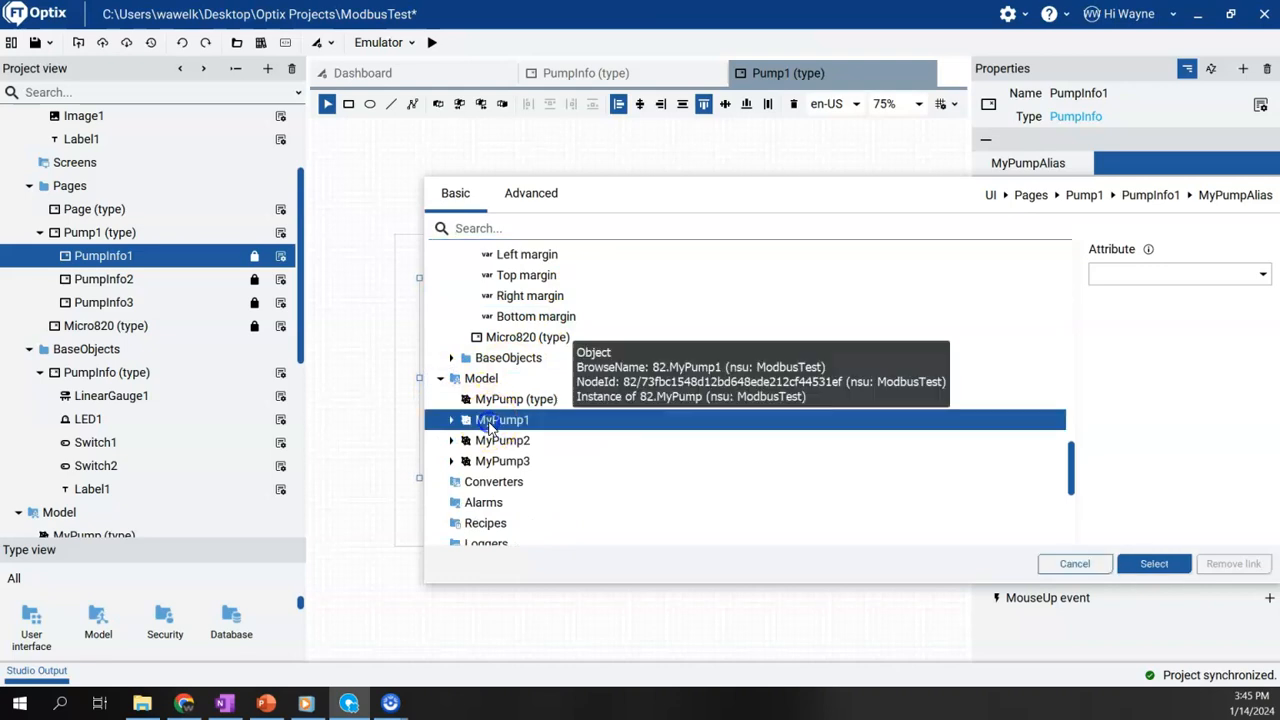
left_click(1162, 564)
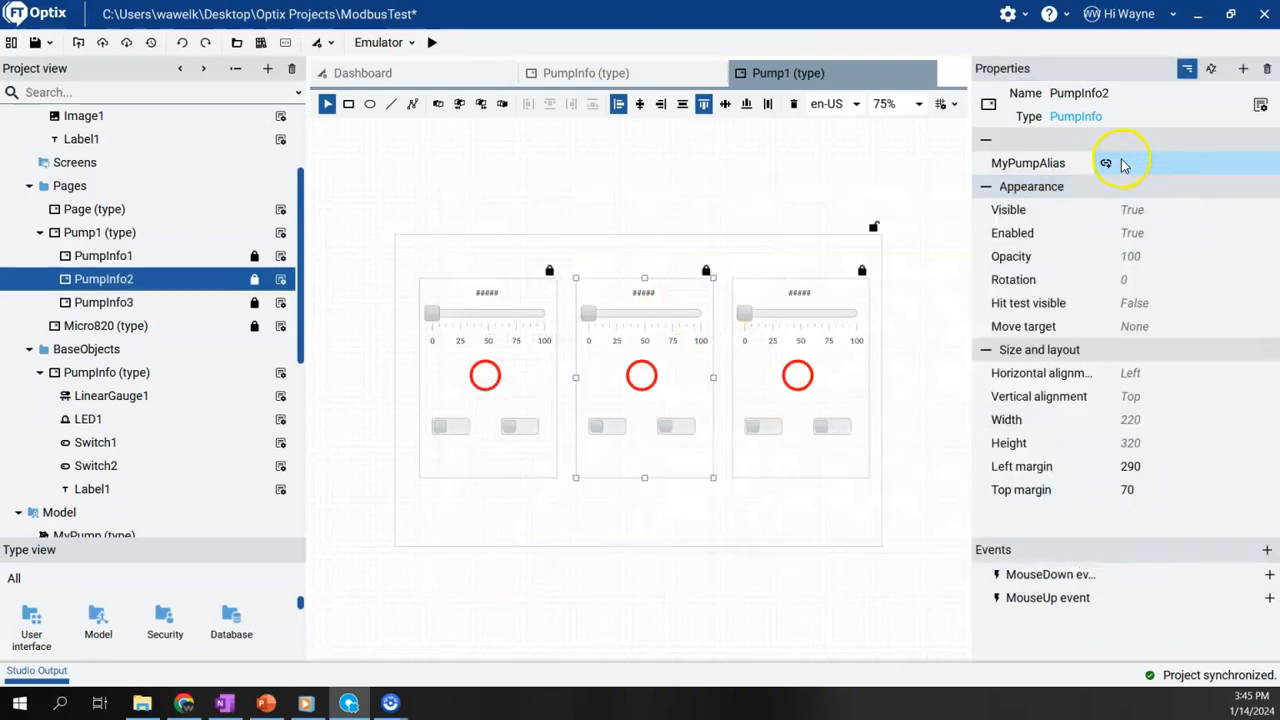
Link PumpInfo2 and PumpInfo3 aliases to MyPump2 and MyPump3, then save
left_click(1106, 162)
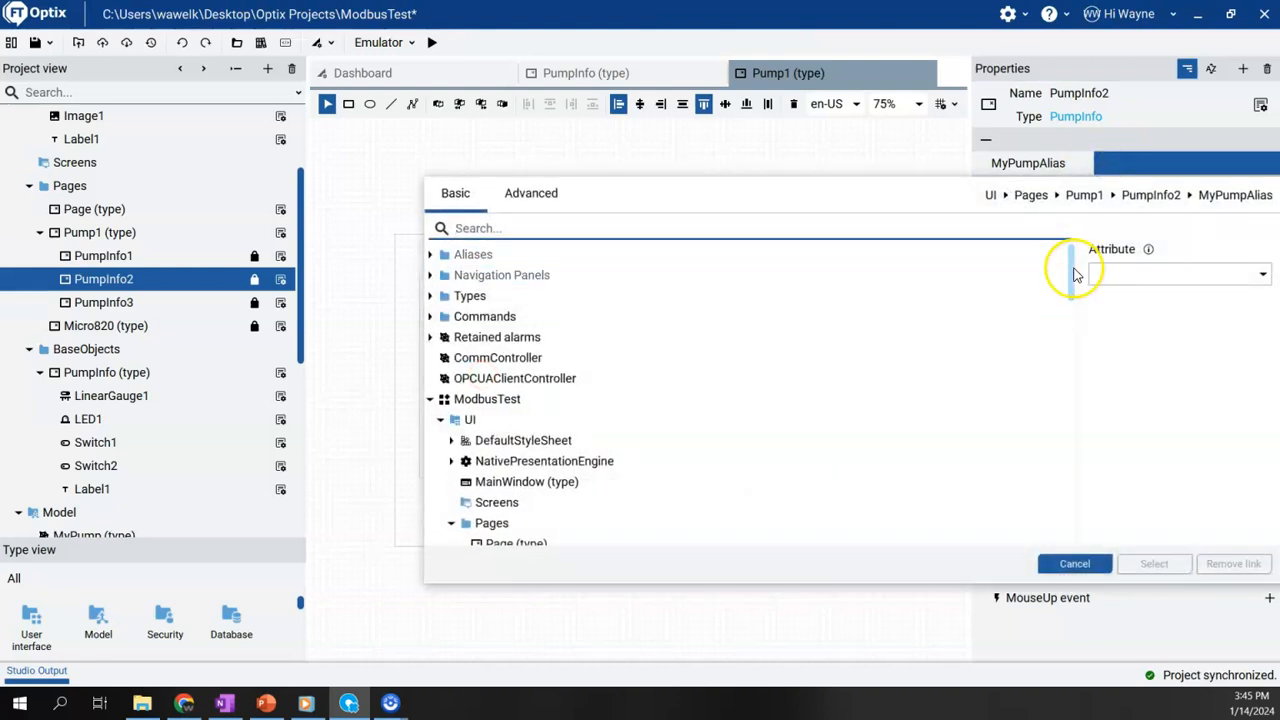
scroll("down", 3)
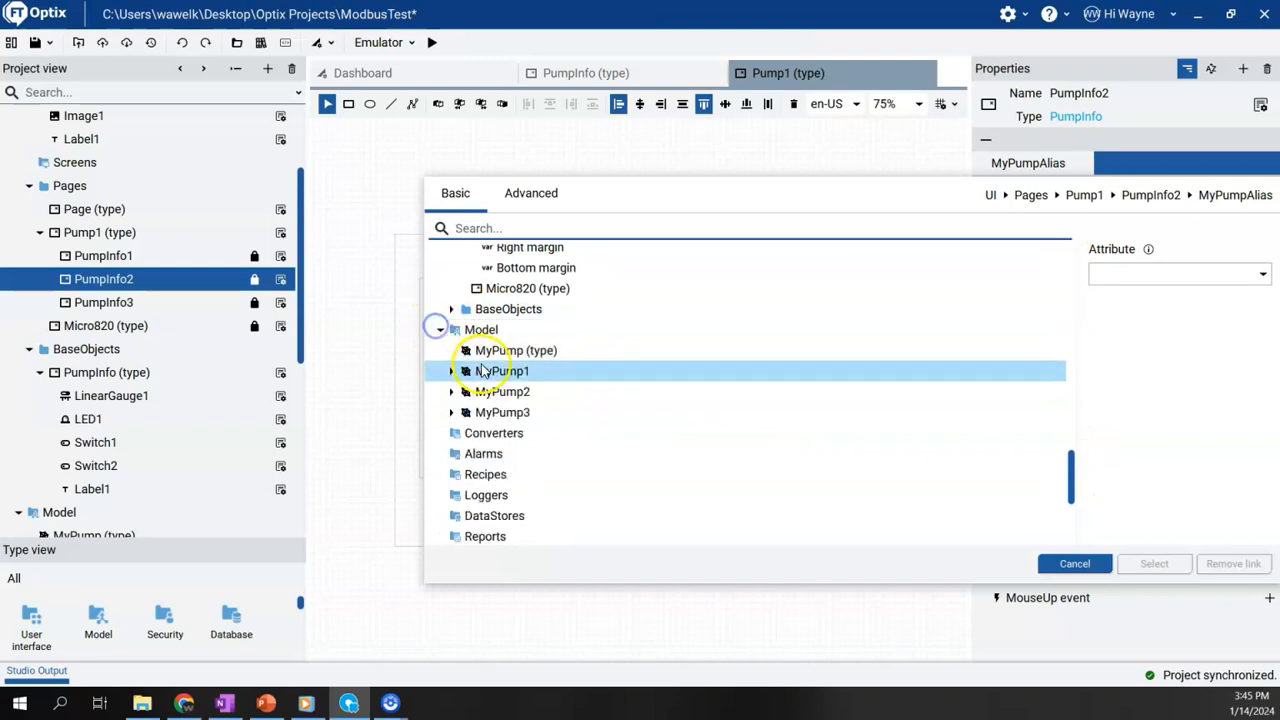
left_click(1154, 563)
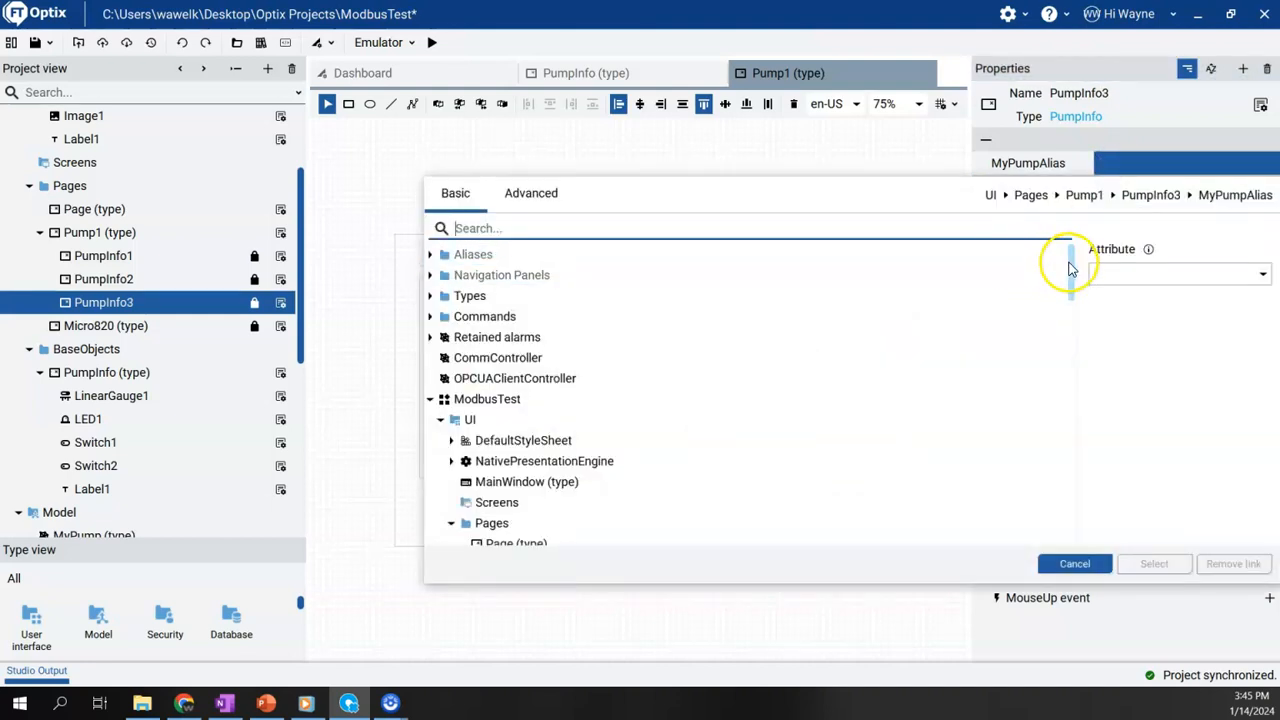
scroll("down", 3)
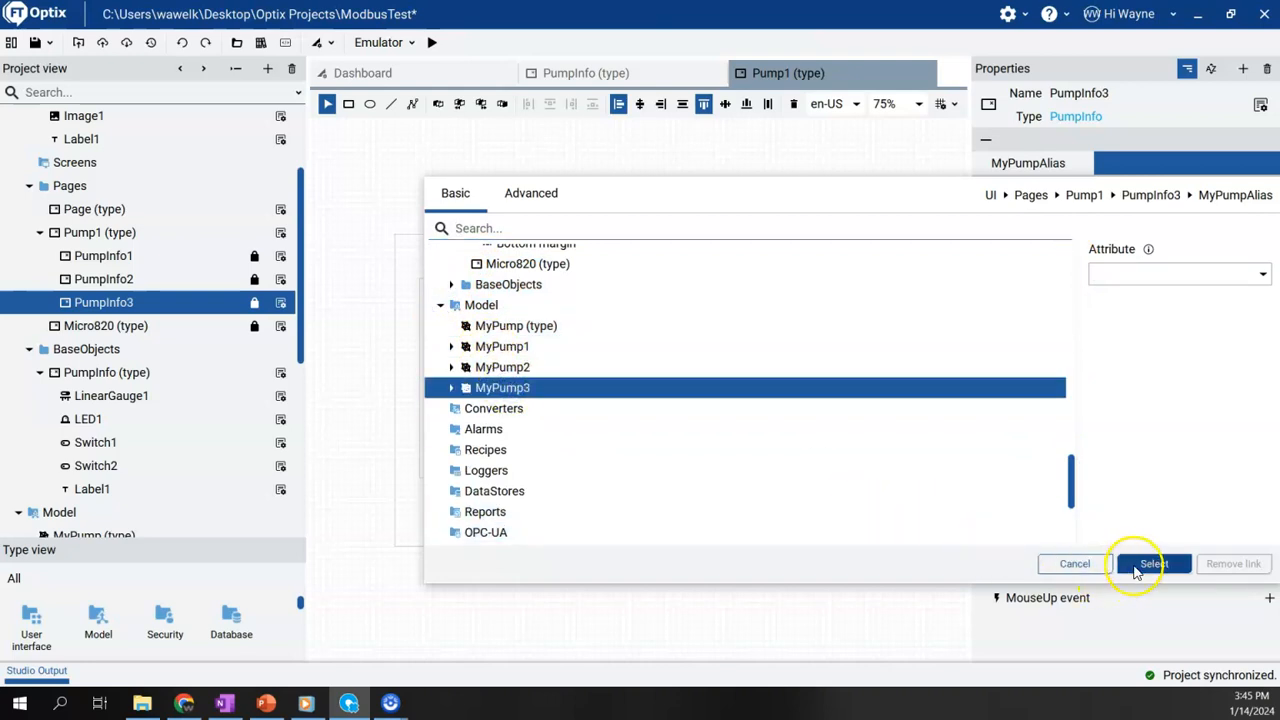
left_click(1154, 563)
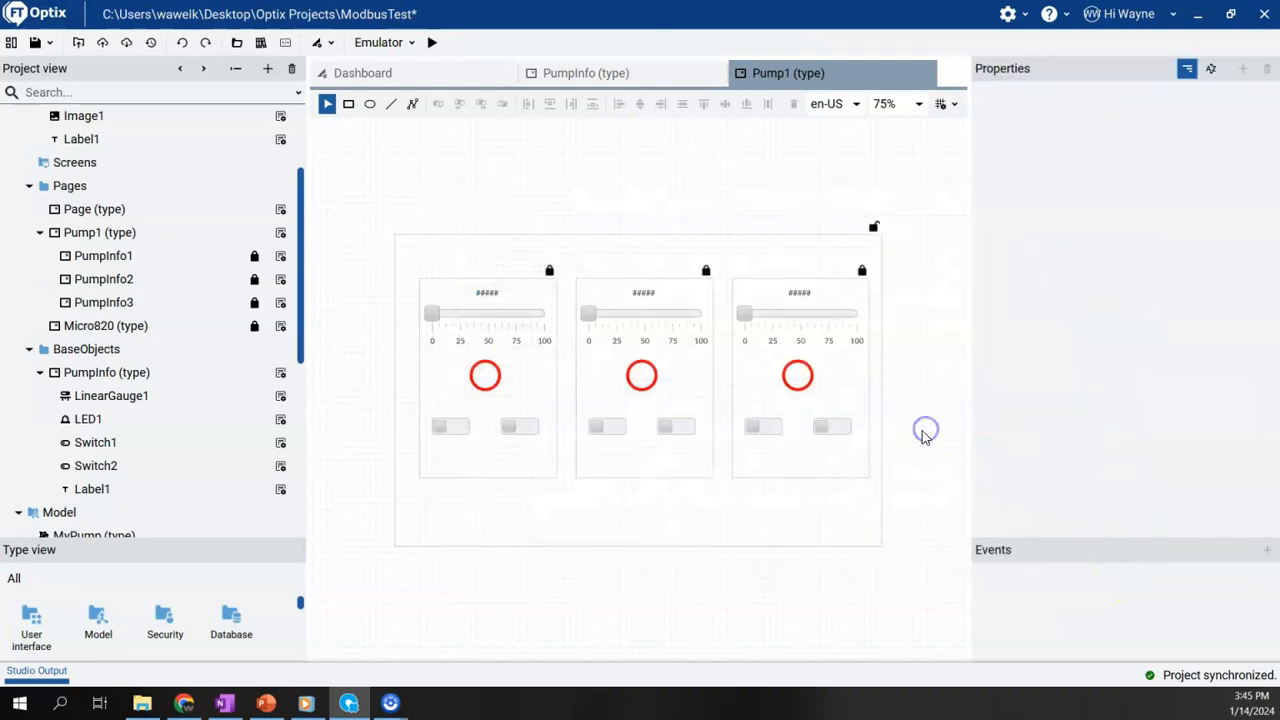
left_click(44, 42)
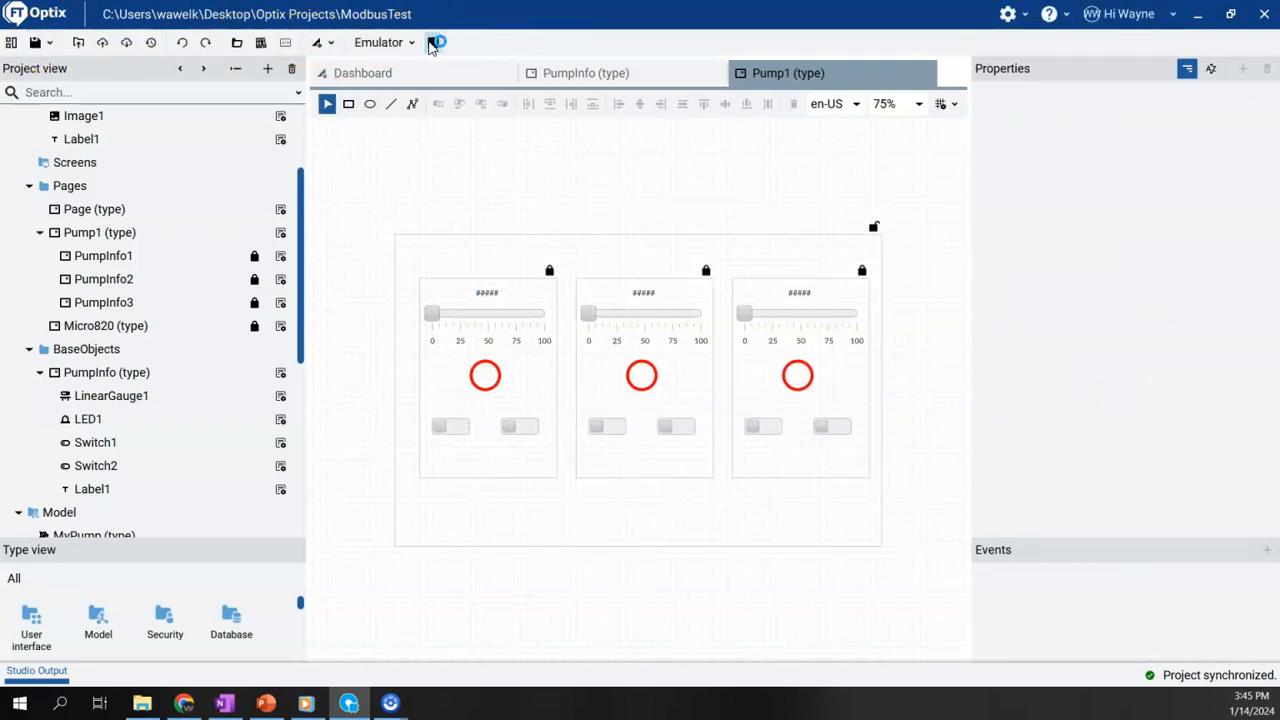
Run the project in the emulator showing Pumps 101, 201 and 301
left_click(433, 42)
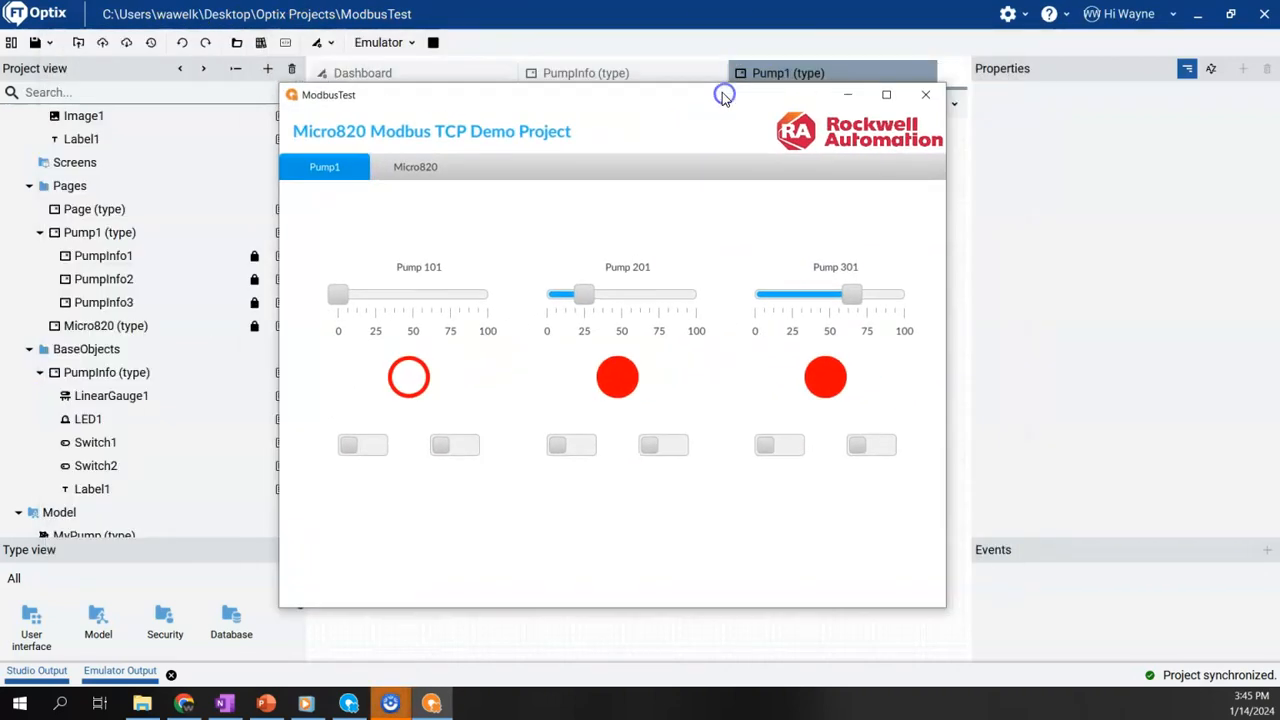
mouse_move(590, 108)
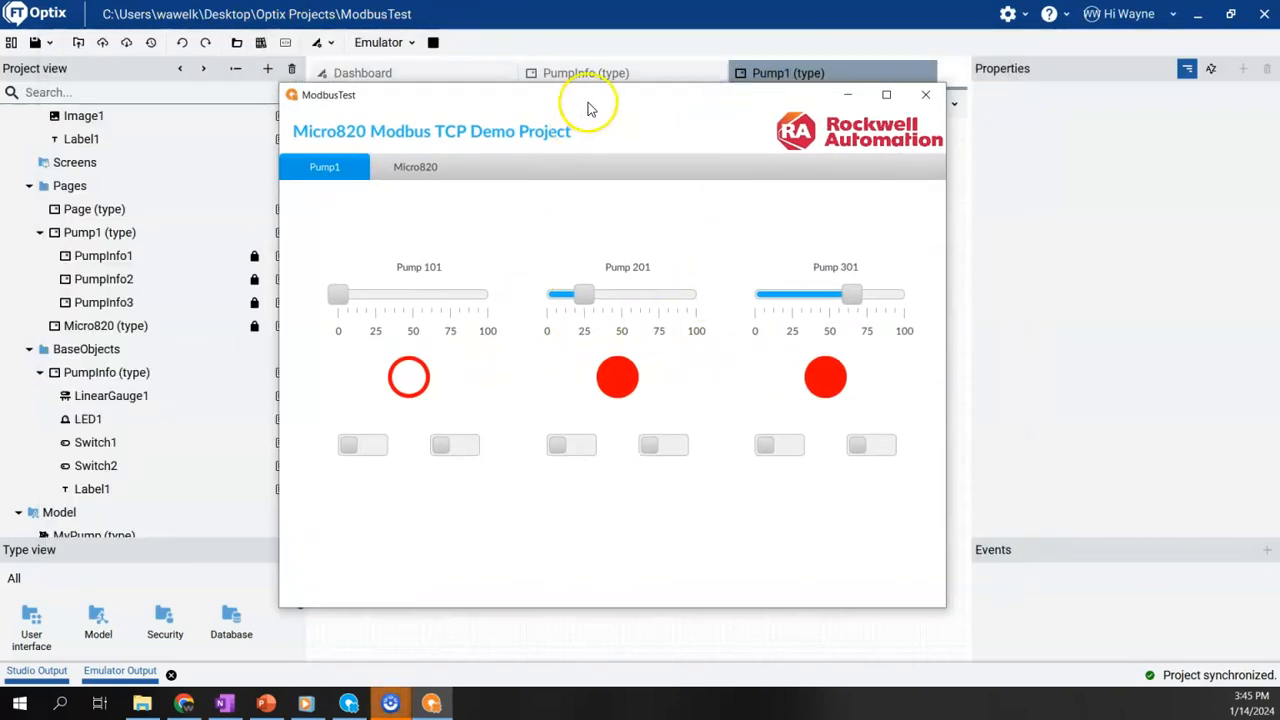
mouse_move(388, 274)
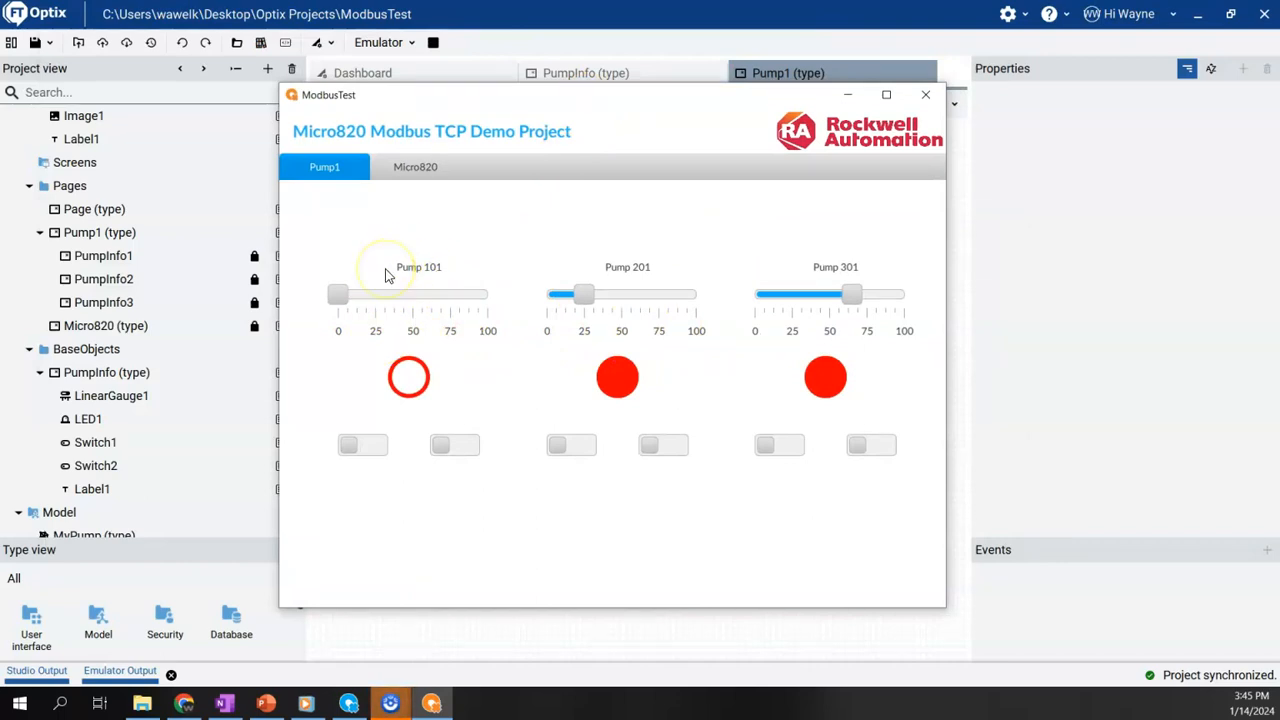
mouse_move(388, 305)
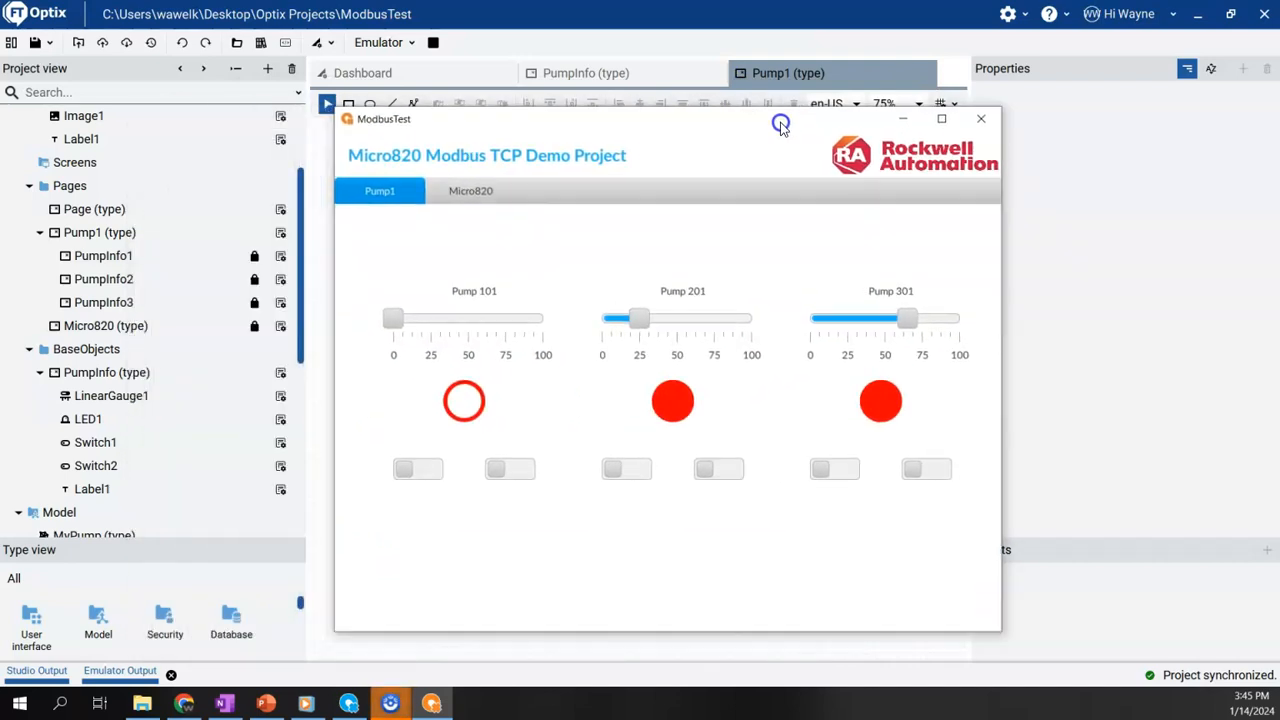
left_click(103, 255)
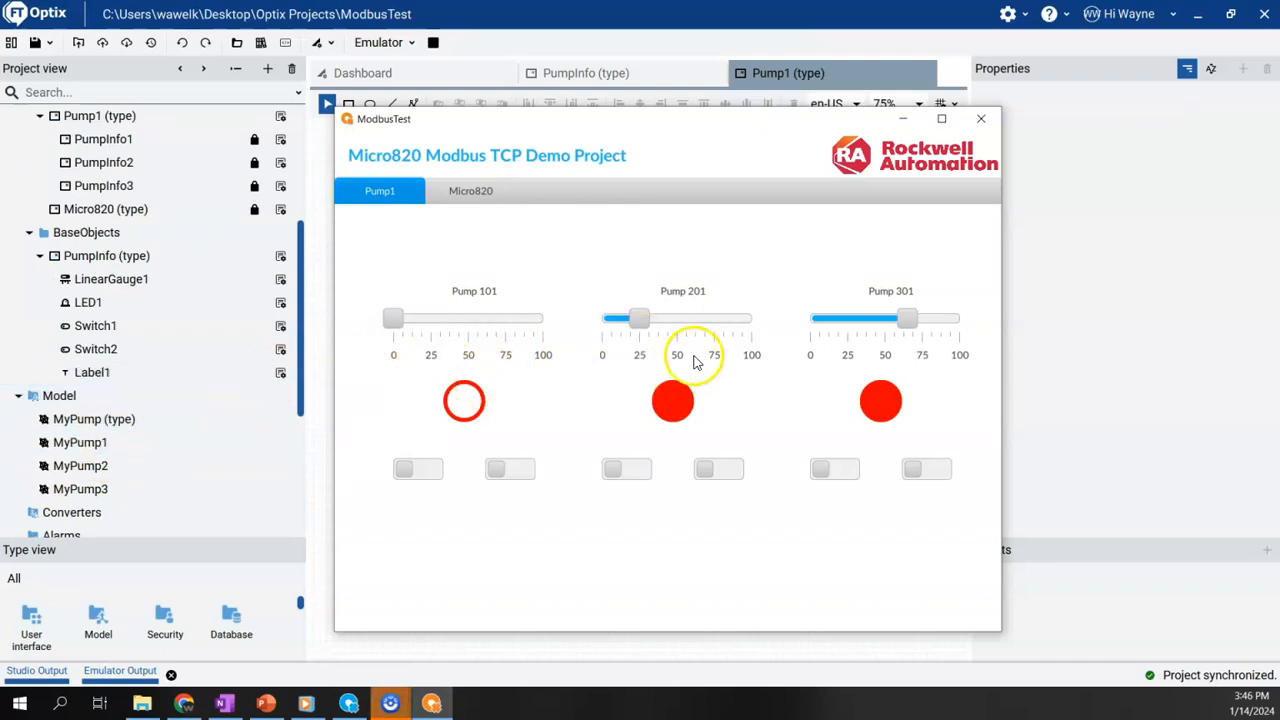
mouse_move(817, 364)
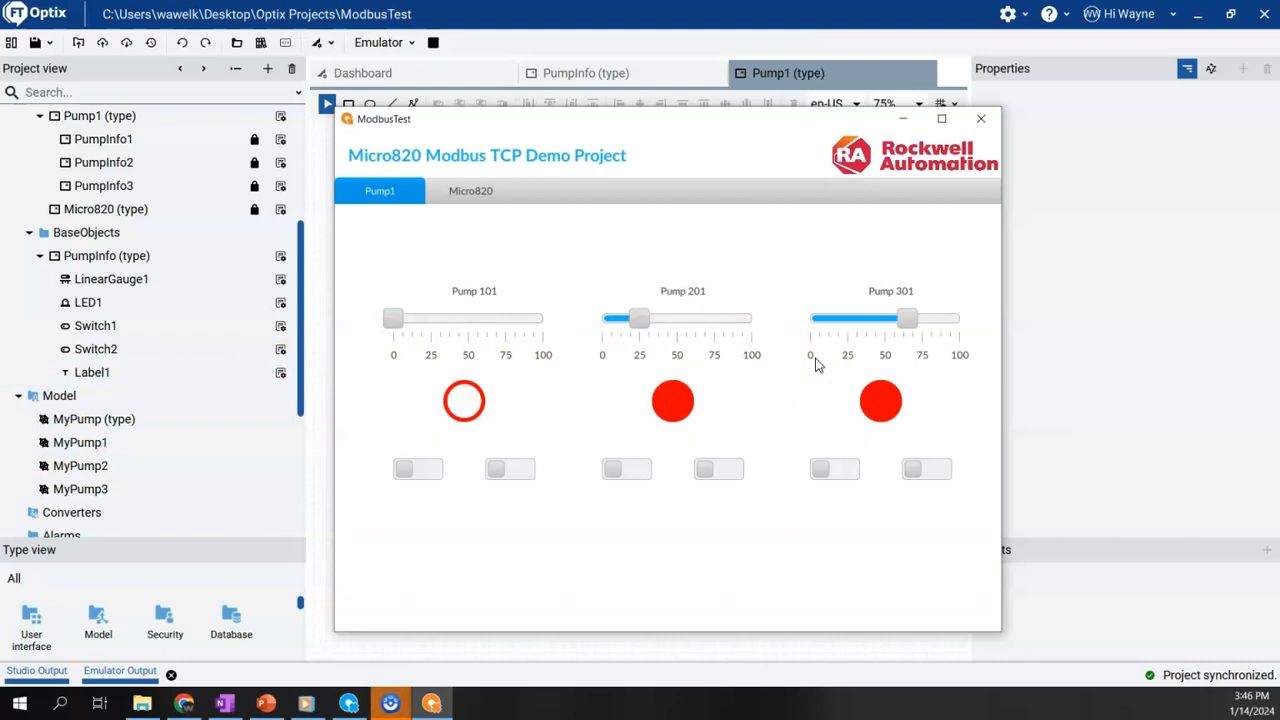
mouse_move(797, 158)
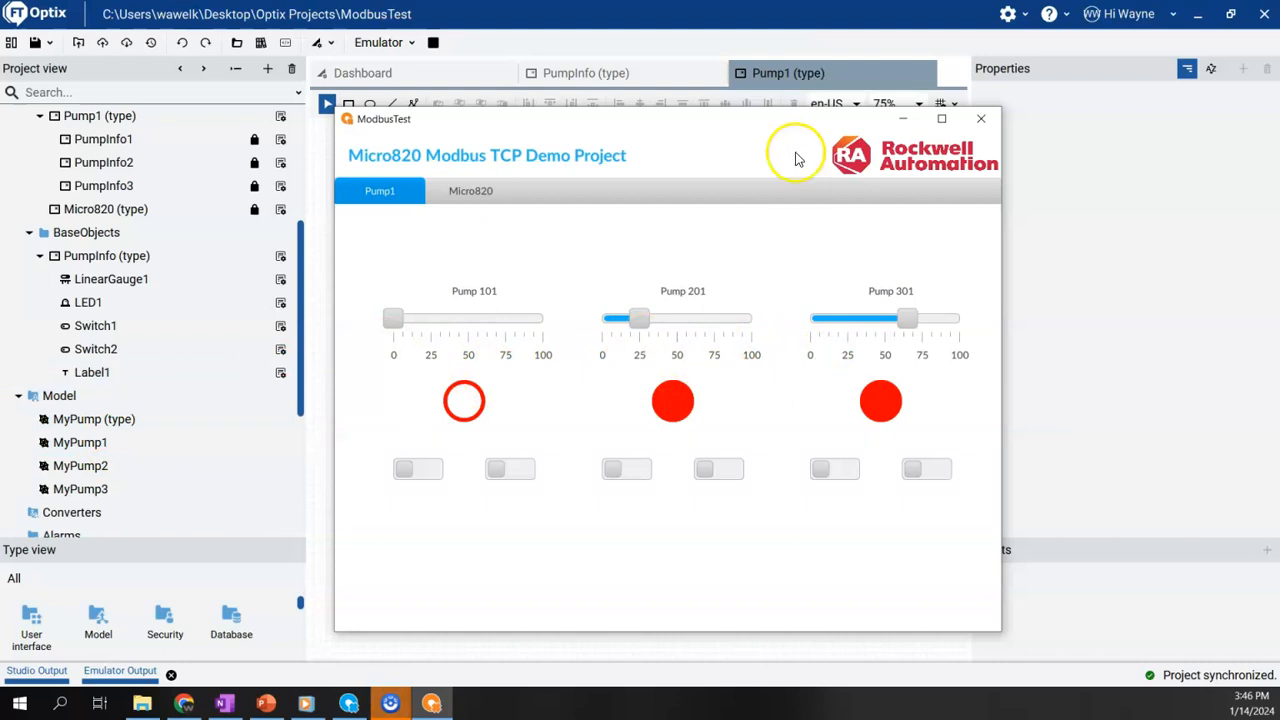